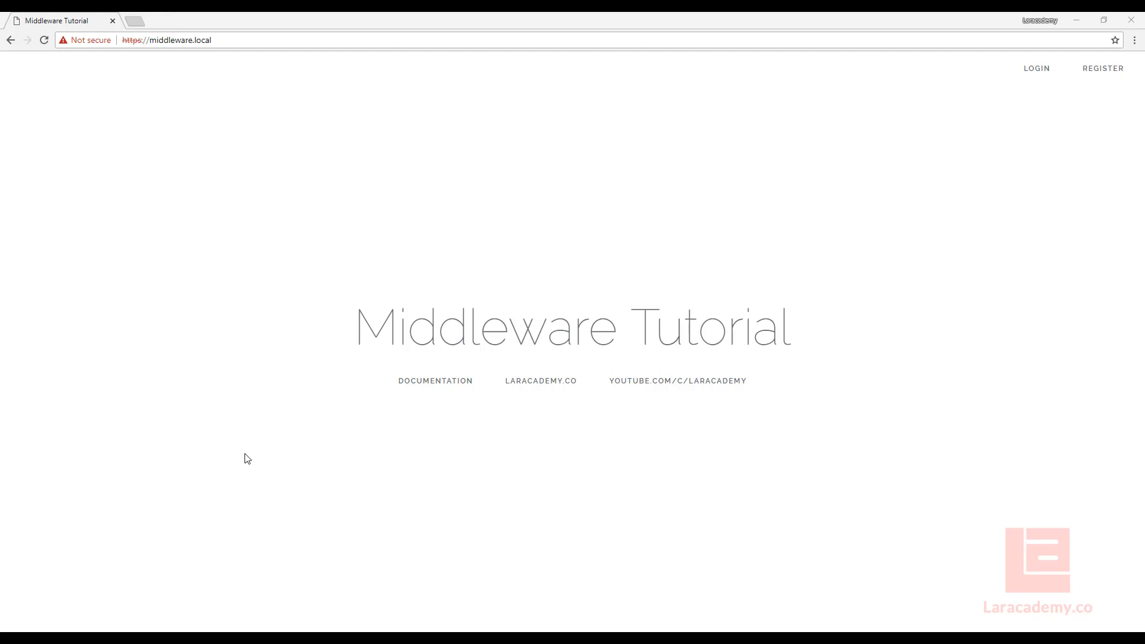
mouse_move(493, 238)
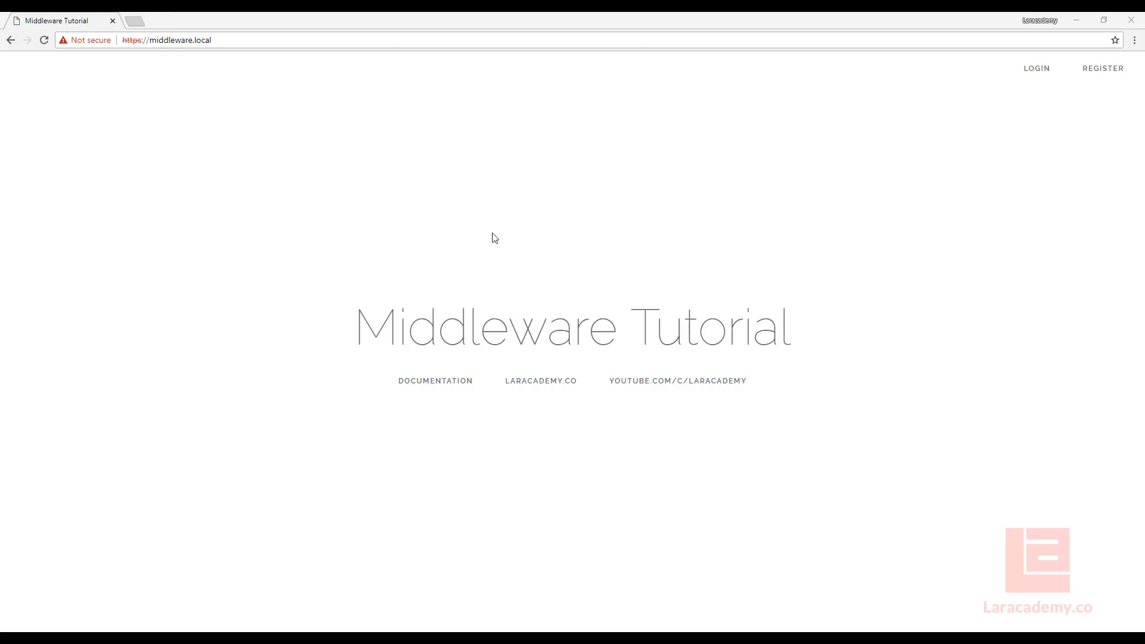
mouse_move(307, 302)
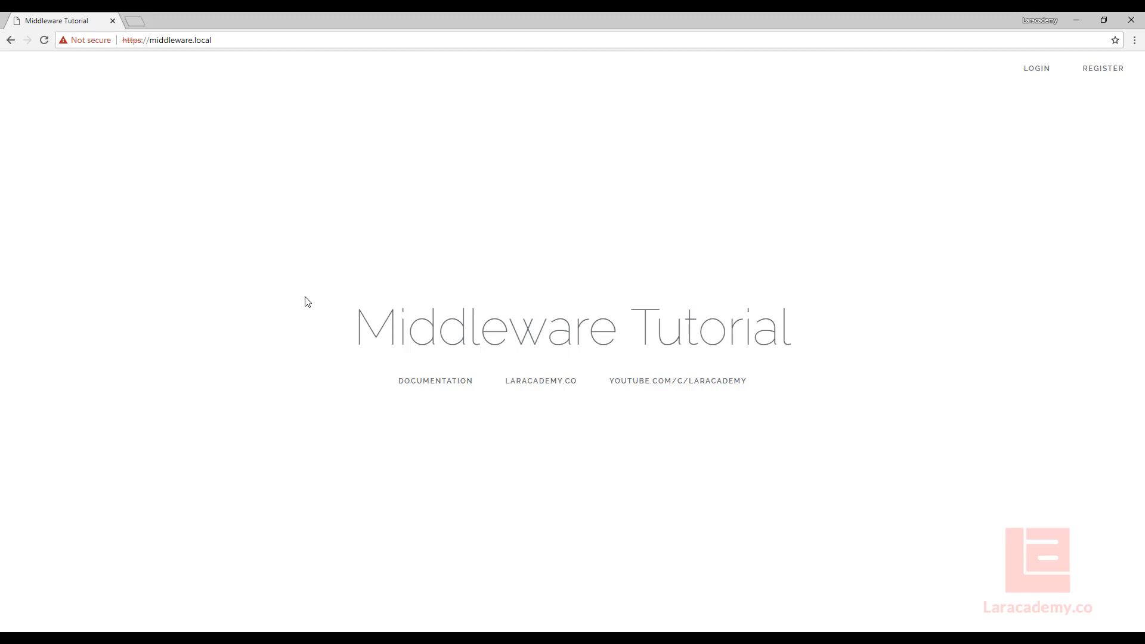
mouse_move(1071, 117)
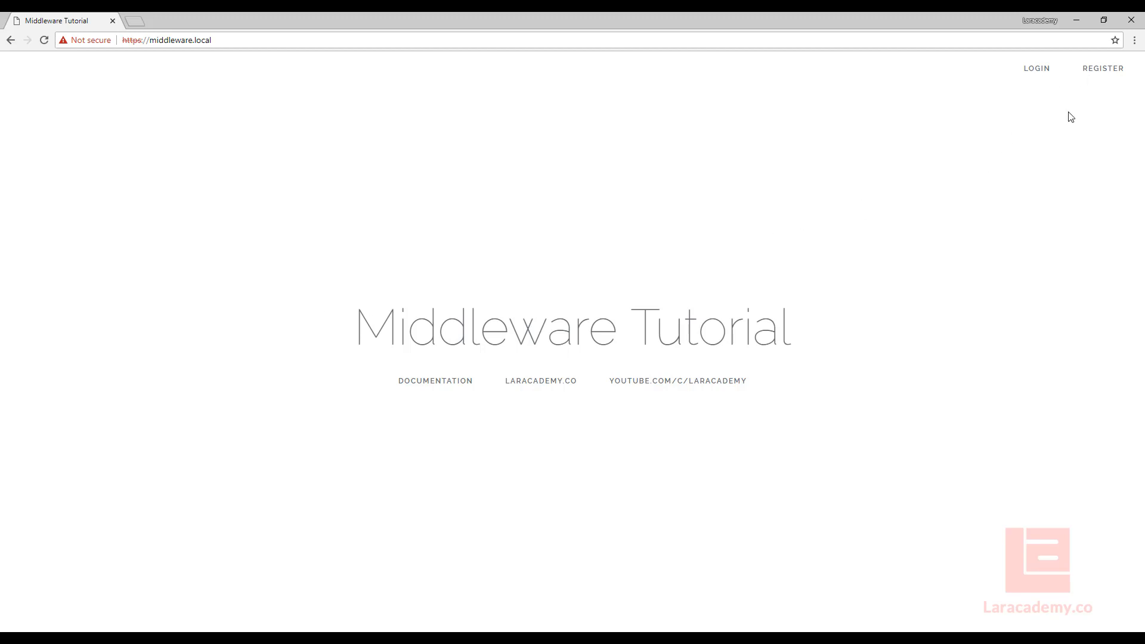
- Log in to the site and open the Administration page showing 'Administration Route'
click(1037, 68)
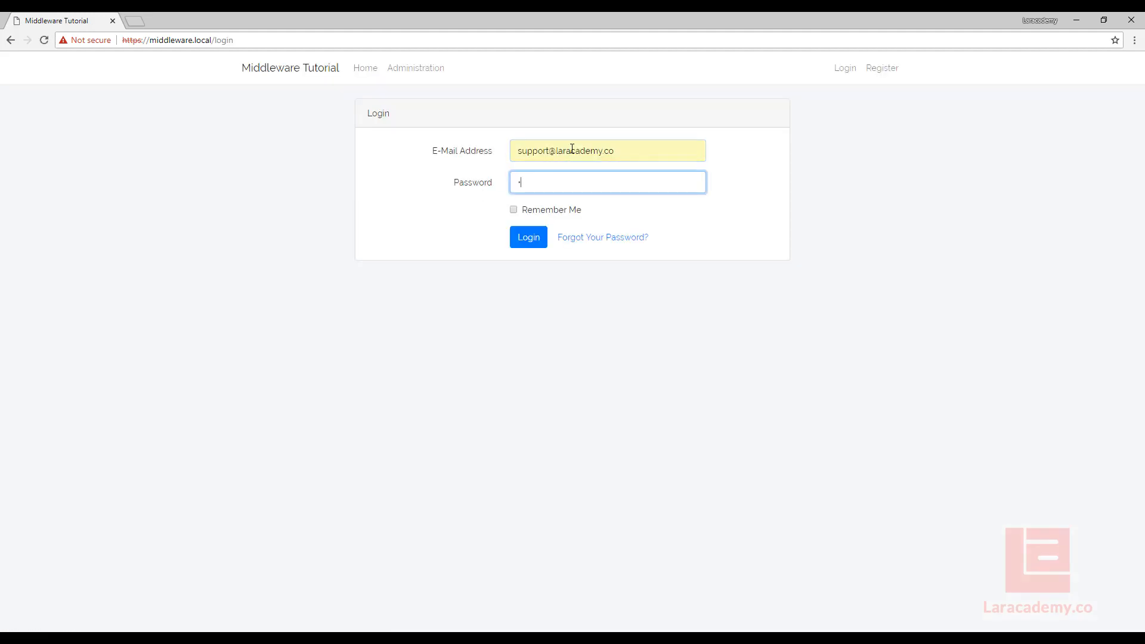
click(529, 237)
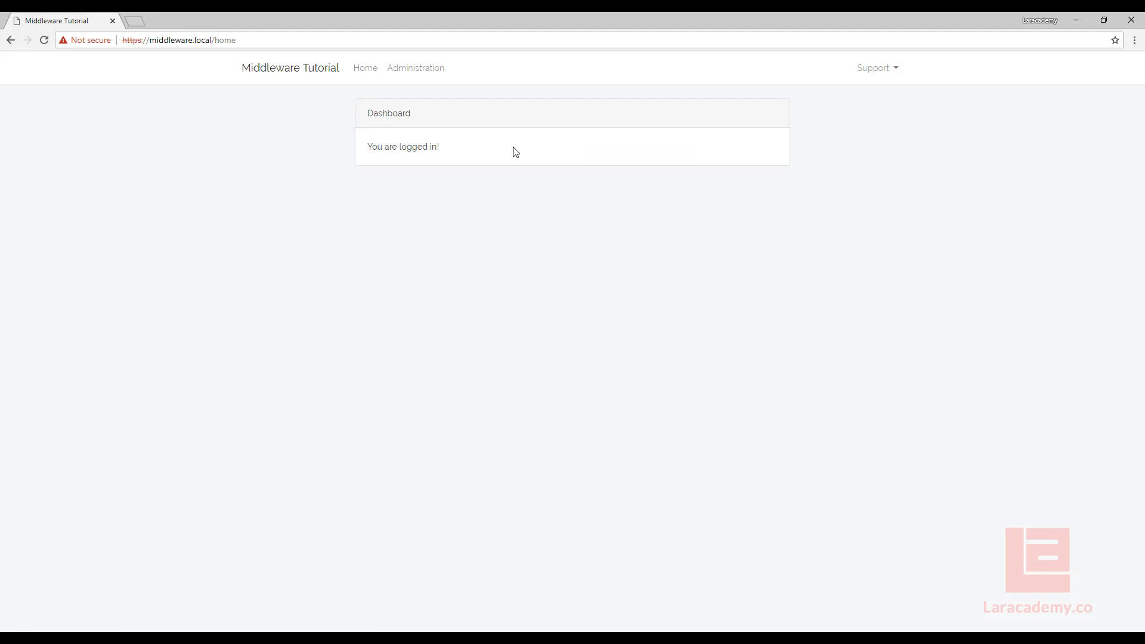
click(878, 67)
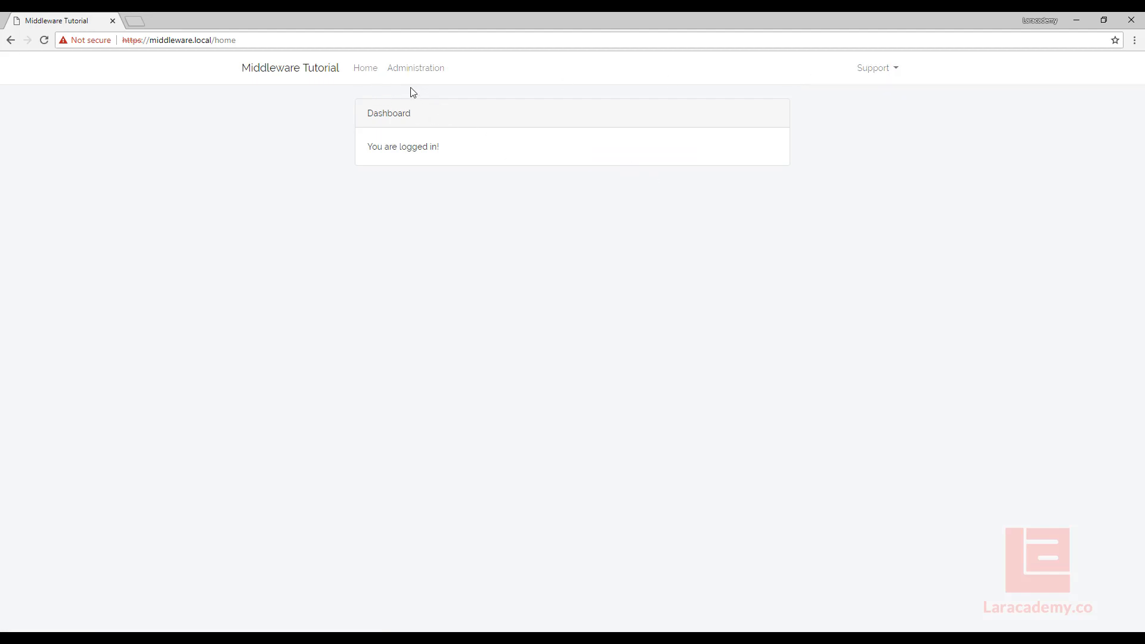
mouse_move(356, 183)
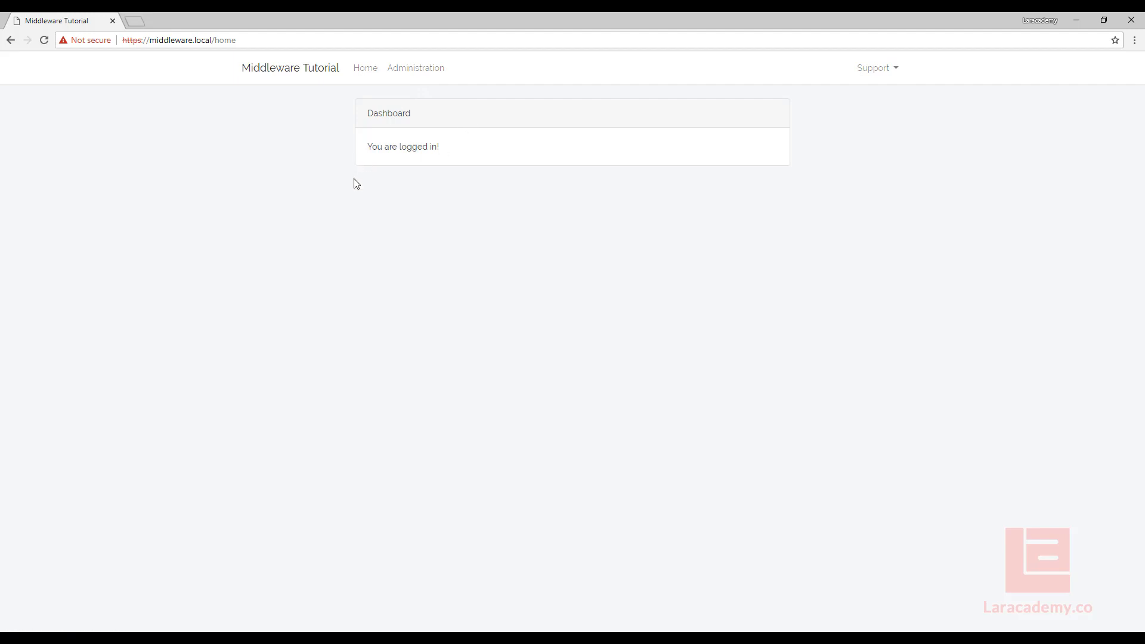
mouse_move(376, 78)
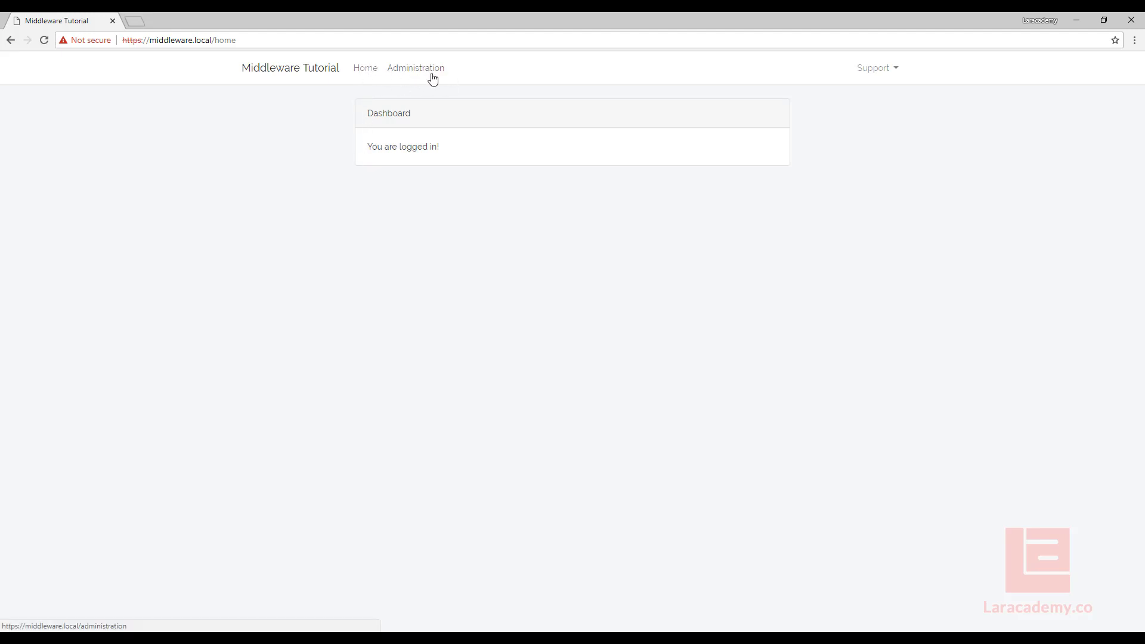
click(415, 67)
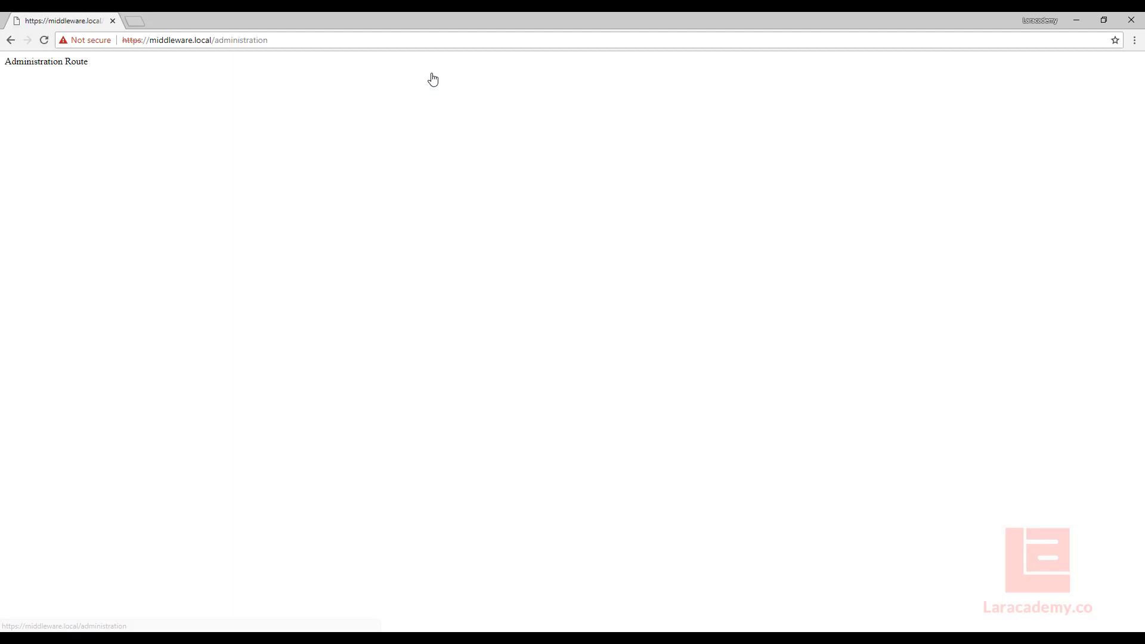
mouse_move(412, 184)
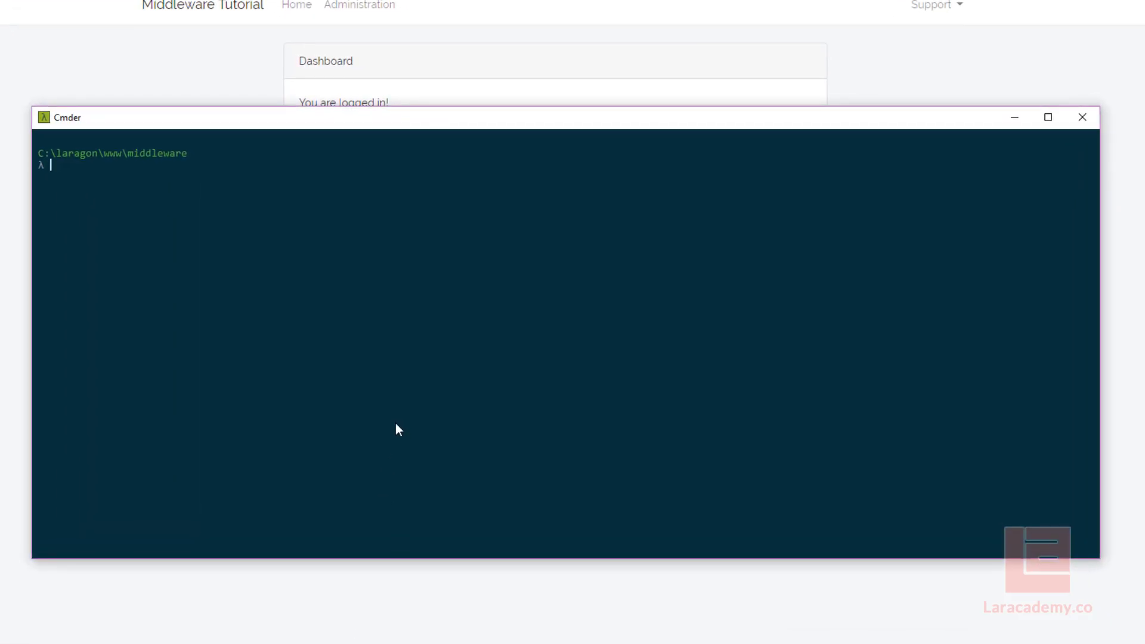
- Run 'php artisan make:middleware Admin' in Cmder
text(php artisan mak)
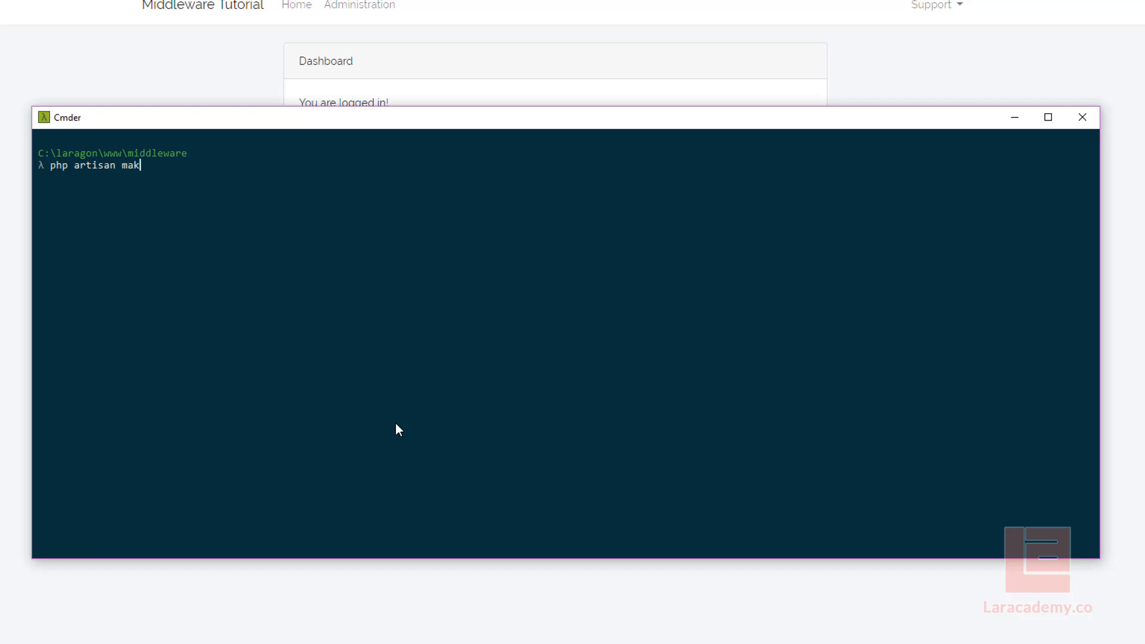
text(e:middleware A)
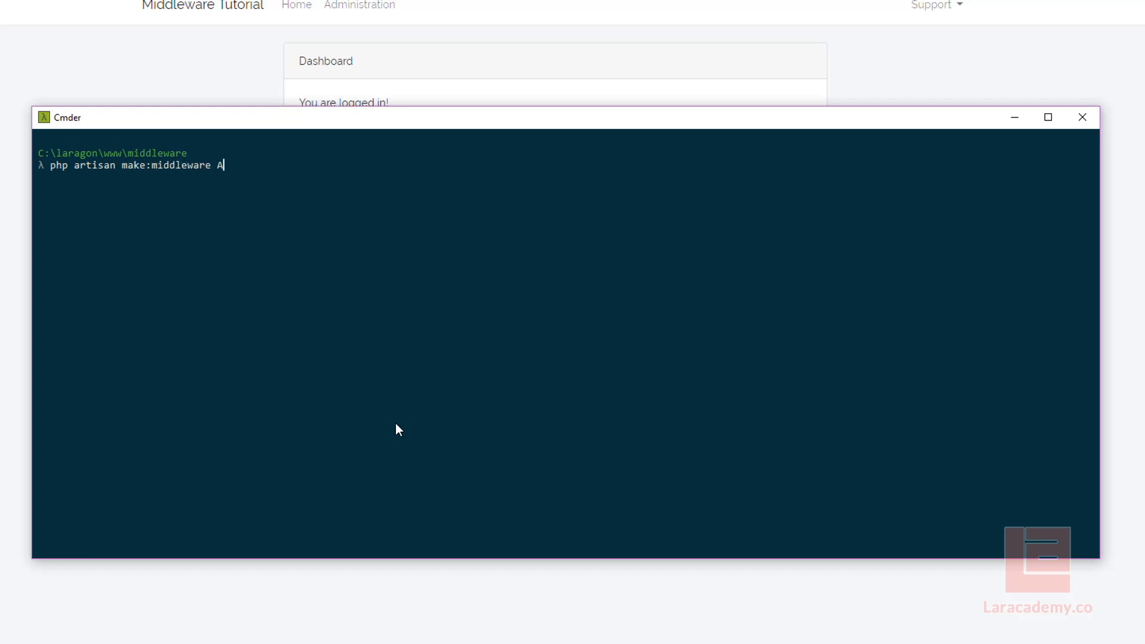
text(dmin)
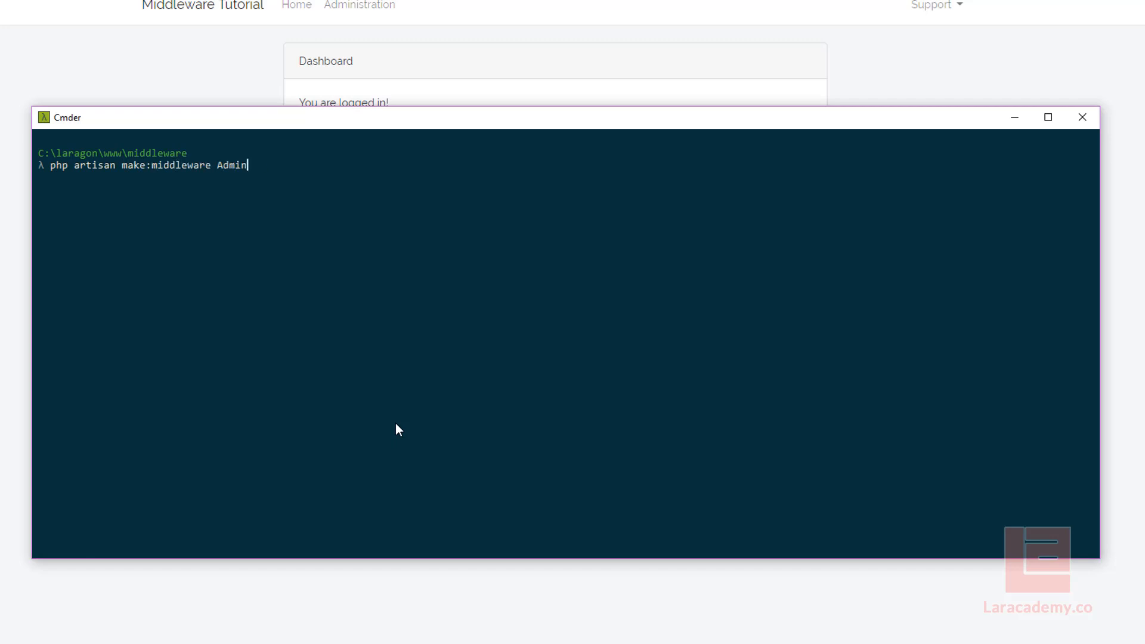
key(Enter)
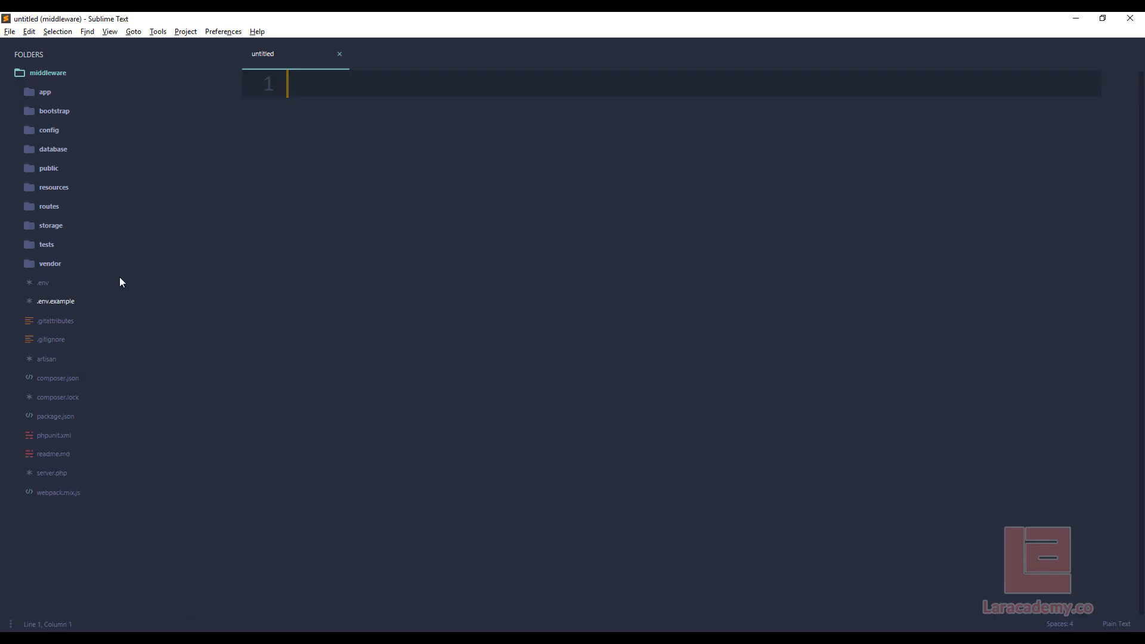
- Open Administrator.php from app/Http/Middleware and RedirectIfAuthenticated.php beside it for reference
click(44, 92)
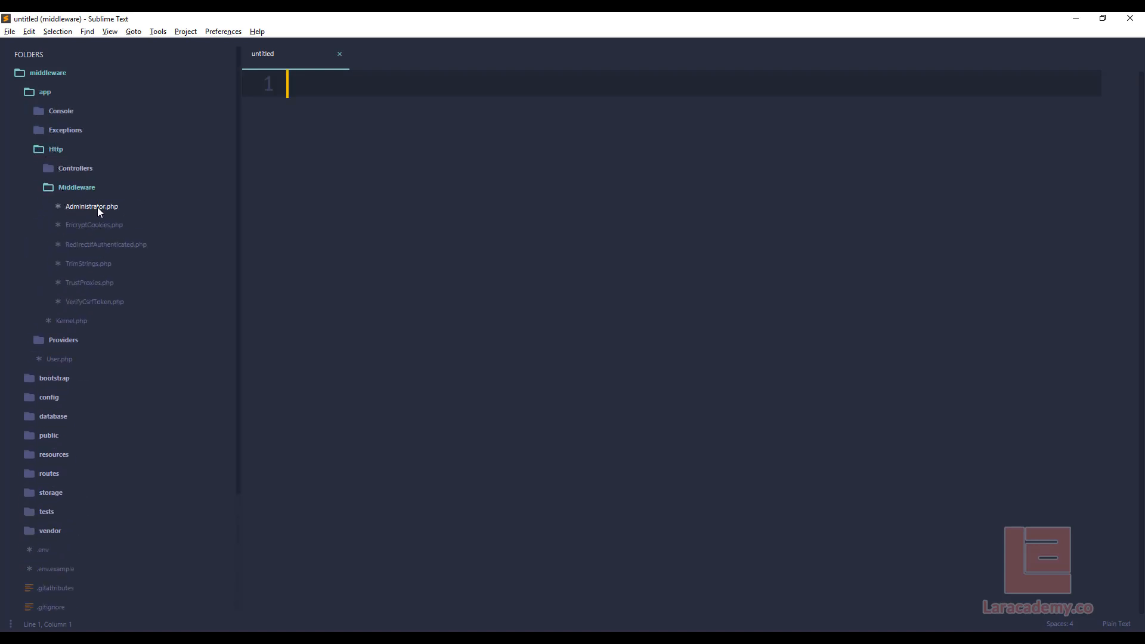
double_click(91, 206)
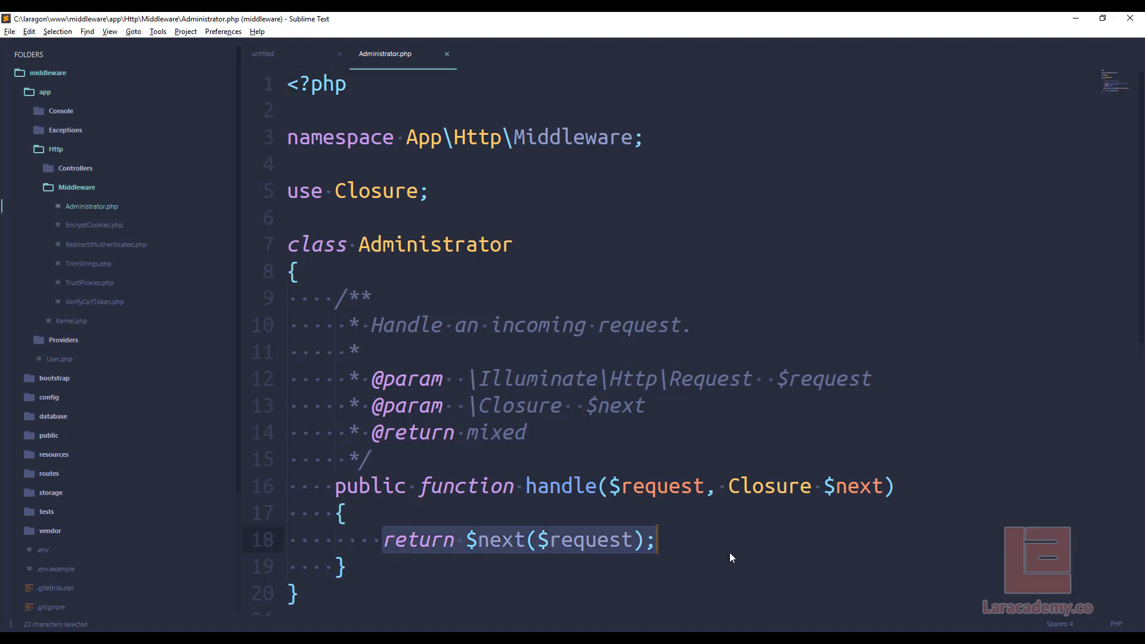
click(106, 244)
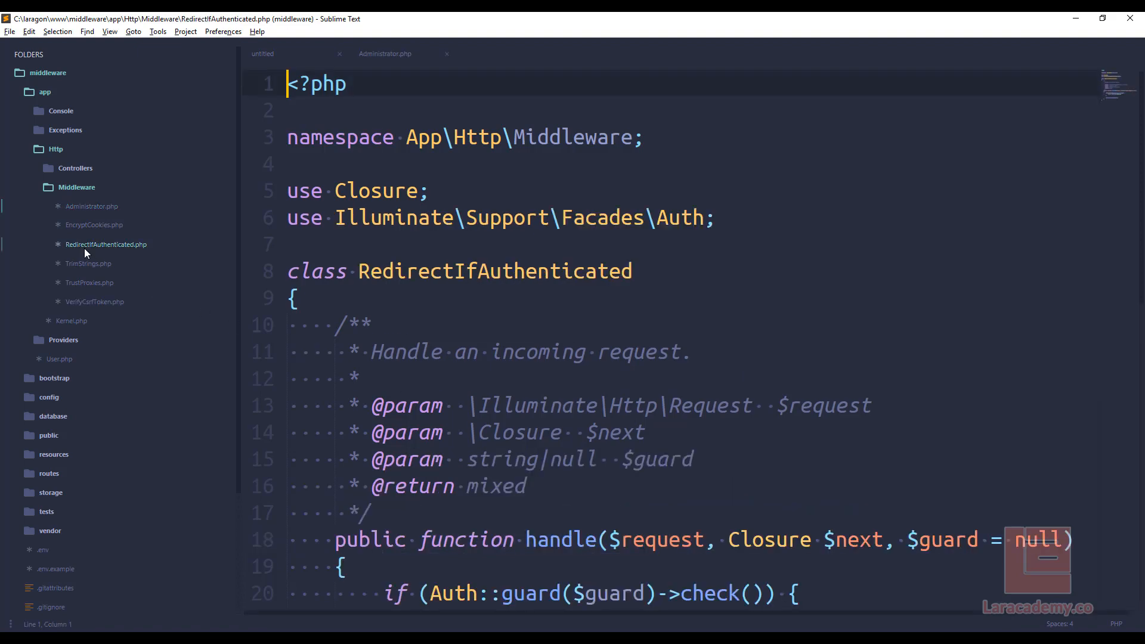
double_click(106, 244)
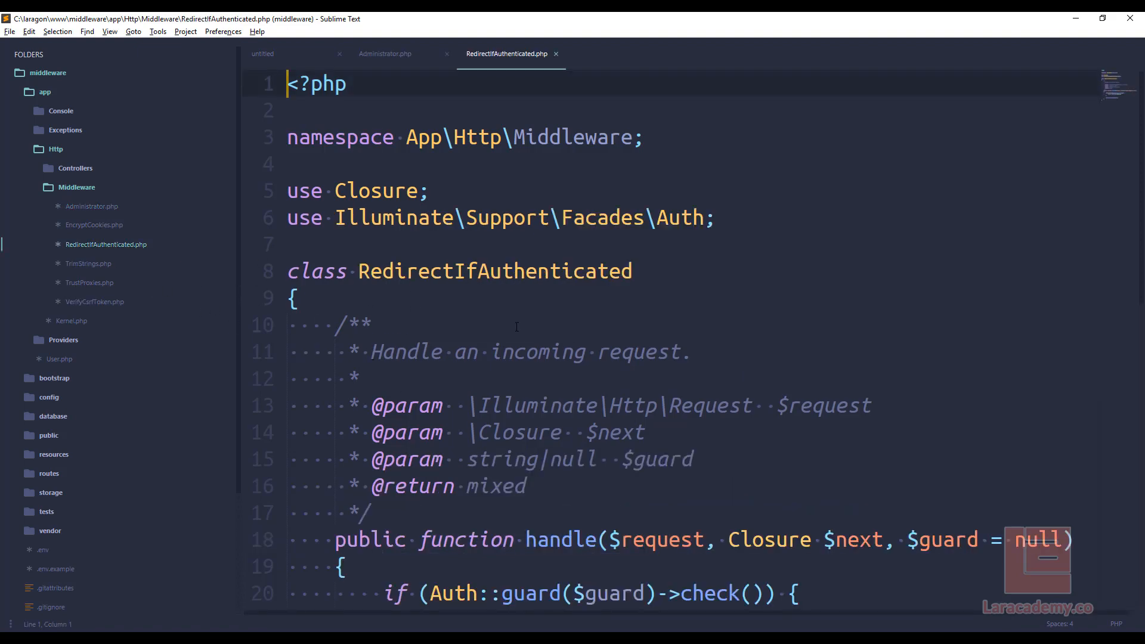
scroll(down, 3)
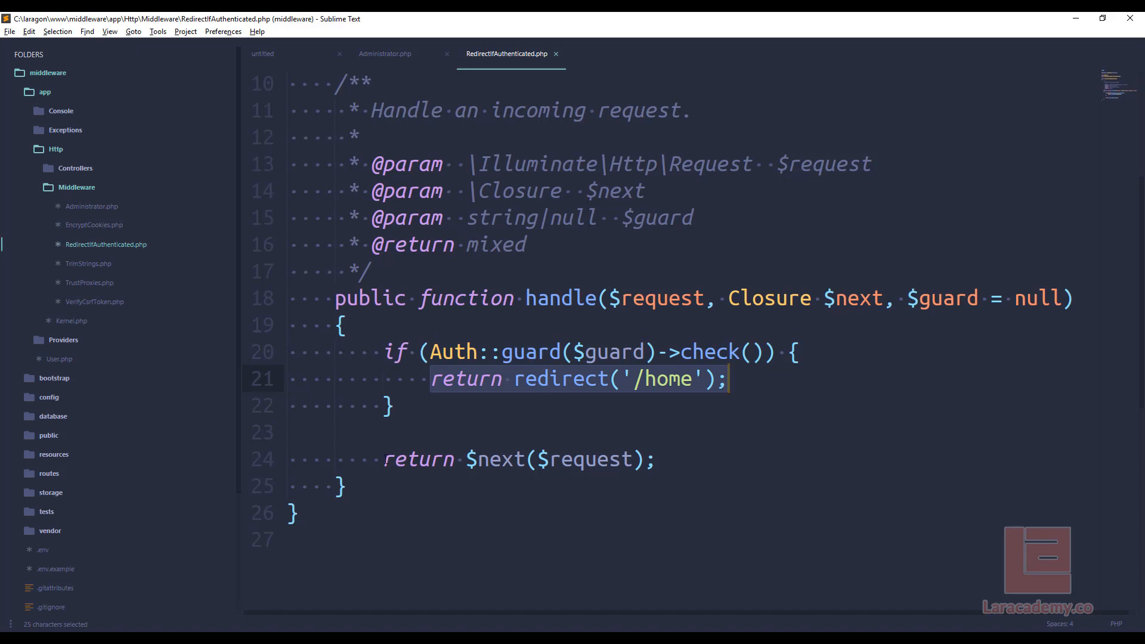
click(677, 426)
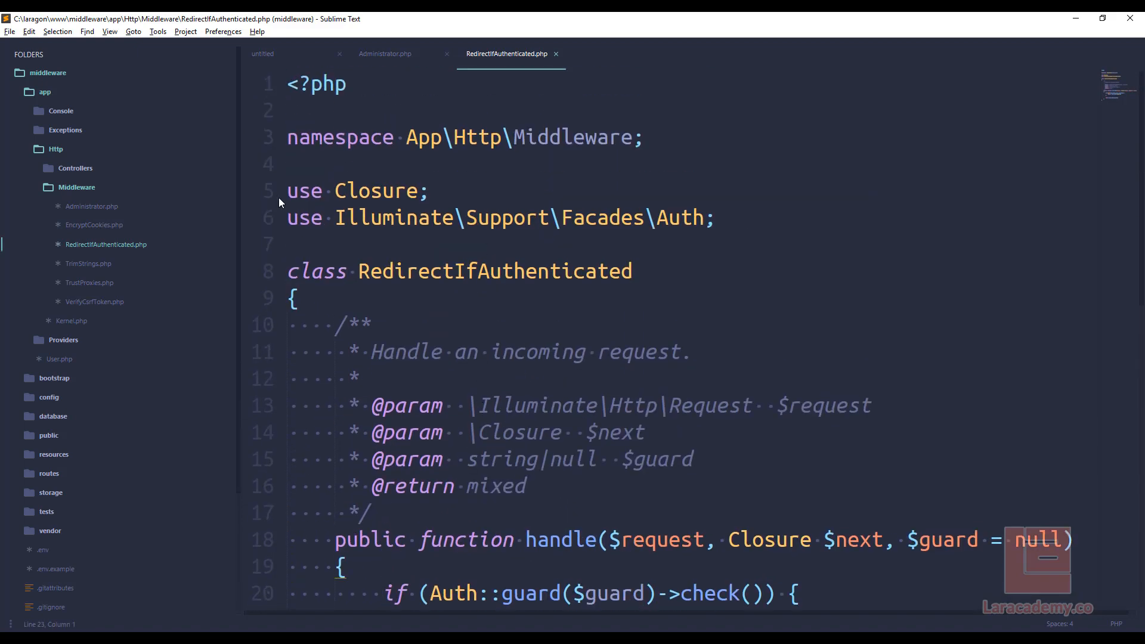
- Close RedirectIfAuthenticated.php, open User.php and select 'administrator' in its $fillable list
click(385, 54)
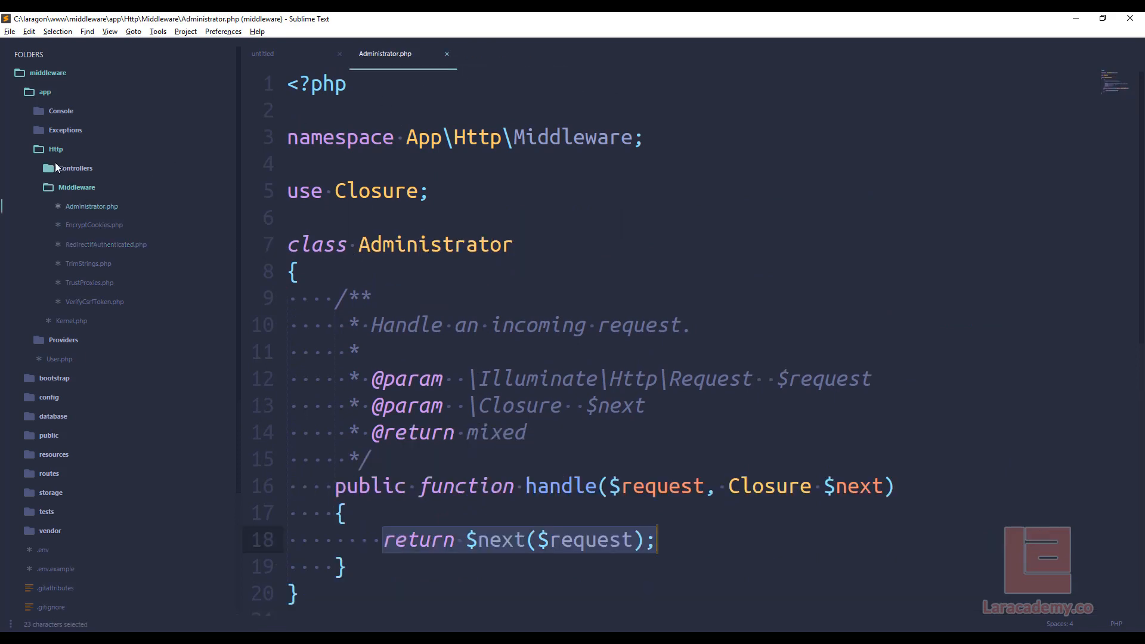
click(54, 149)
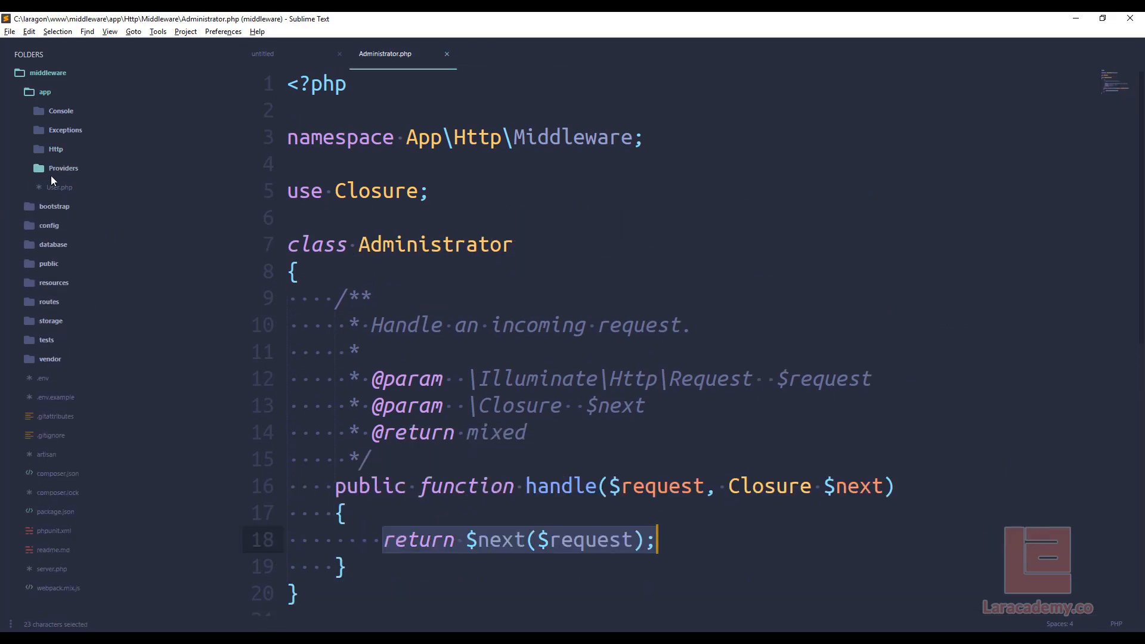
click(59, 187)
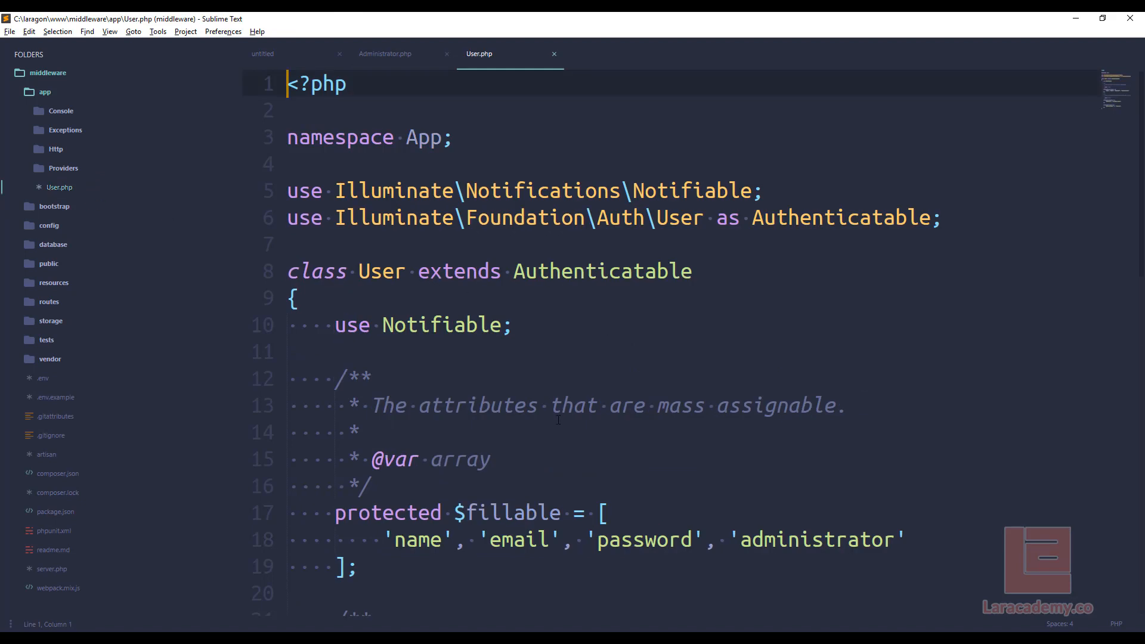
double_click(819, 540)
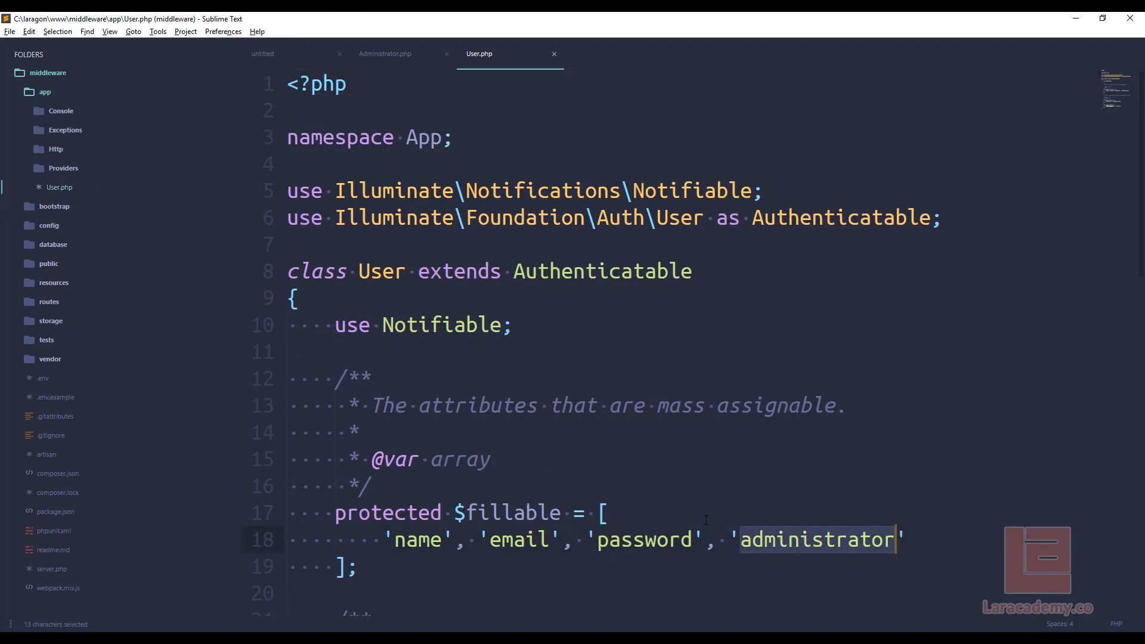
scroll(down, 3)
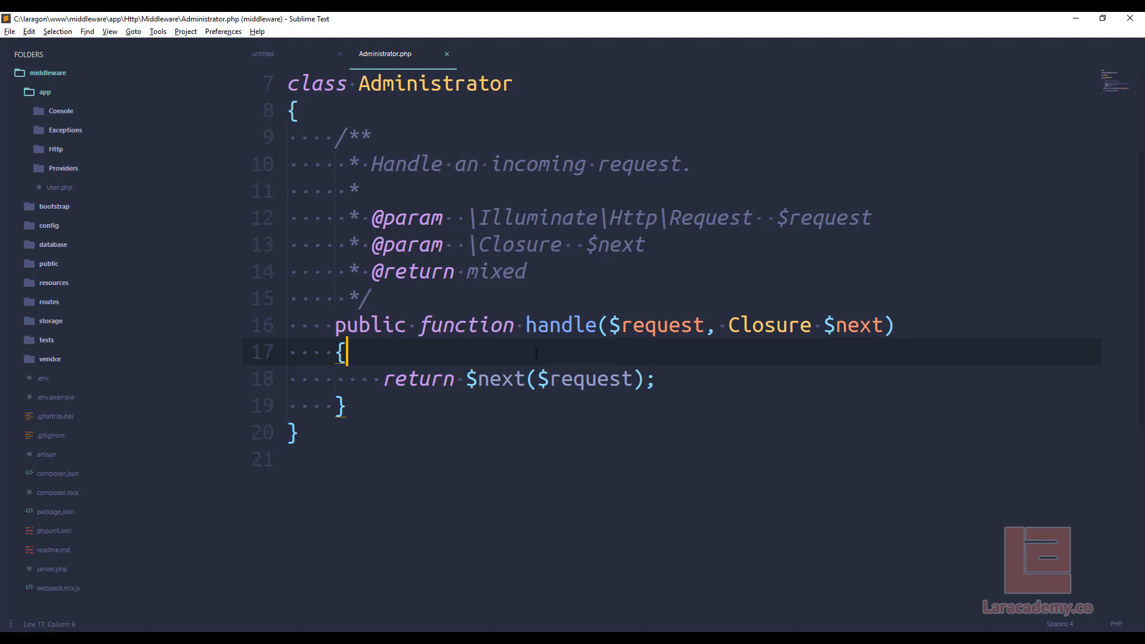
- In handle(), add a logged-in comment and an if(auth()->check()) block
text(/)
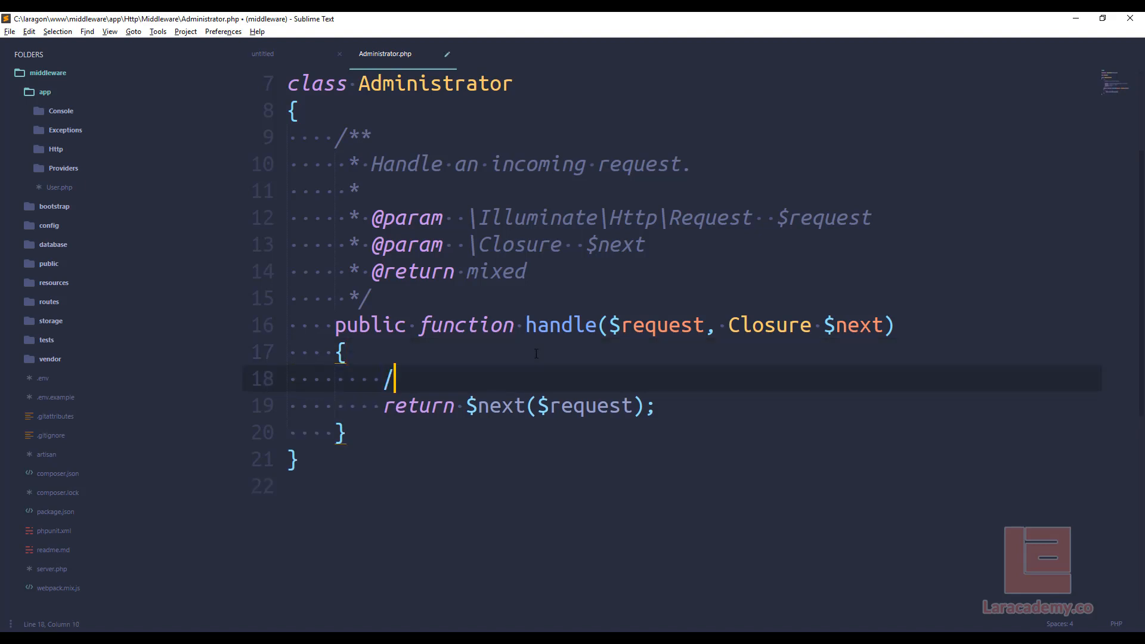
text(/ ensure that the user is logged i)
text(// e)
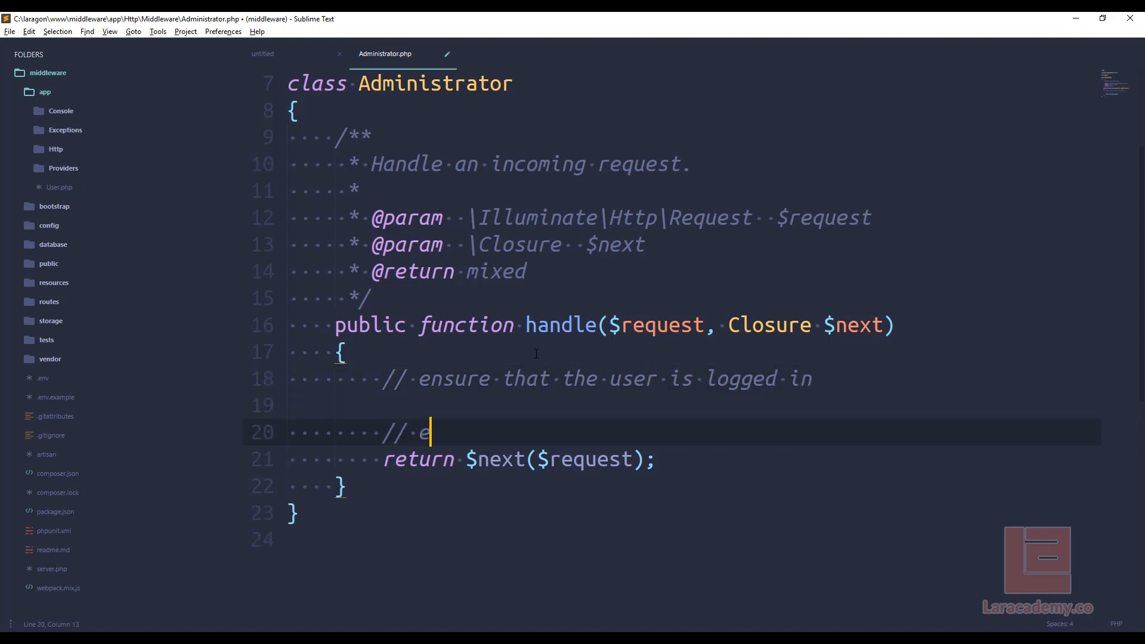
text(nsu)
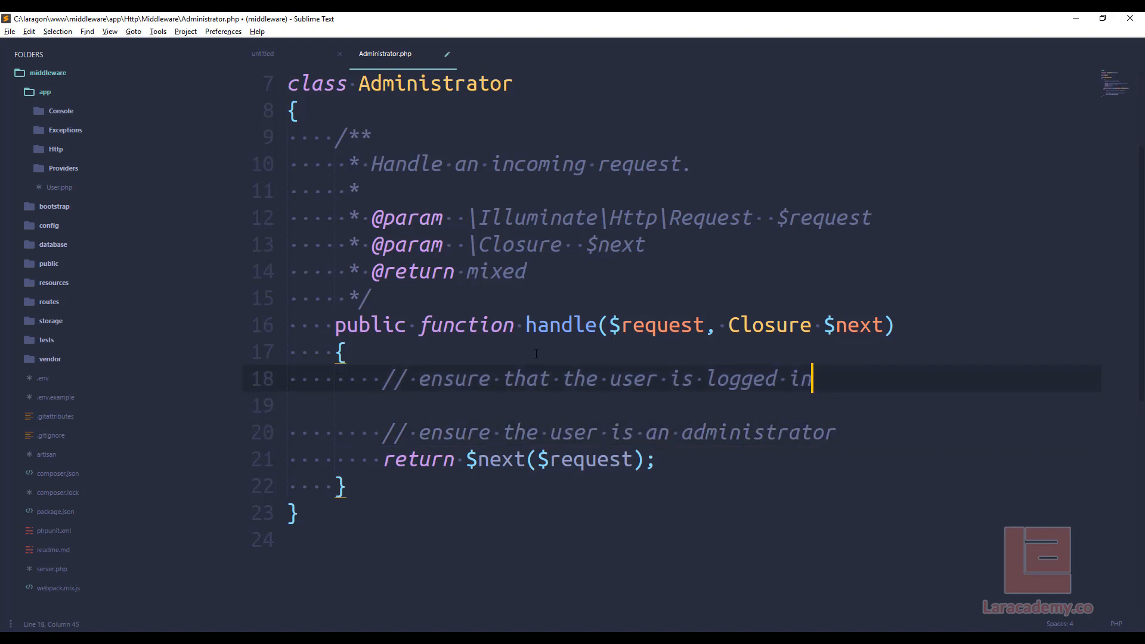
key(enter)
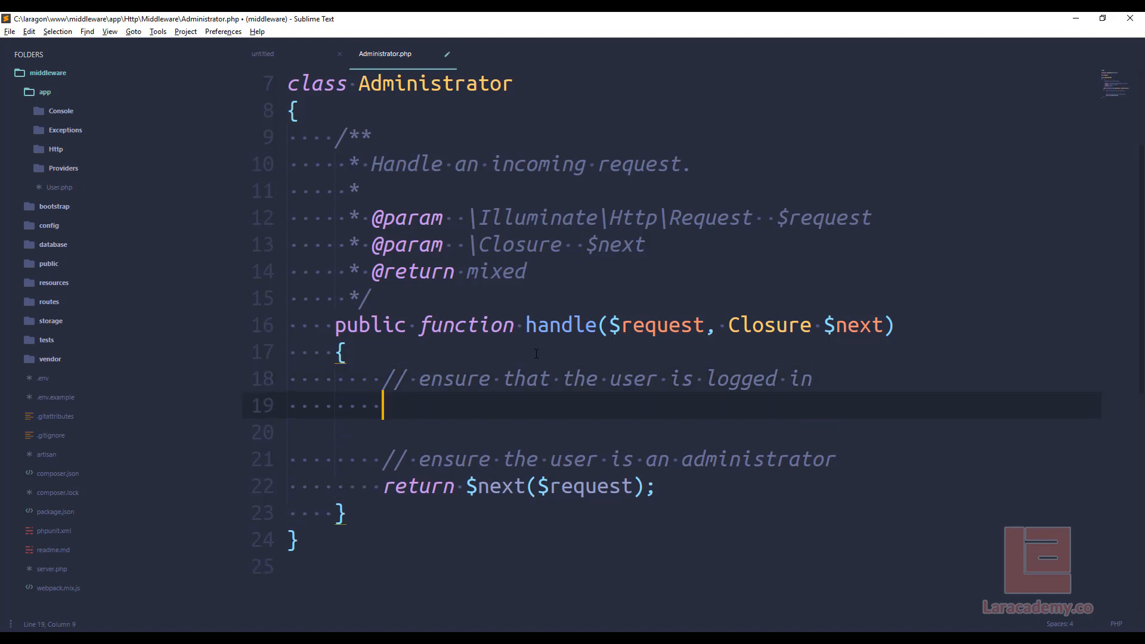
text(if()
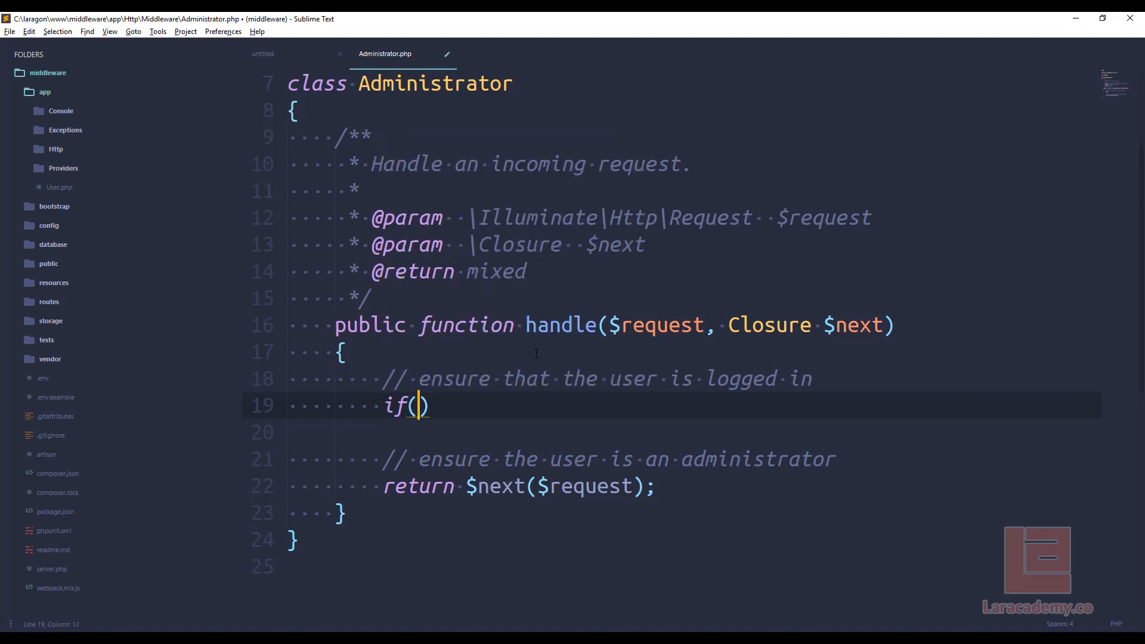
text(auth()->check()) {)
click(671, 433)
text(//)
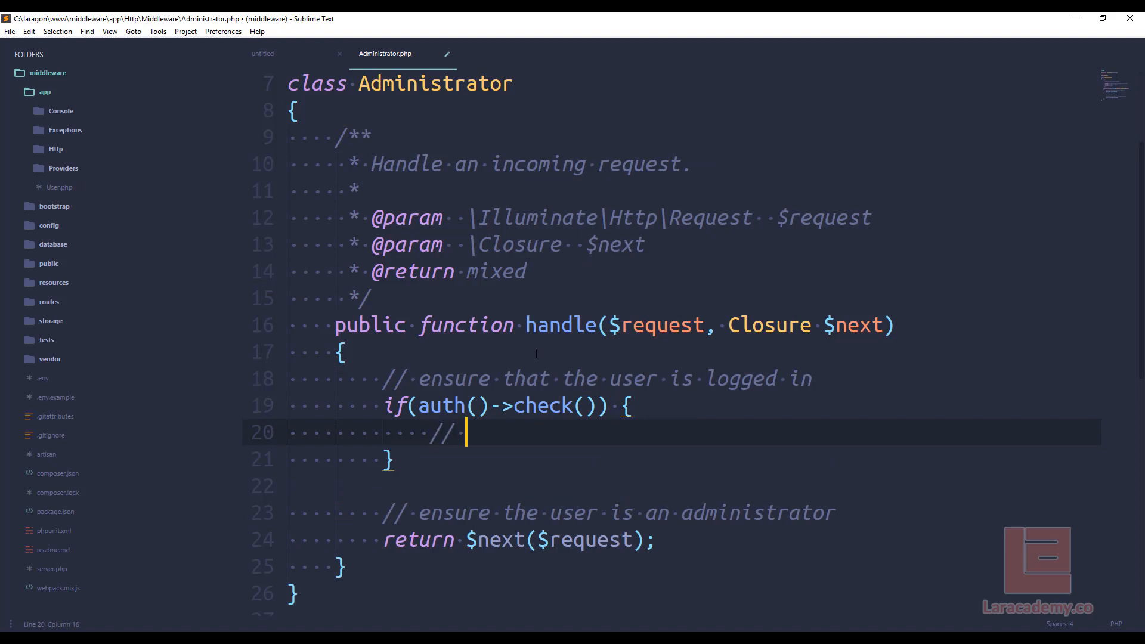
- Nest an administrator check, if(auth()->user()->administrator), inside the logged-in block
text(we are logged in)
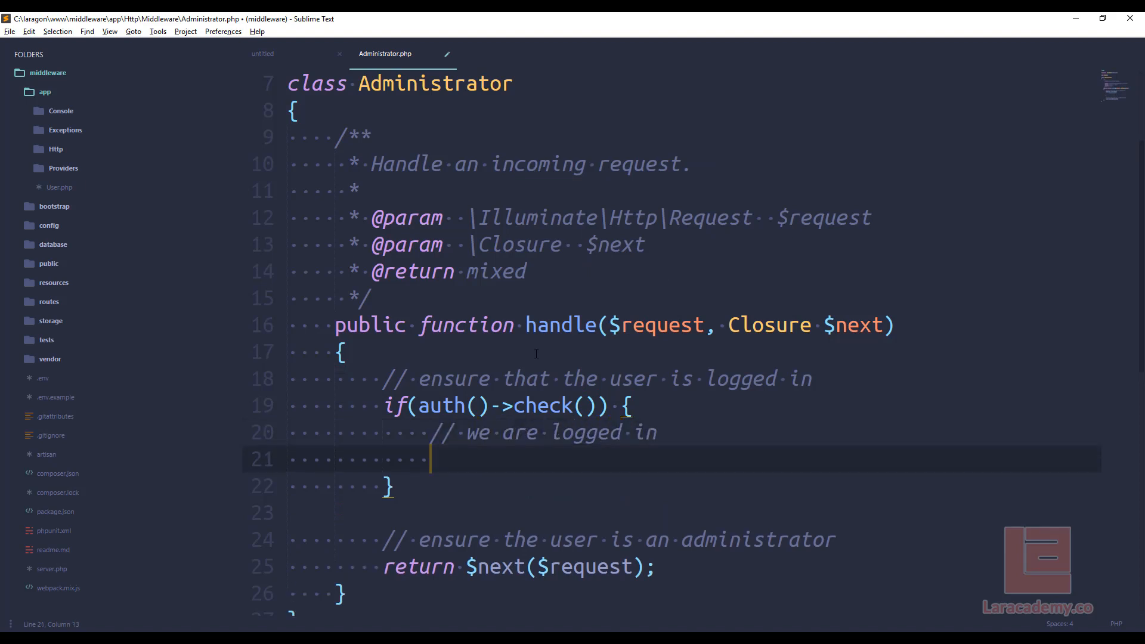
text(// ensure the user is an administrator)
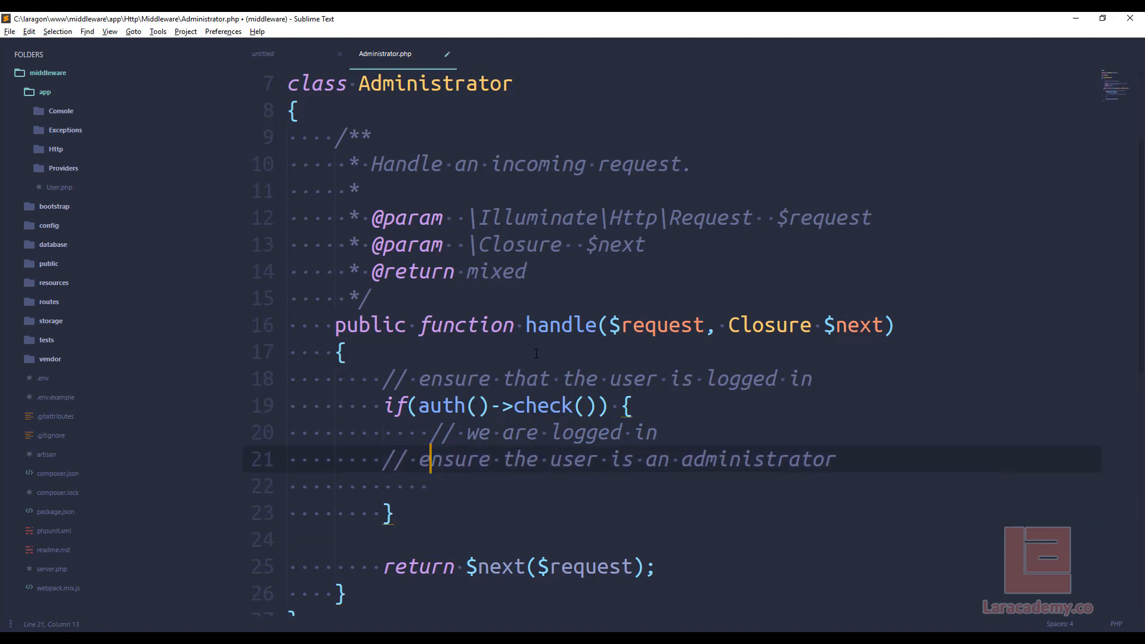
text(if())
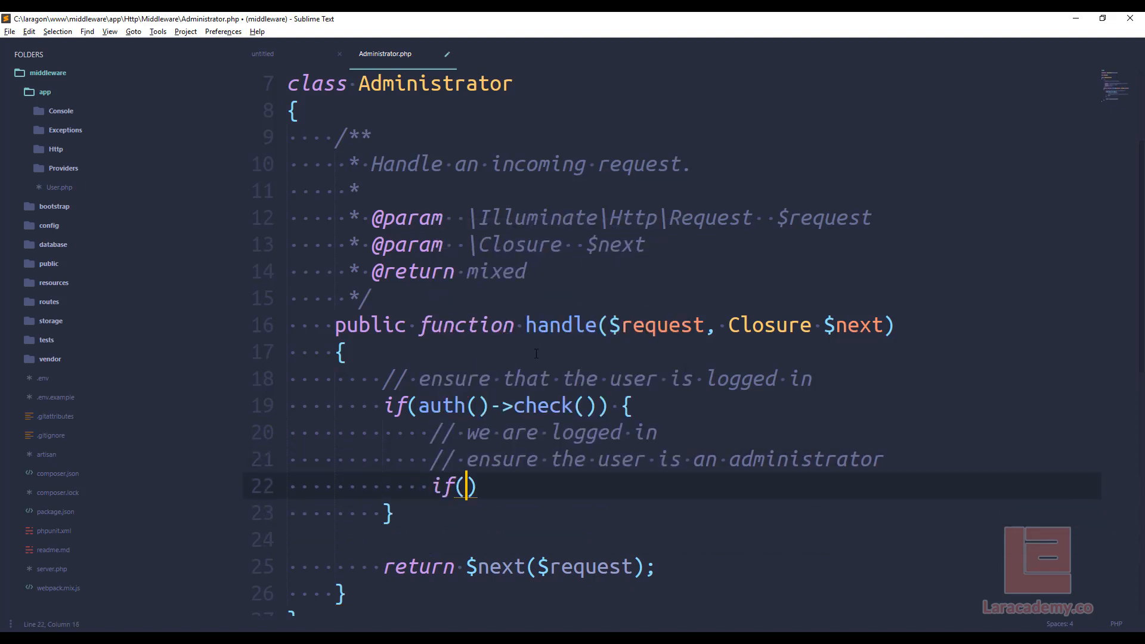
text(auth()->user()-)
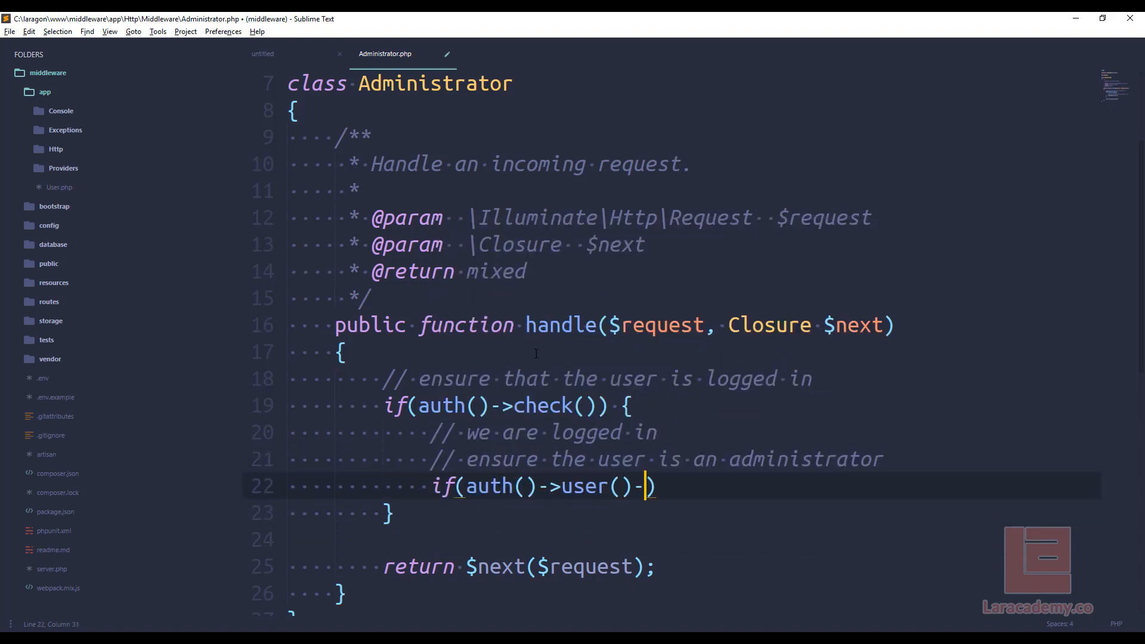
text(>)
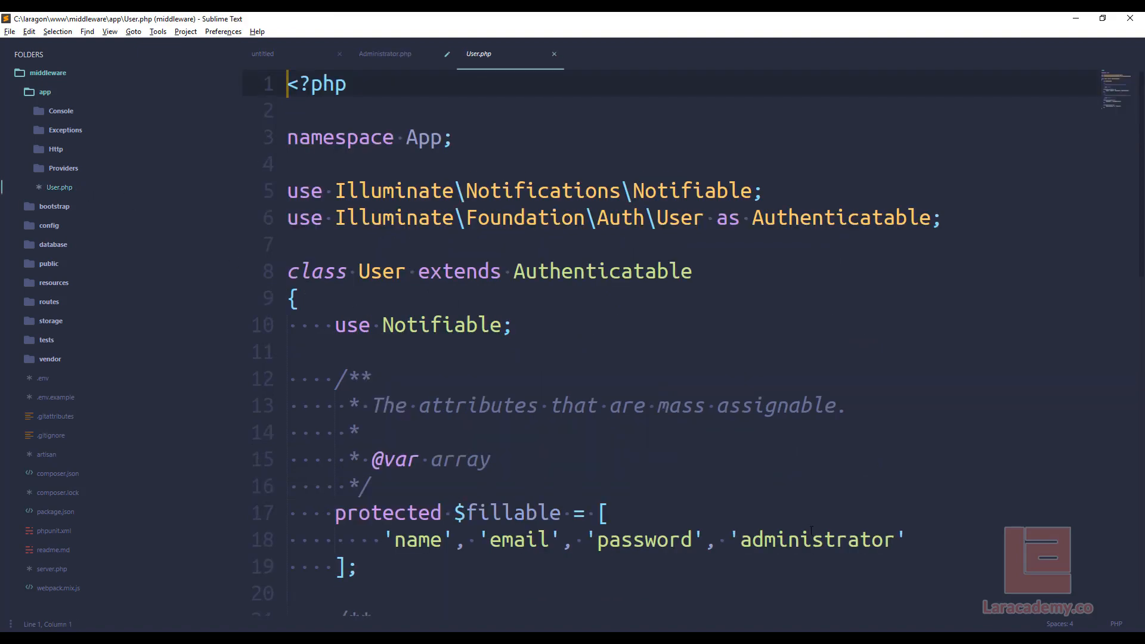
click(385, 54)
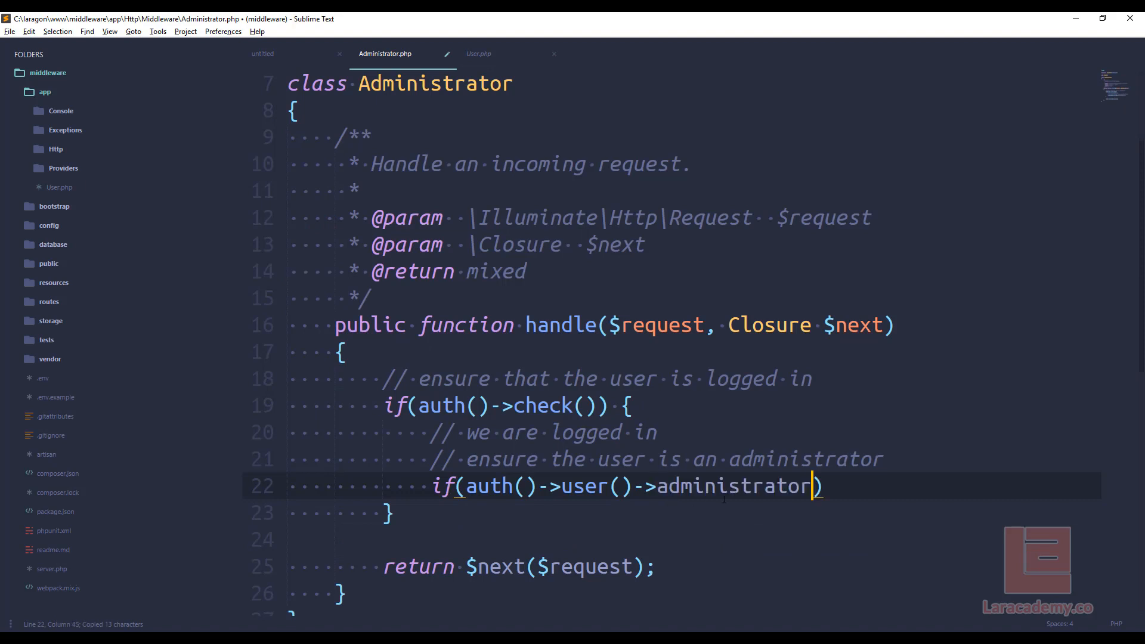
text({)
text(················return $next($request);)
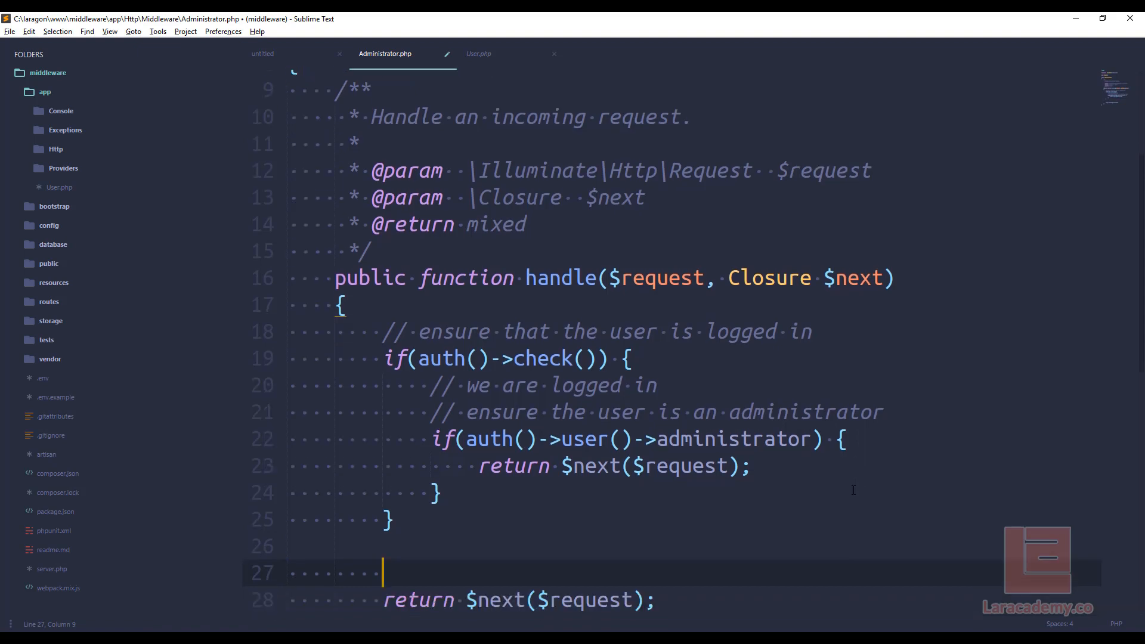
- Comment the not-logged-in case and return redirect()->route('home') instead of $next($request)
text(//)
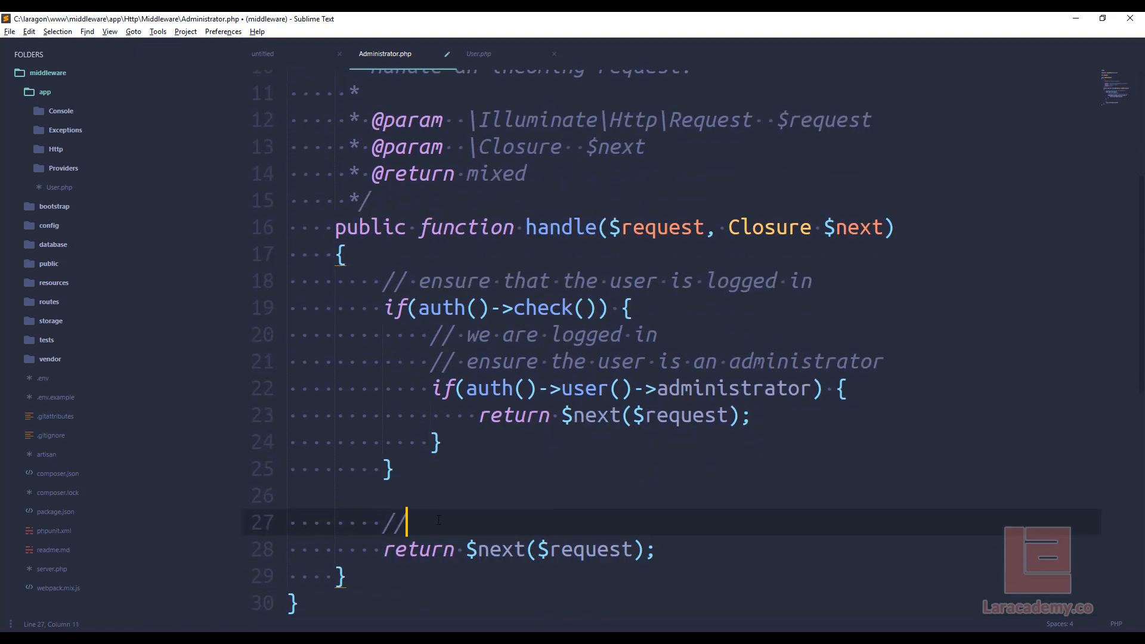
text(we are not logg)
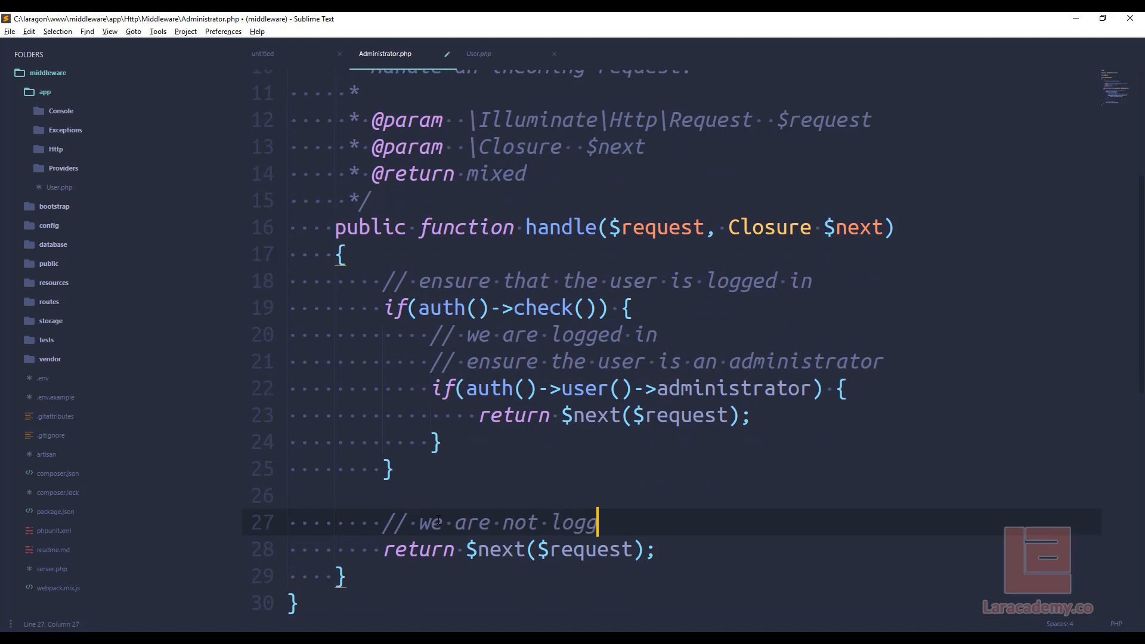
text(ed in, or administrator)
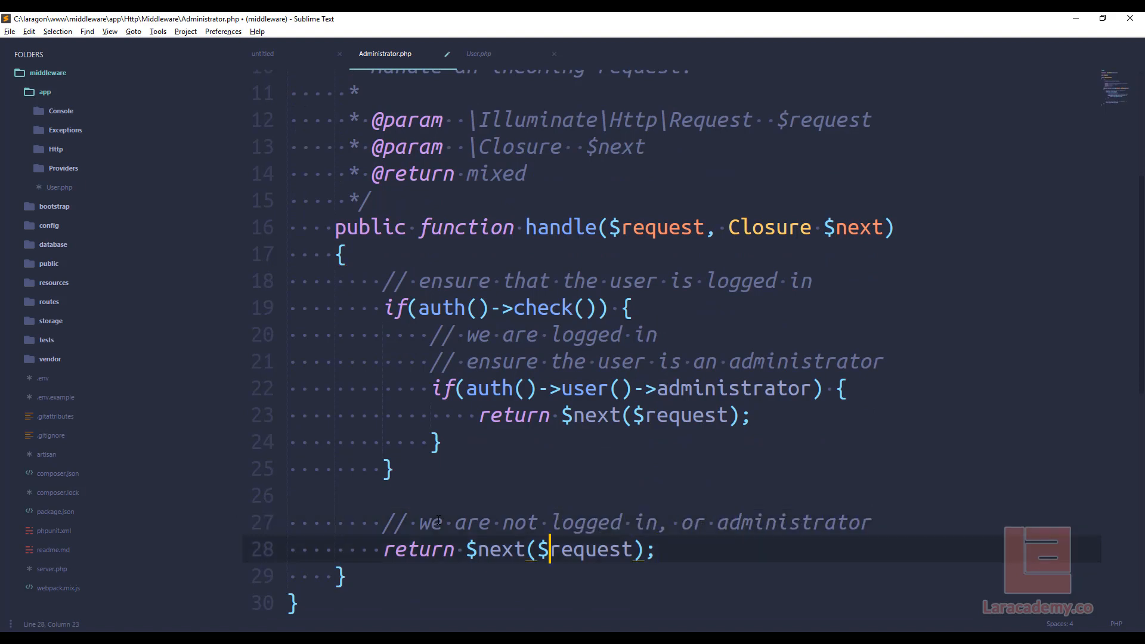
key(delete)
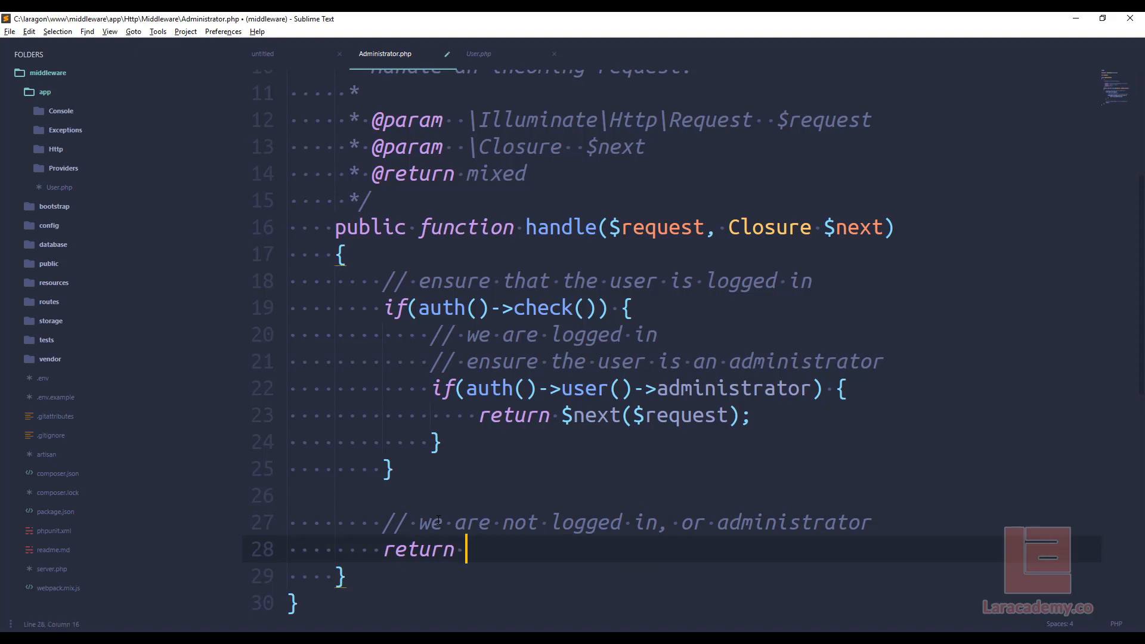
text(redirect()->route('home');)
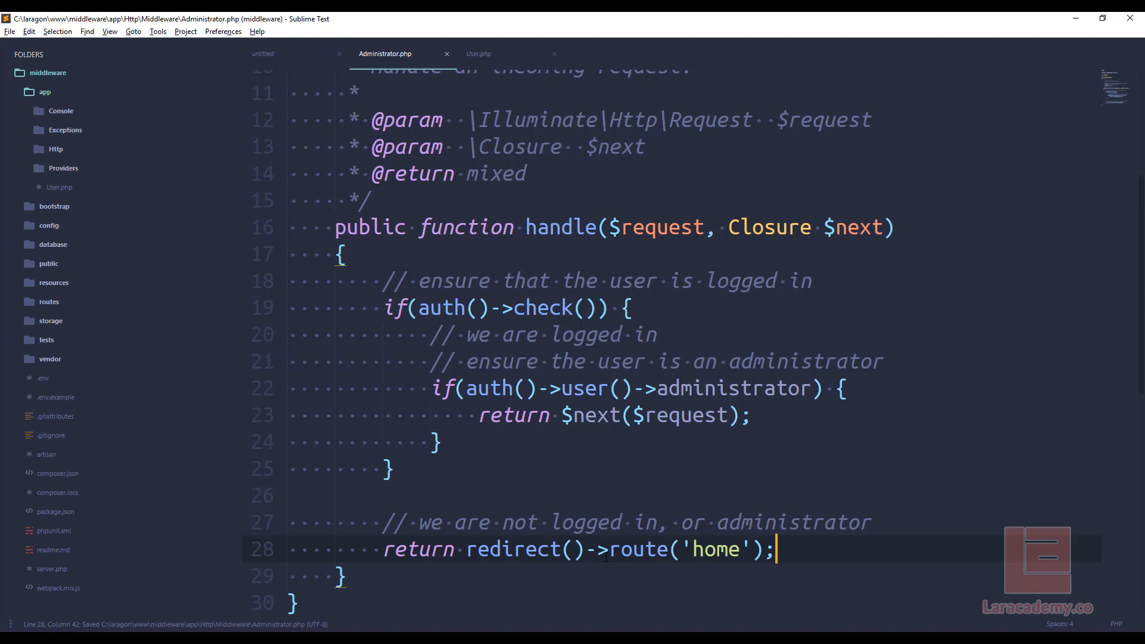
double_click(716, 550)
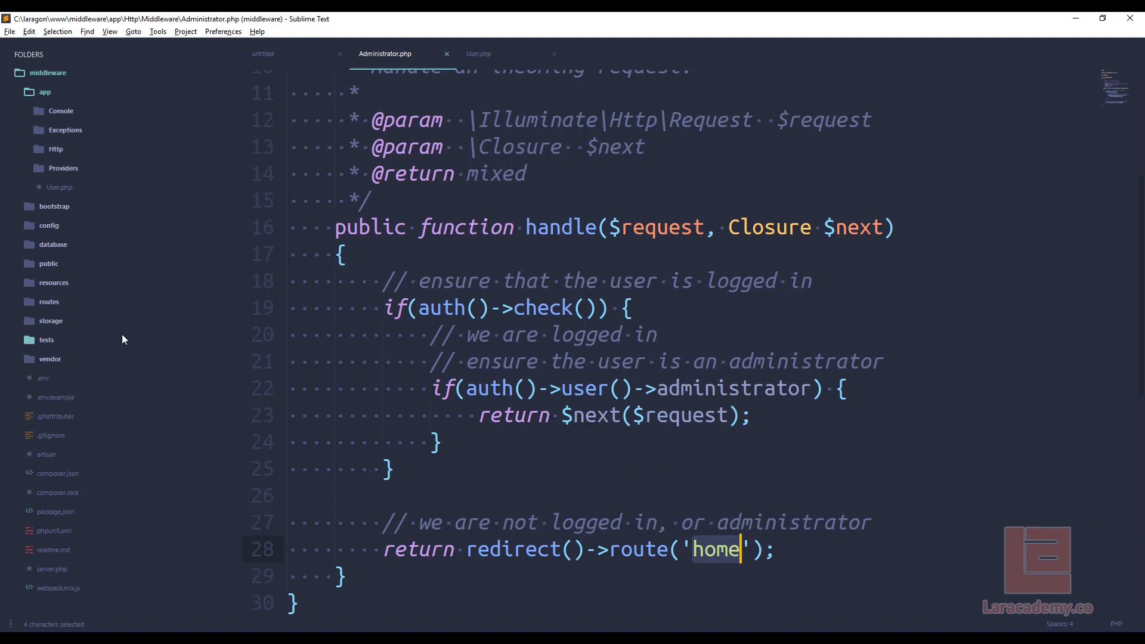
mouse_move(51, 301)
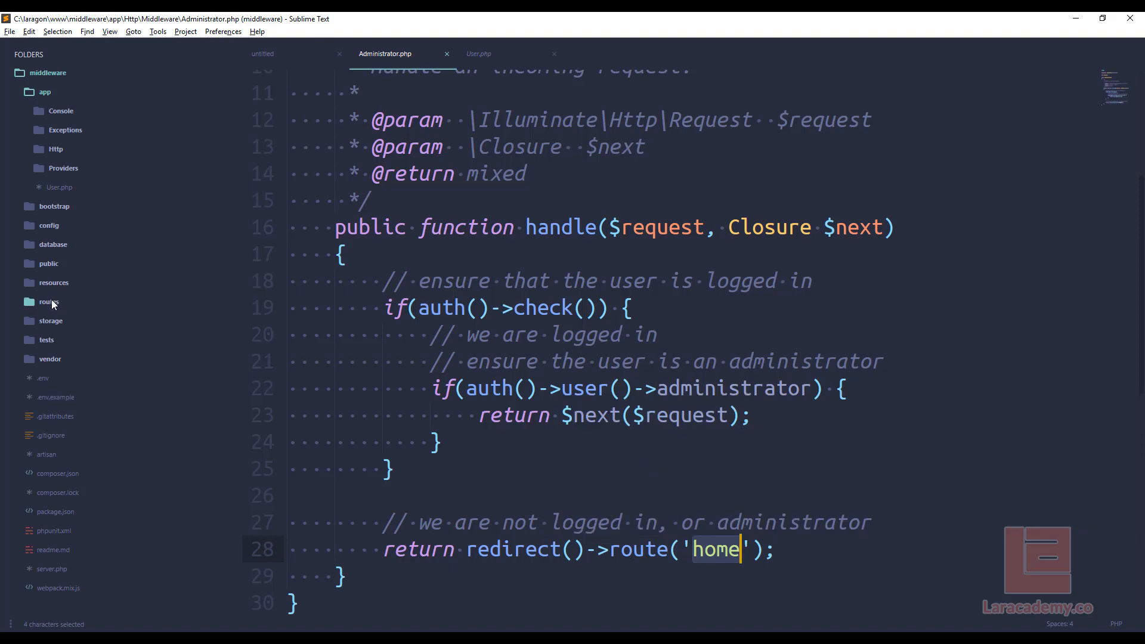
- Confirm in web.php that /home is named 'home', then save Administrator.php
click(49, 302)
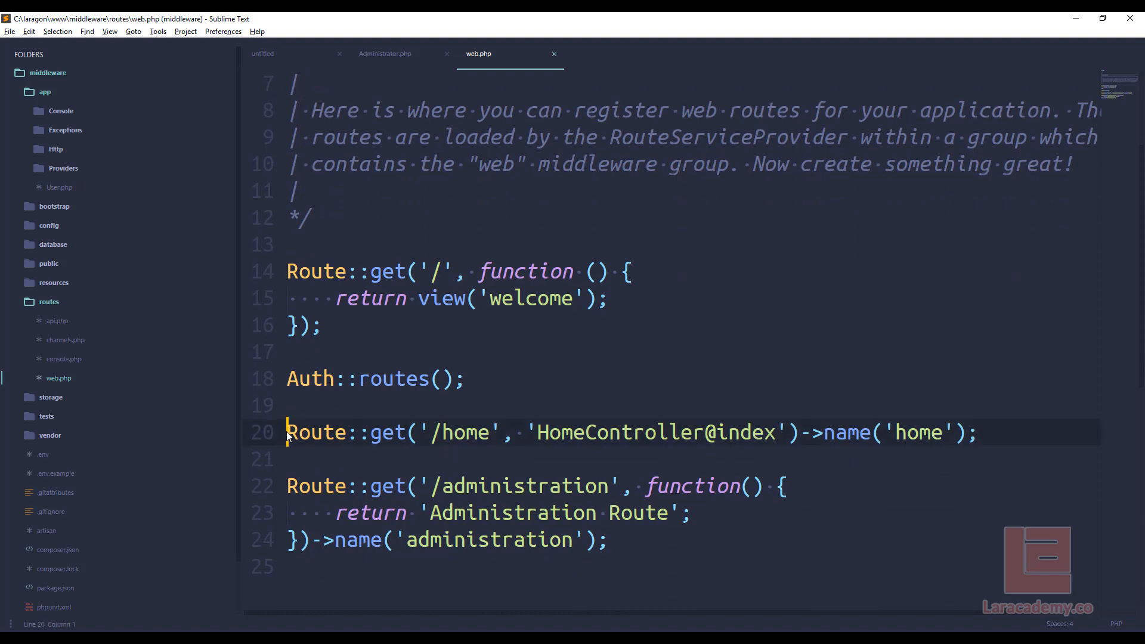
drag(804, 433, 968, 432)
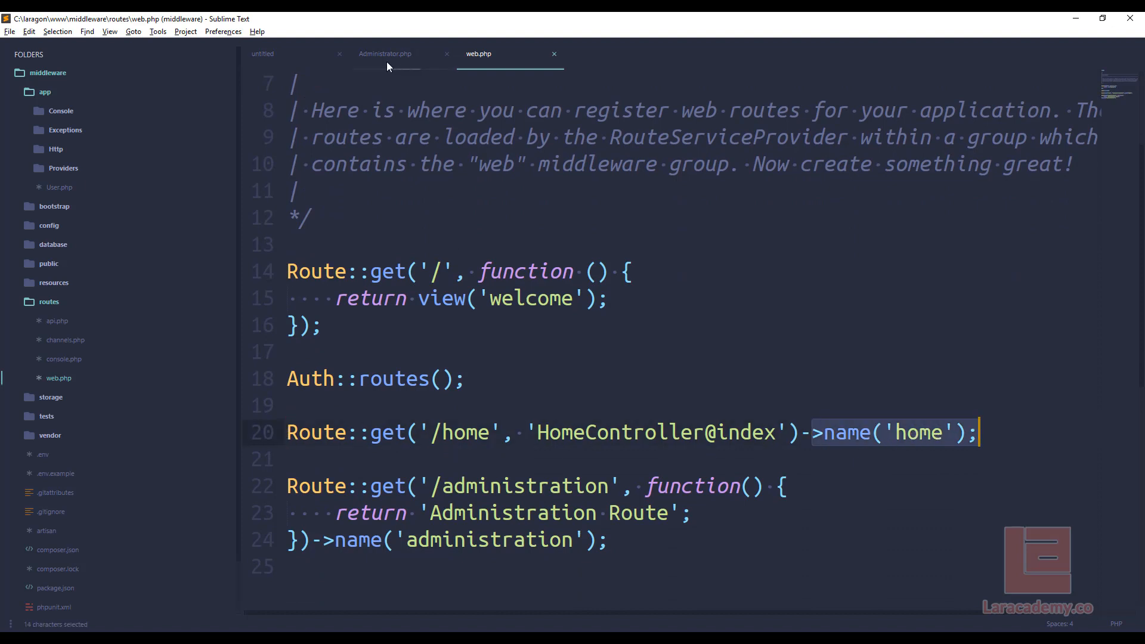
click(385, 53)
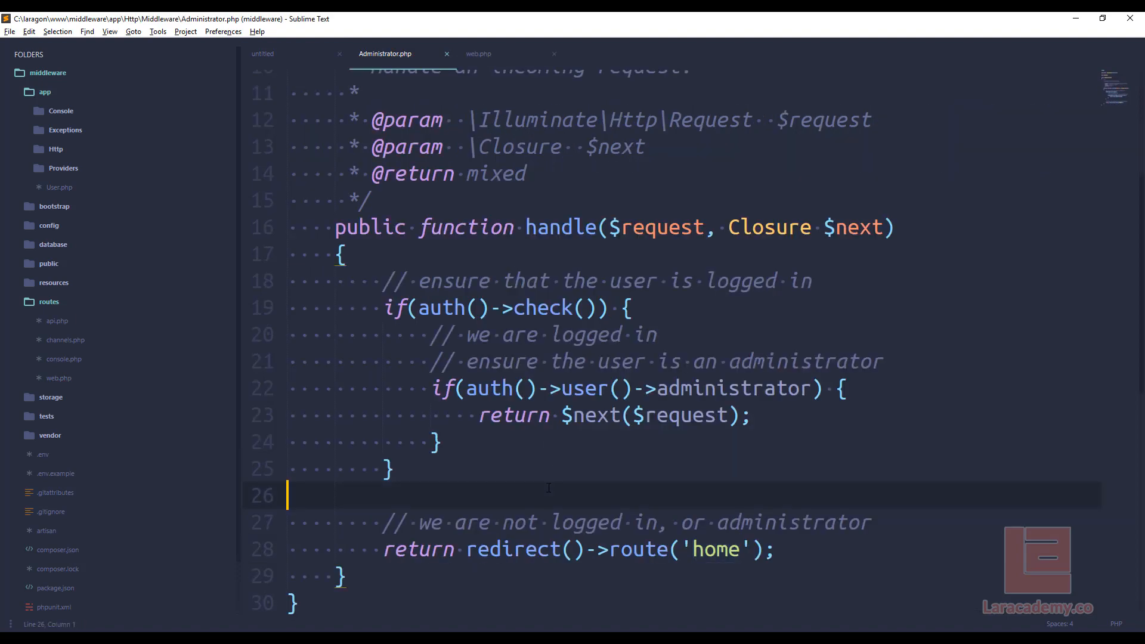
key(ctrl+s)
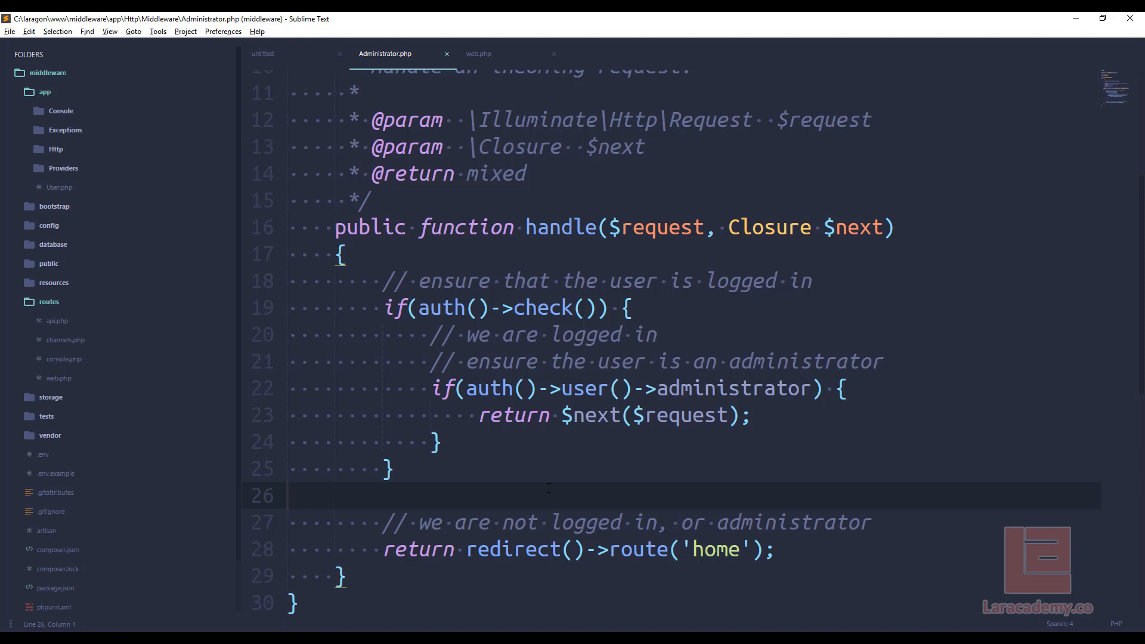
mouse_move(402, 627)
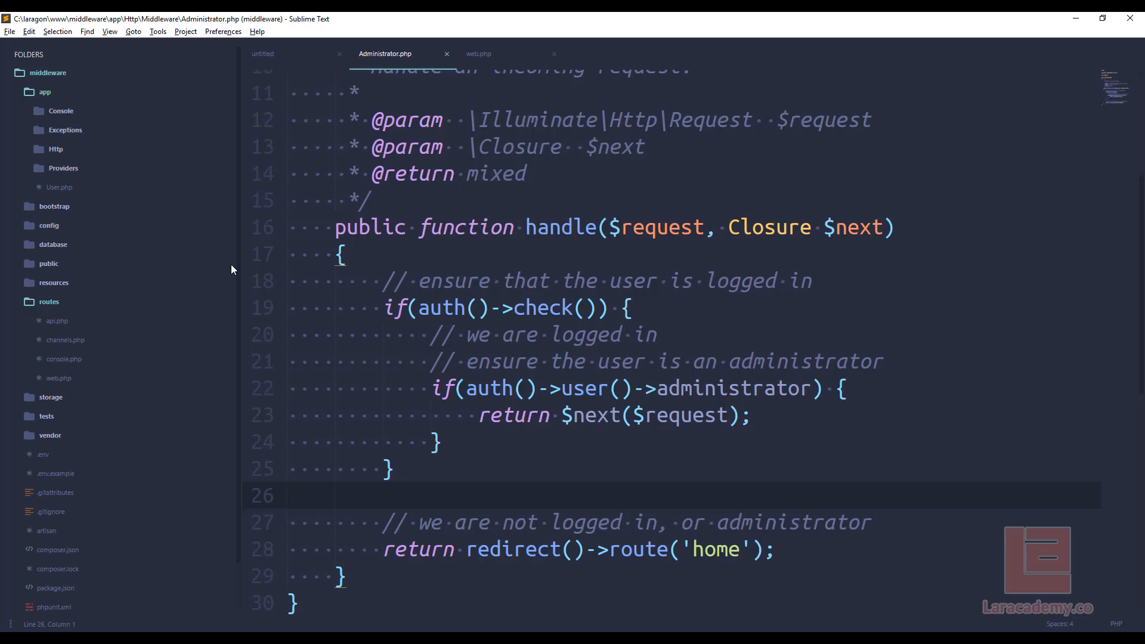
- Open HomeController.php and select the 'auth' middleware in its constructor
click(56, 150)
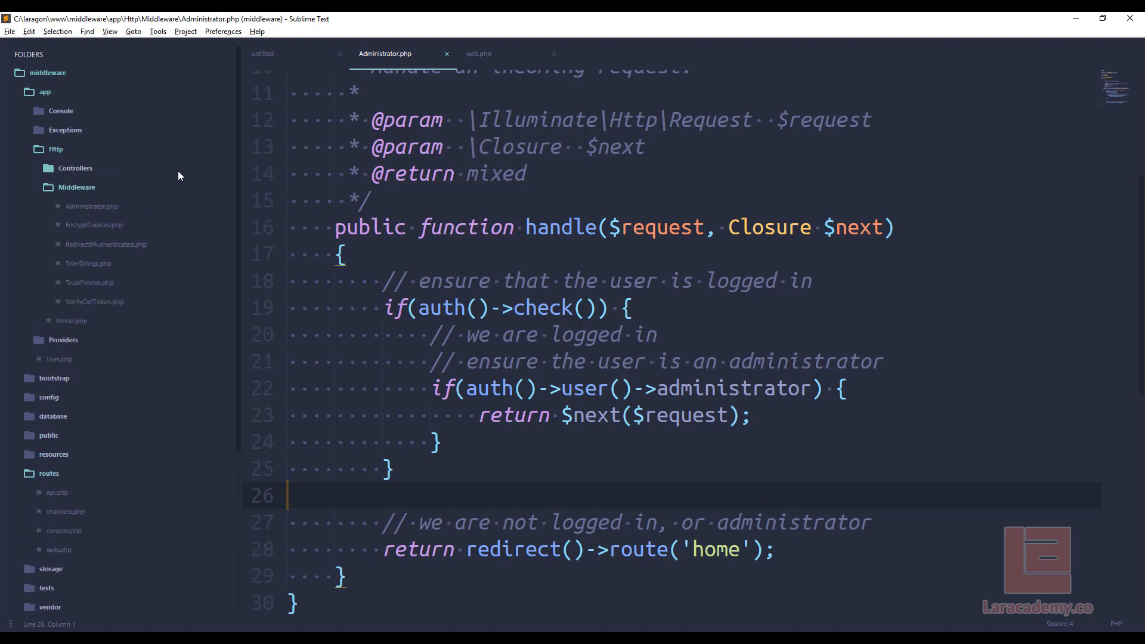
click(74, 168)
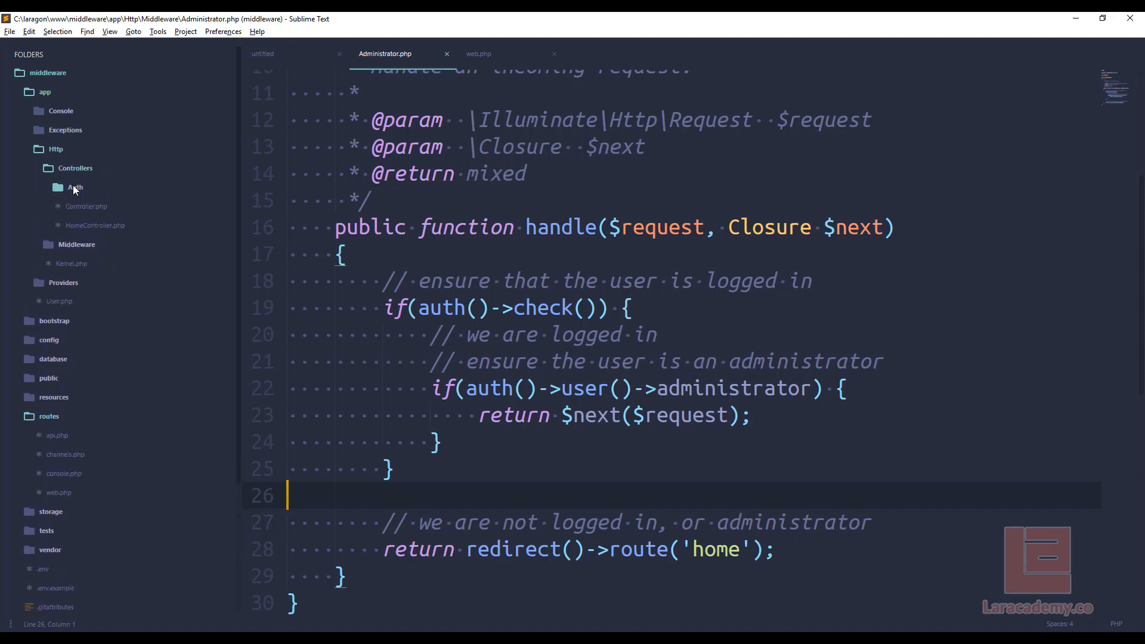
click(74, 188)
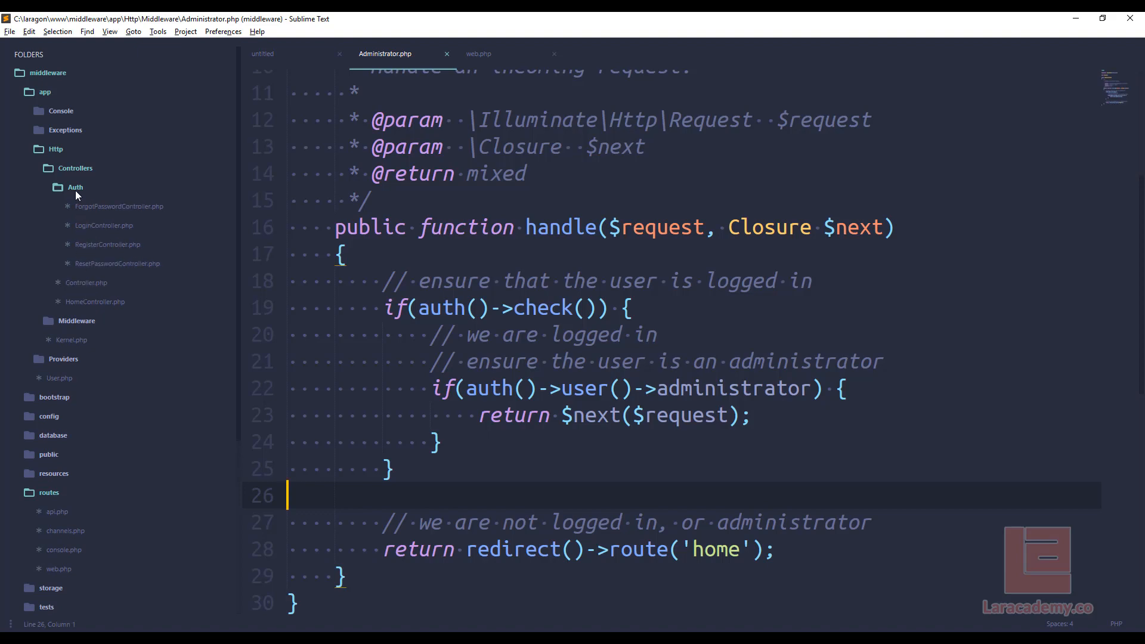
click(95, 225)
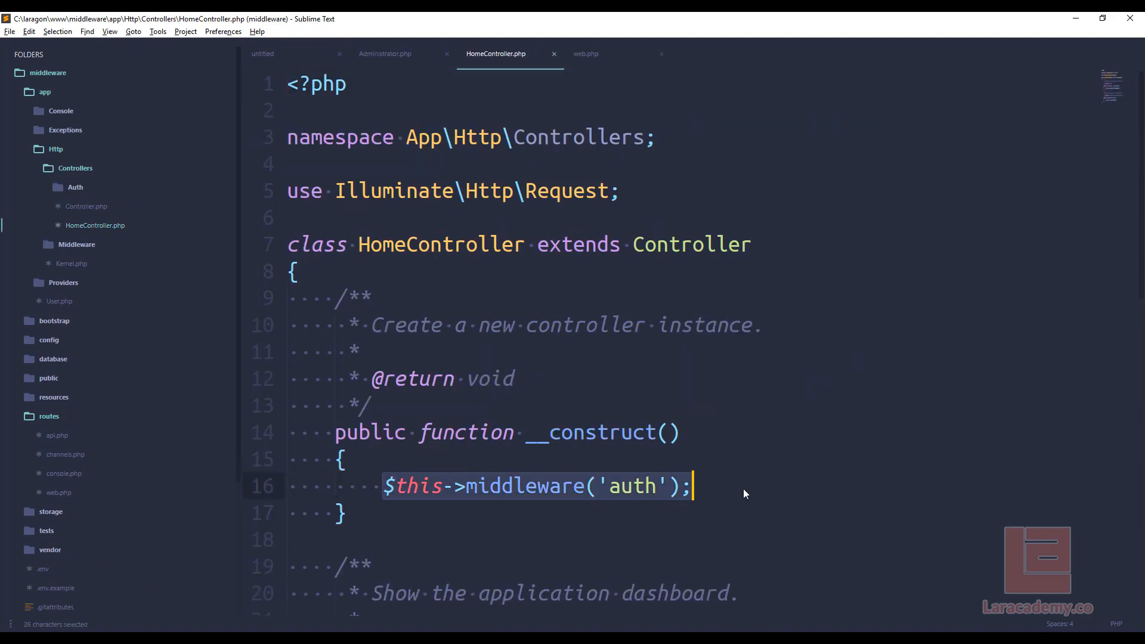
mouse_move(647, 497)
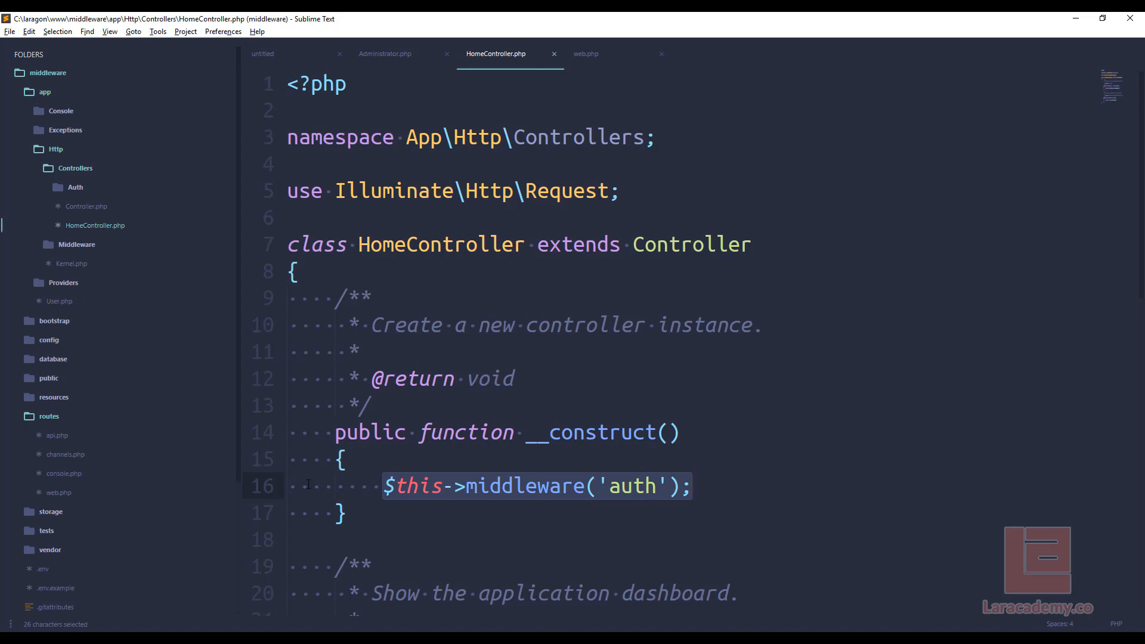
scroll(down, 3)
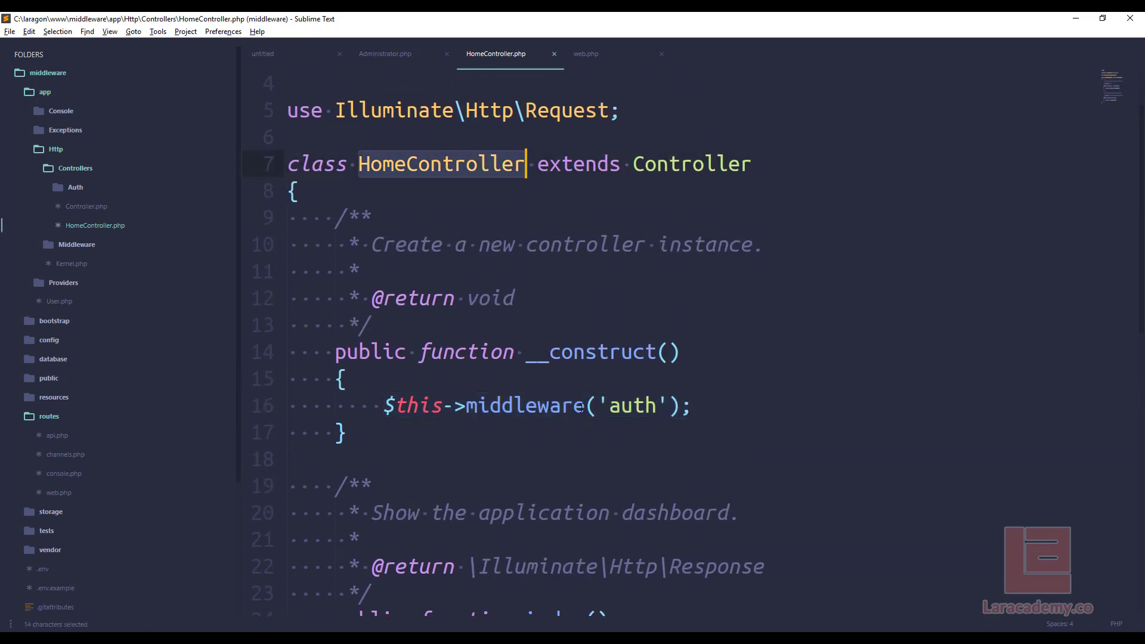
double_click(632, 406)
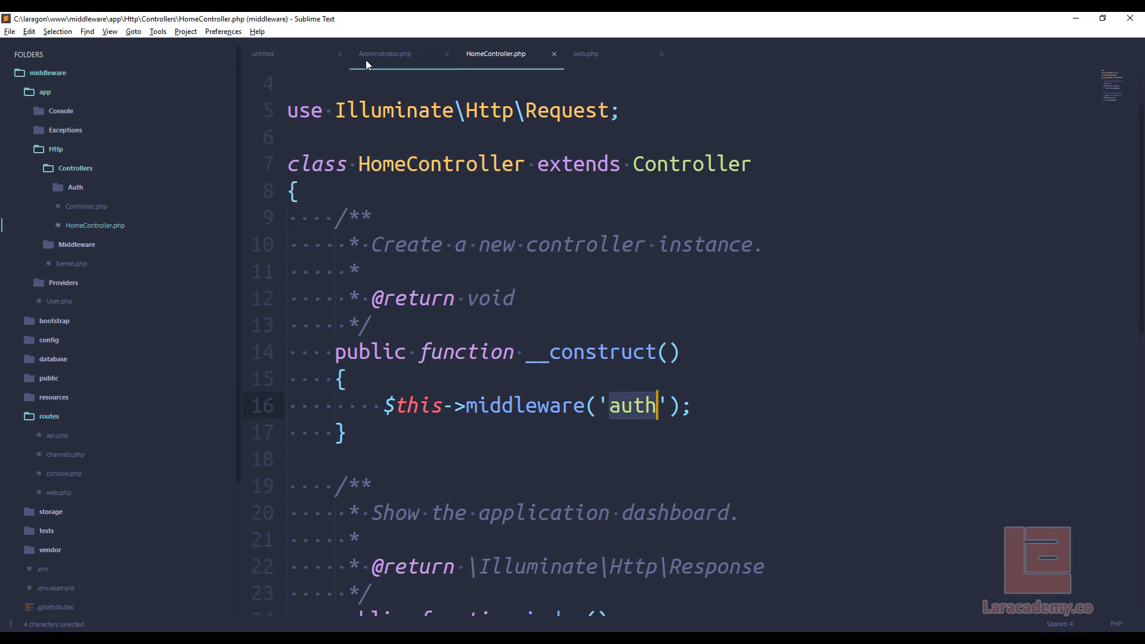
mouse_move(480, 61)
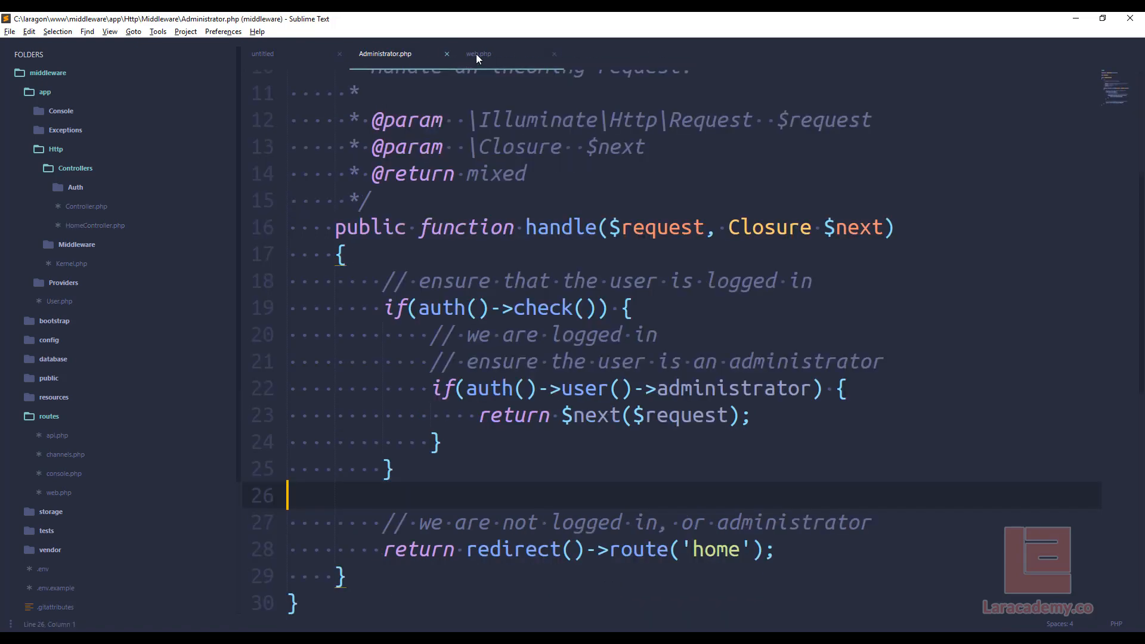
- Wrap the administration route in Route::group(['middleware' => 'auth']) in web.php and save
click(477, 54)
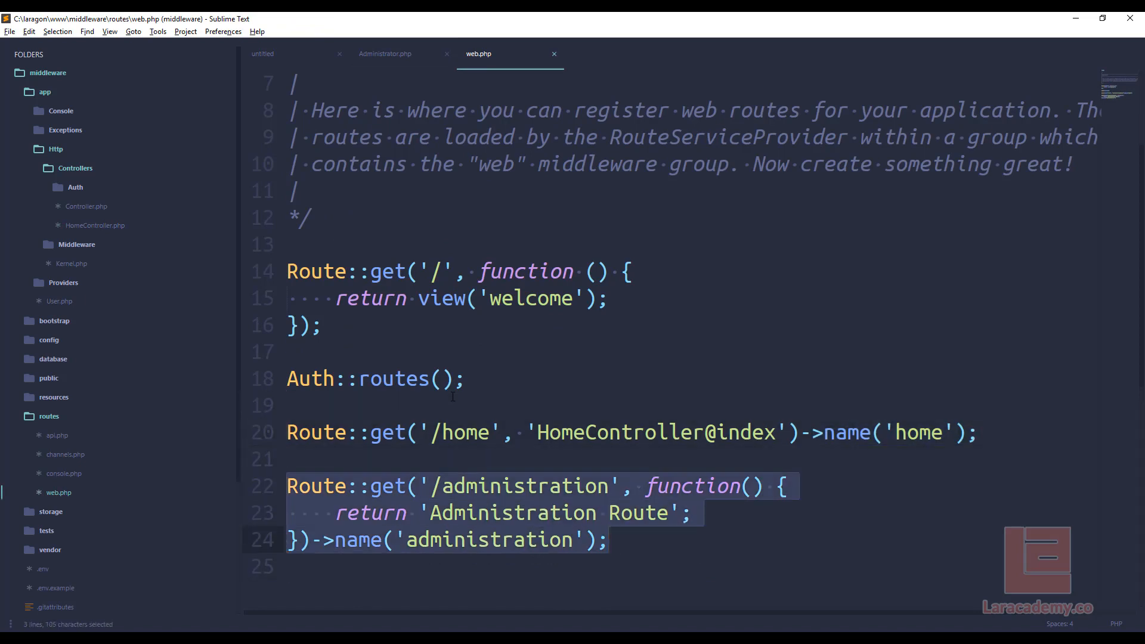
text(Route::group([)
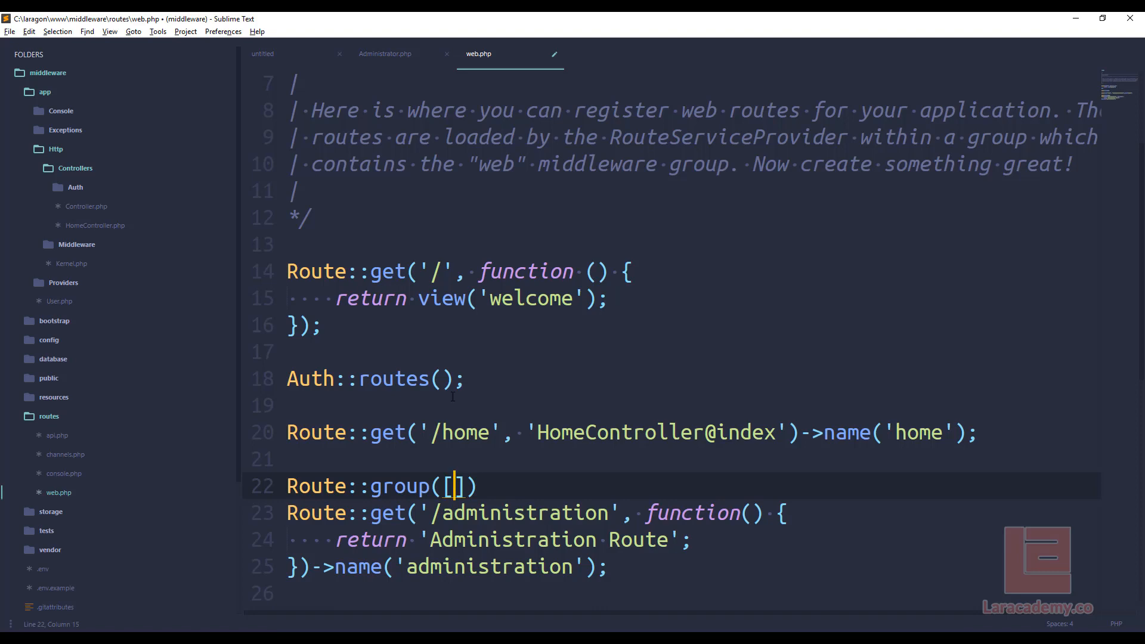
text(')
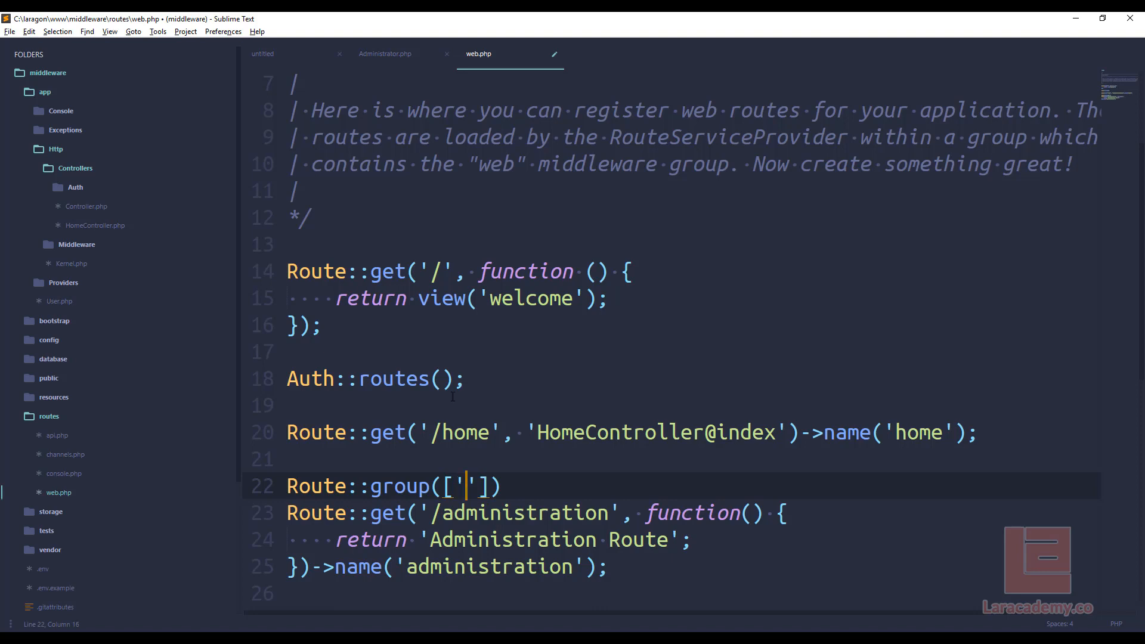
text(middleware' =)
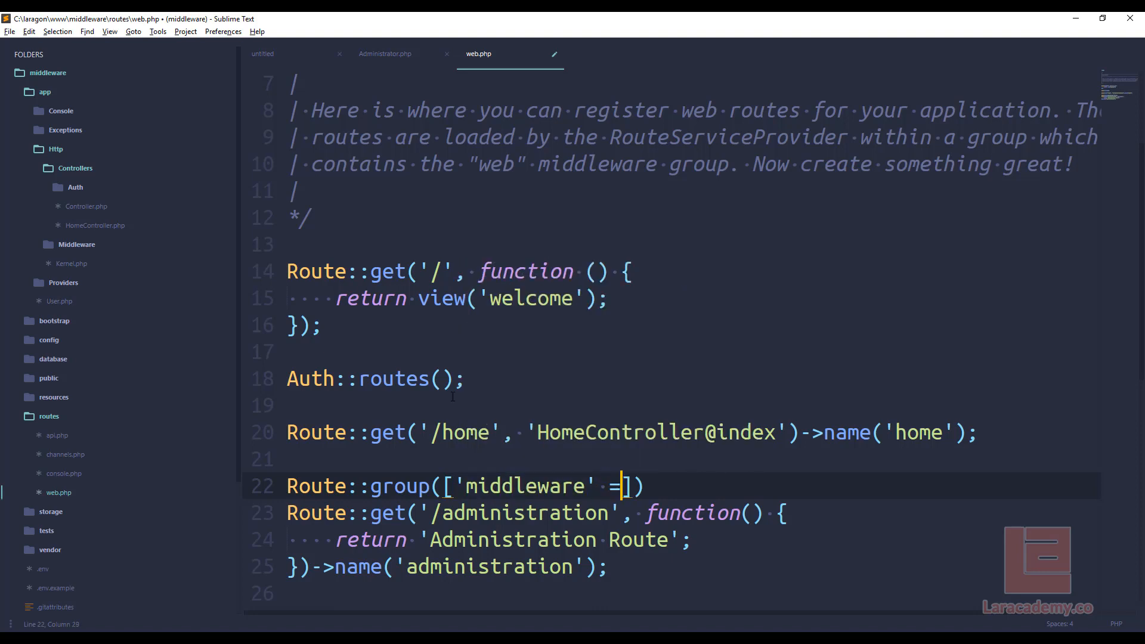
text(> '')
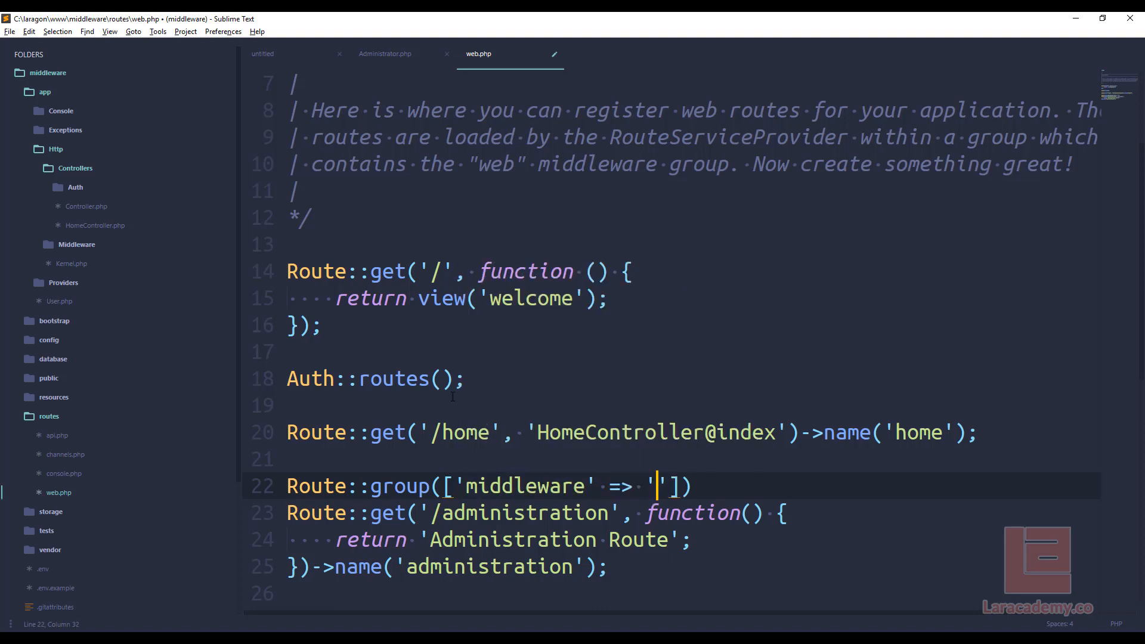
text(auth)
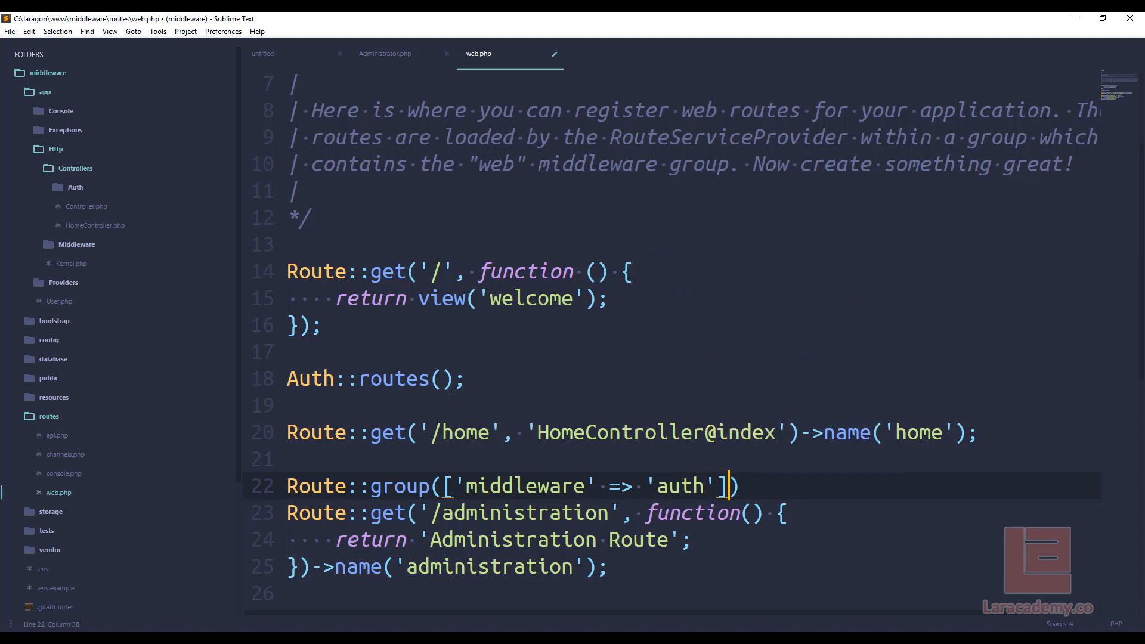
text(, function())
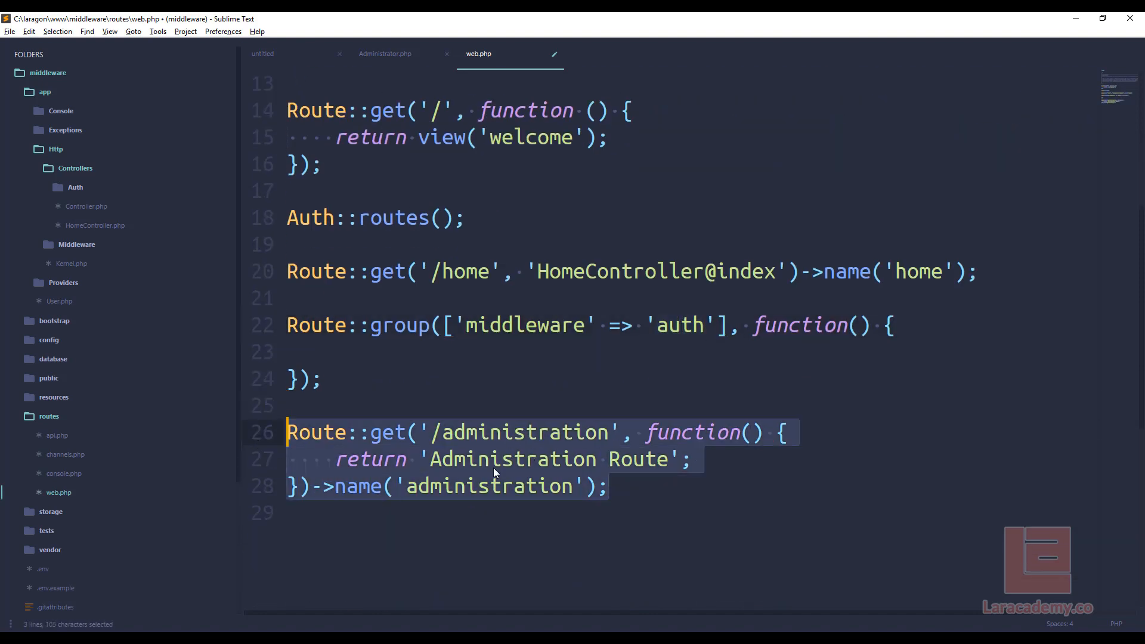
key(Ctrl+x)
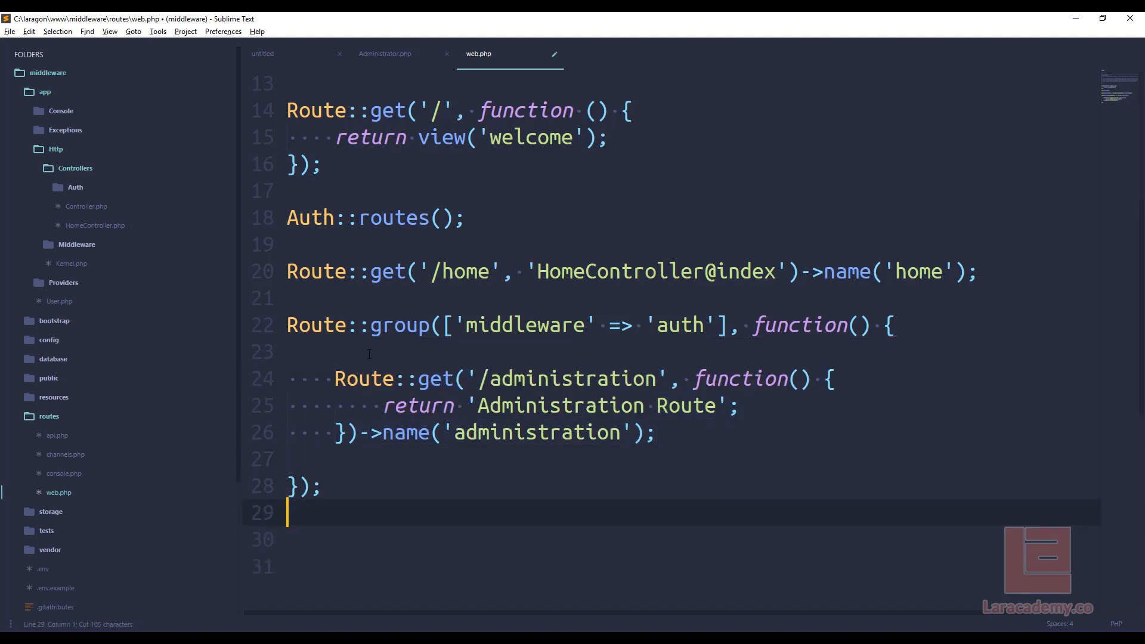
key(ctrl+s)
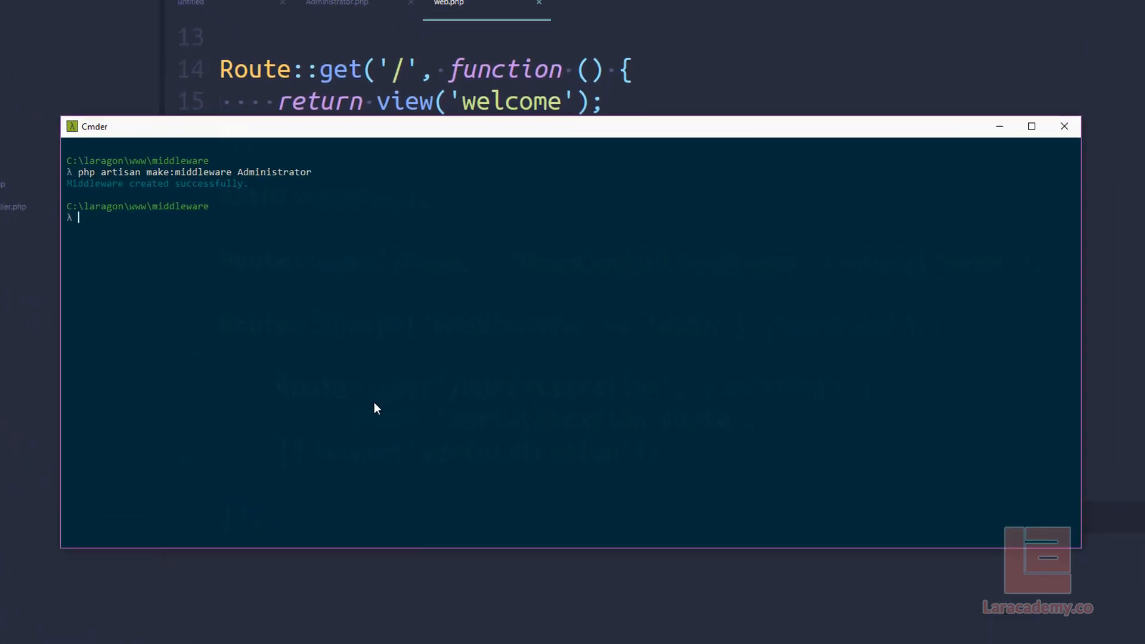
- Run php artisan route:list to check the administration route's web and auth middleware
text(php artisan)
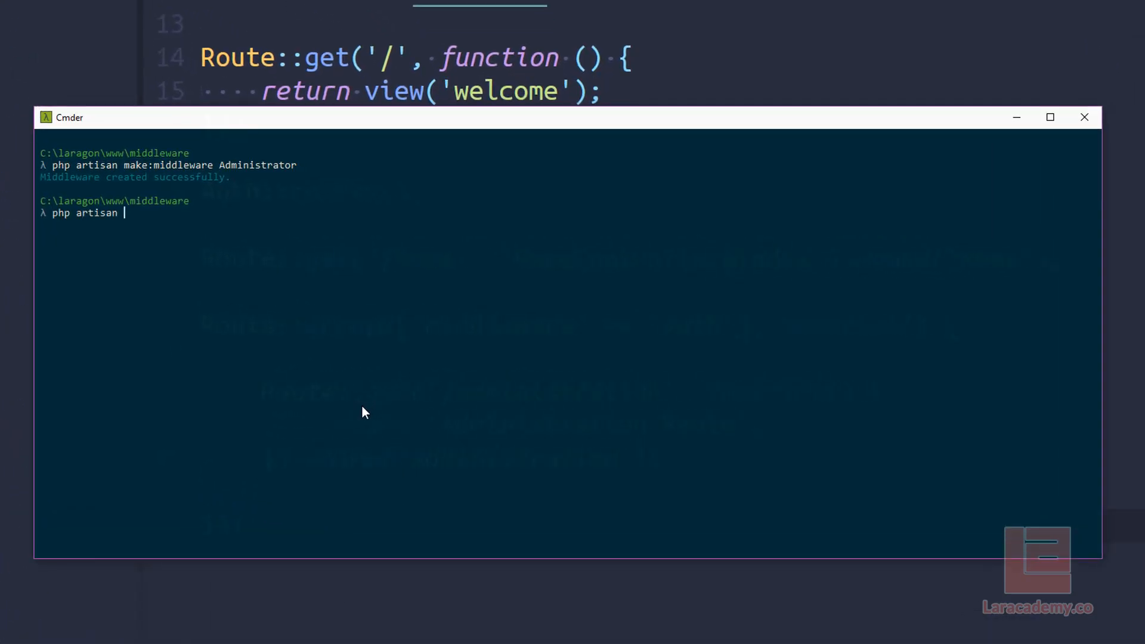
text(route:list)
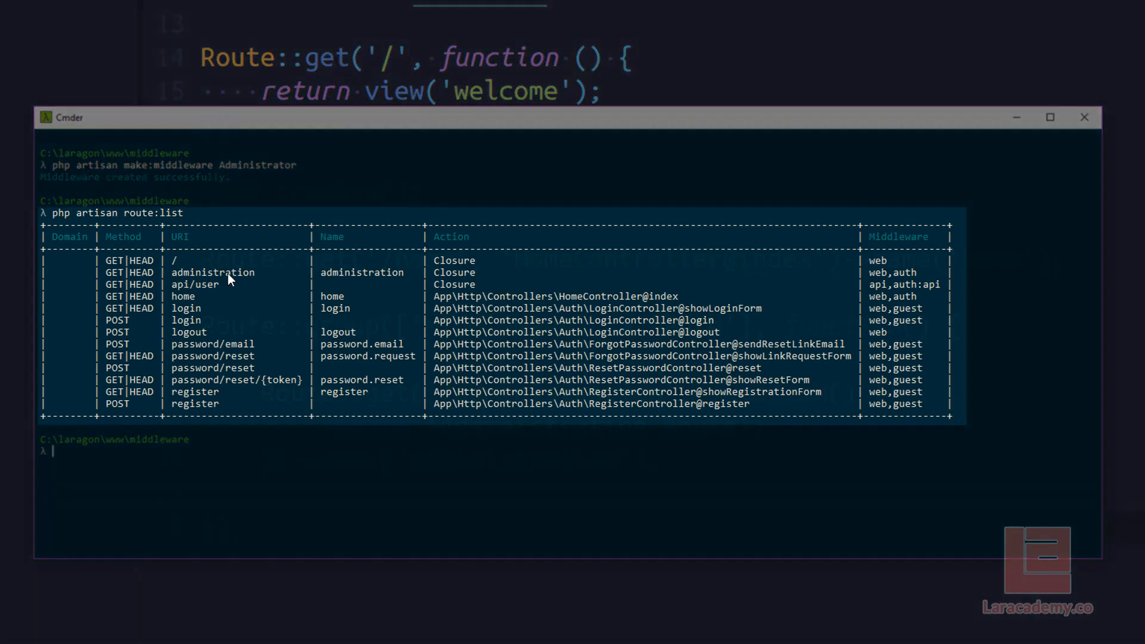
mouse_move(847, 286)
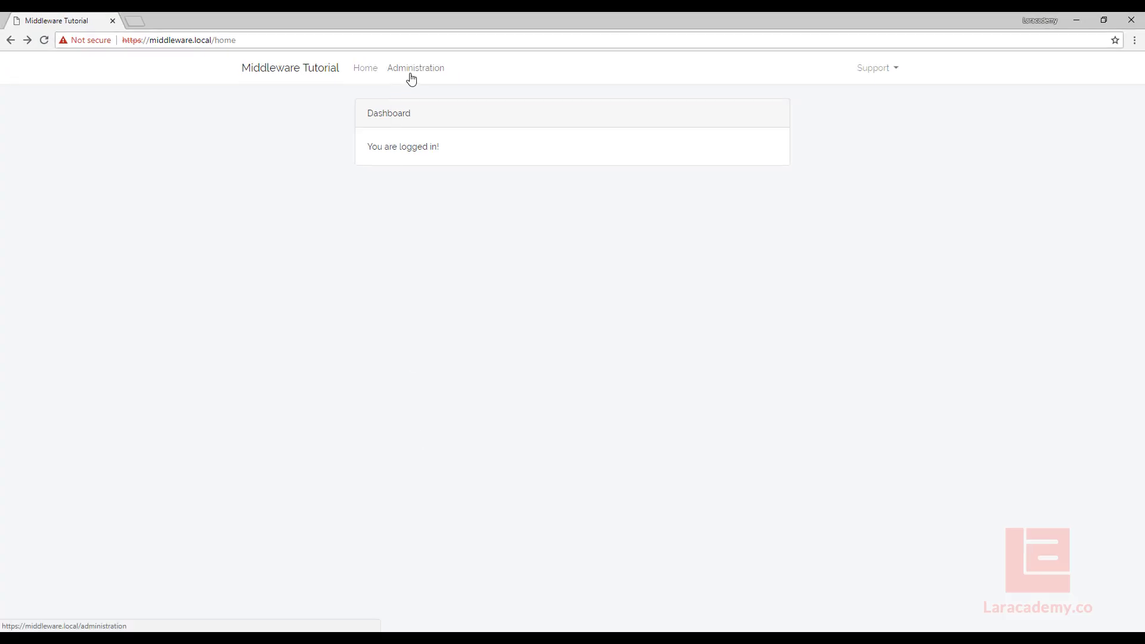
- Visit the Administration page logged in, then in a guest window that redirects to login
click(416, 67)
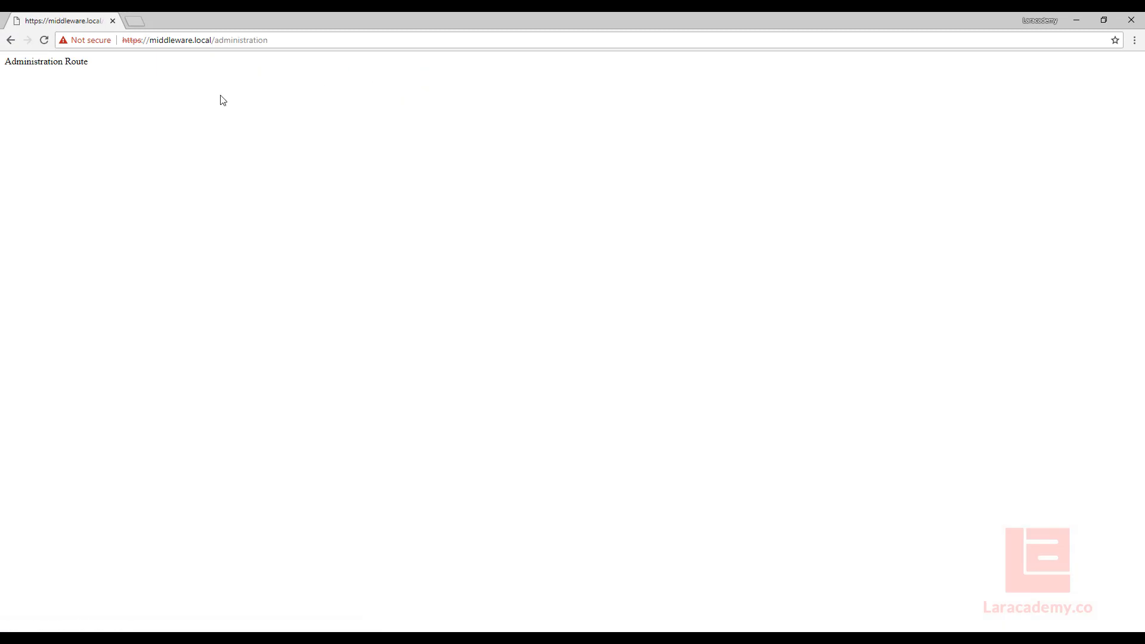
mouse_move(235, 233)
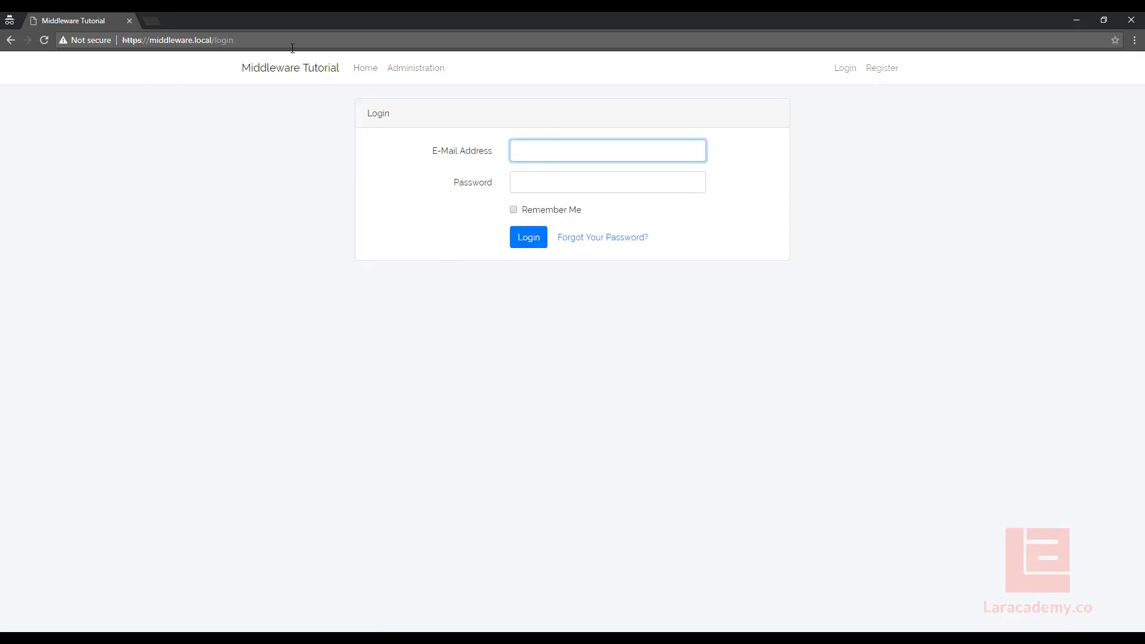
click(416, 67)
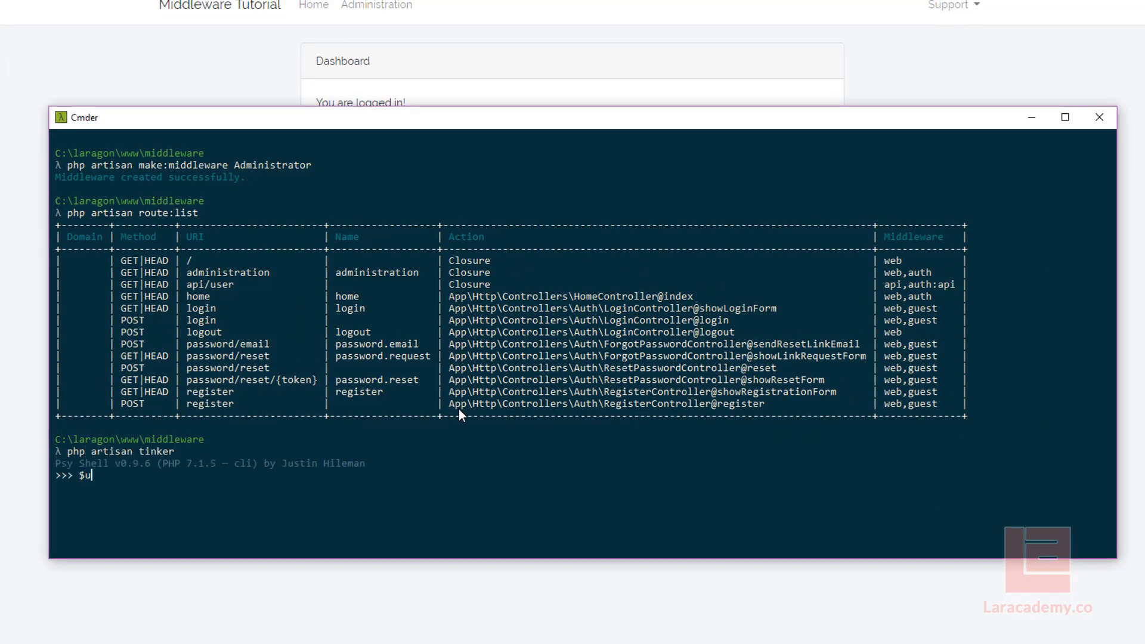
- In tinker, fetch user 1, set administrator to false, and save
text(= \App\)
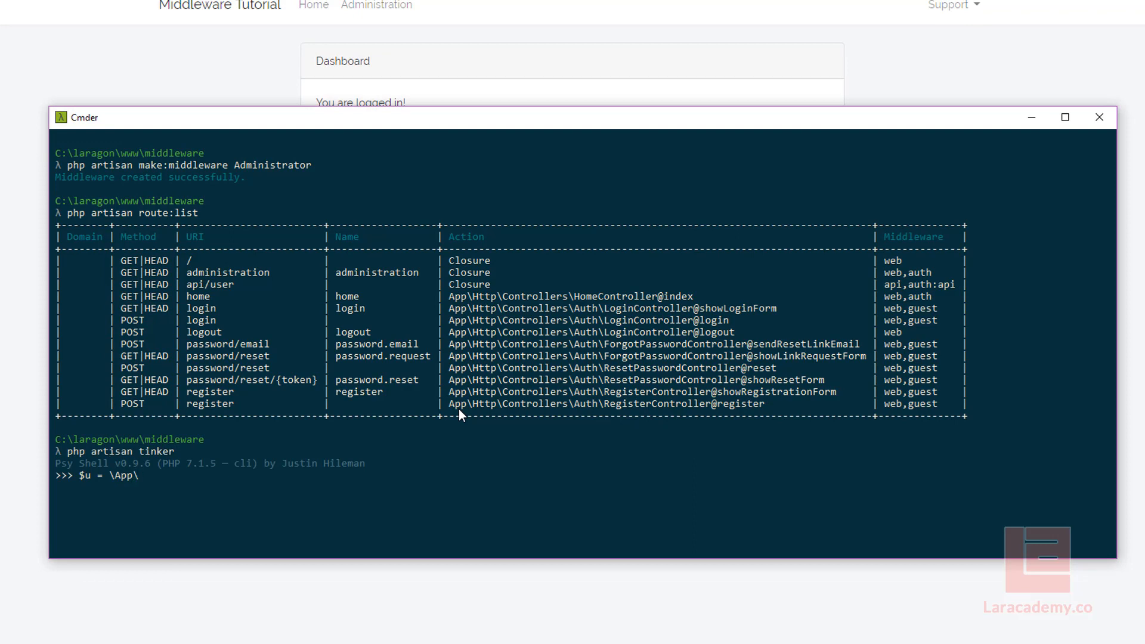
text(User::find(1)
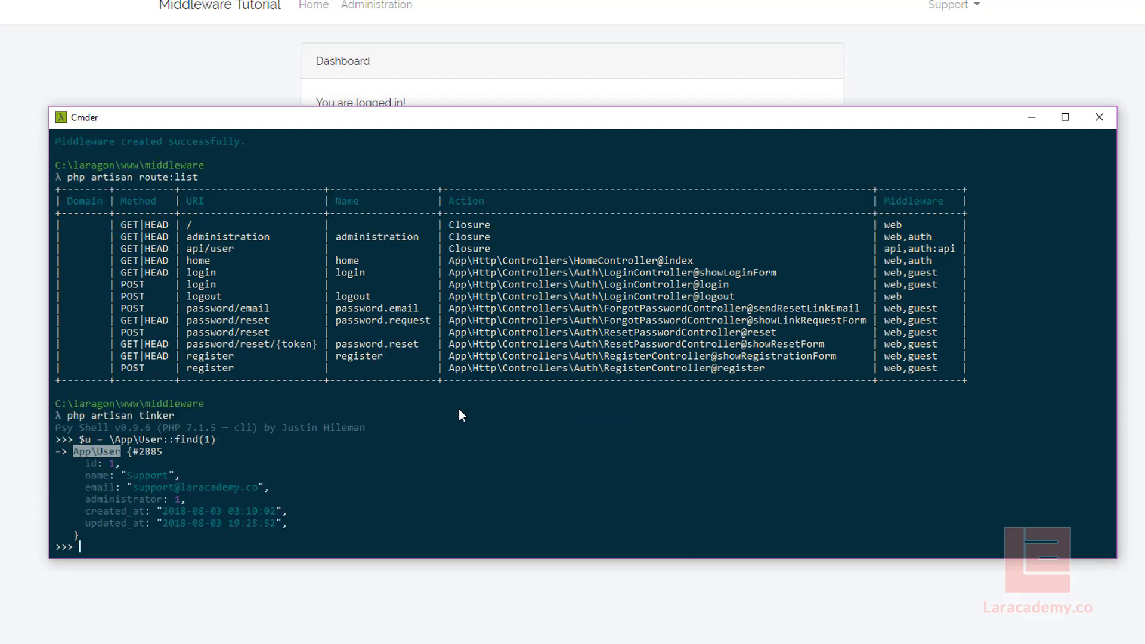
text($u->administ)
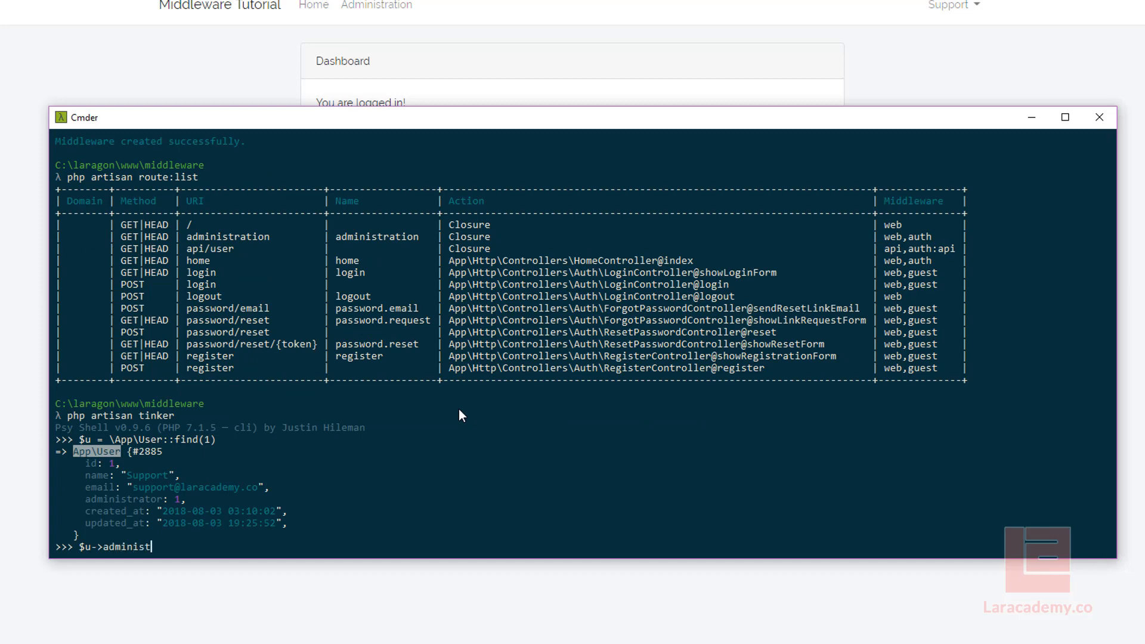
text(rator = false;)
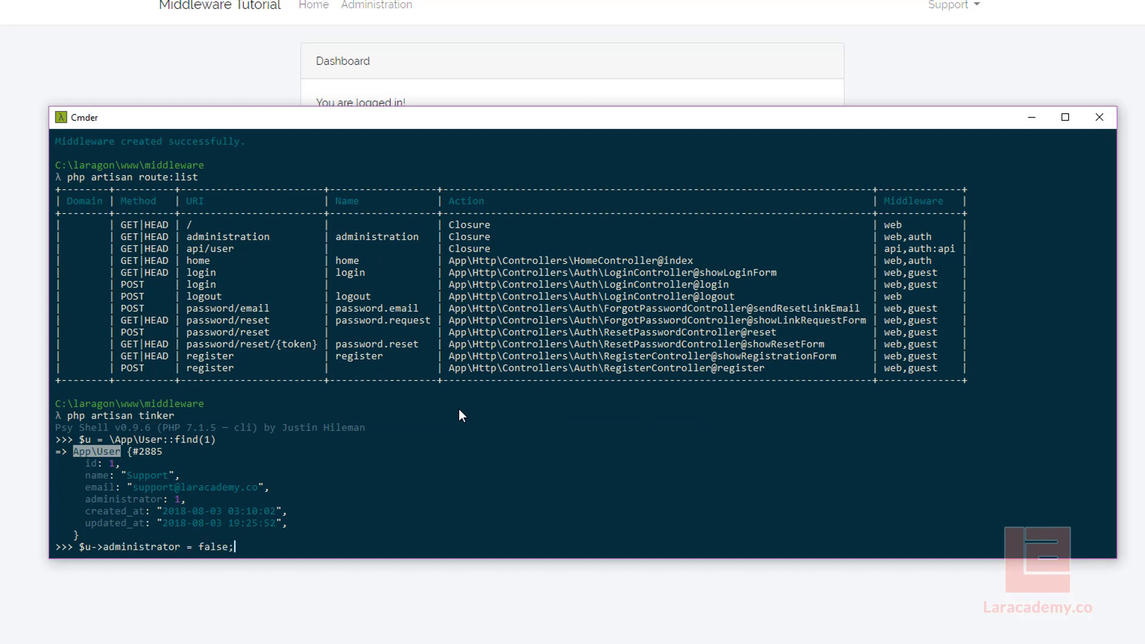
text($u->save())
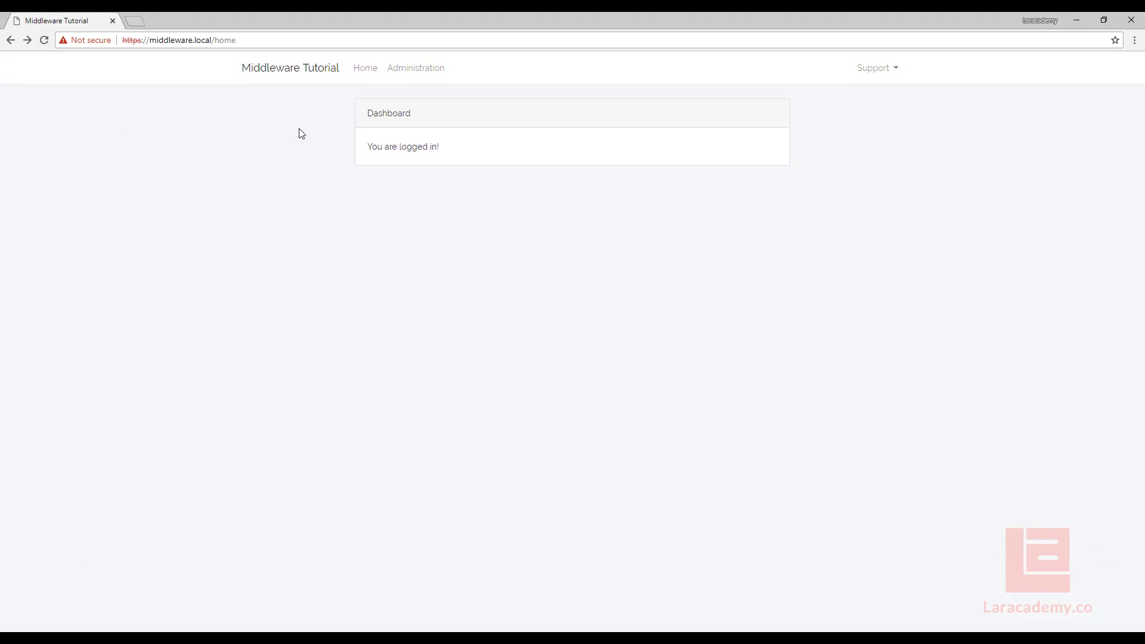
- Change the web.php route group middleware to ['auth', 'administrator']
click(416, 68)
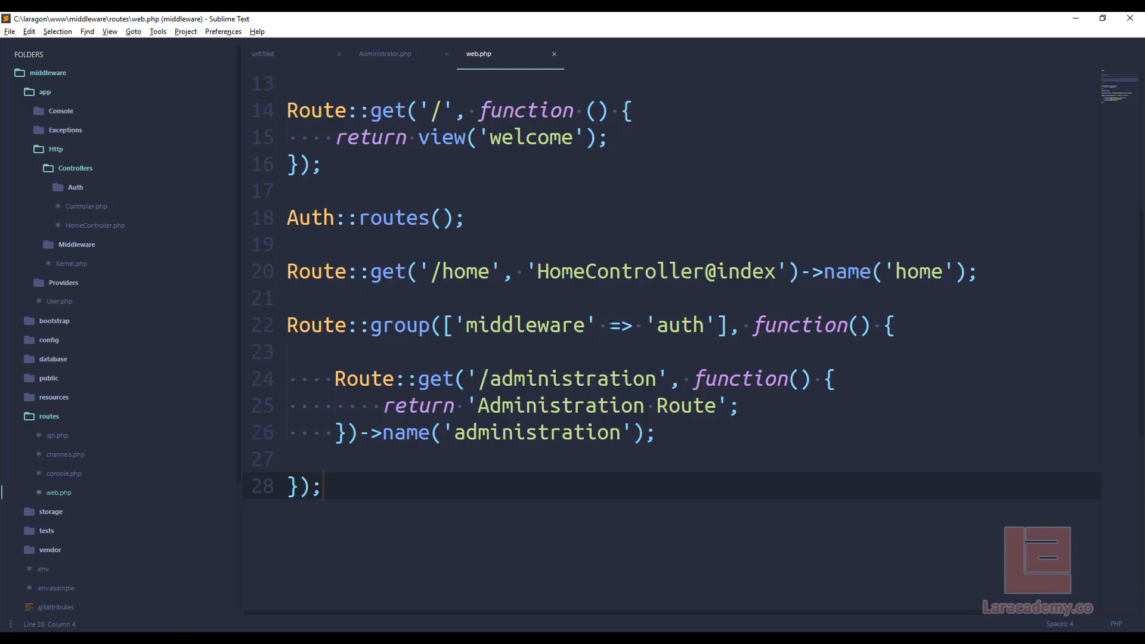
double_click(680, 326)
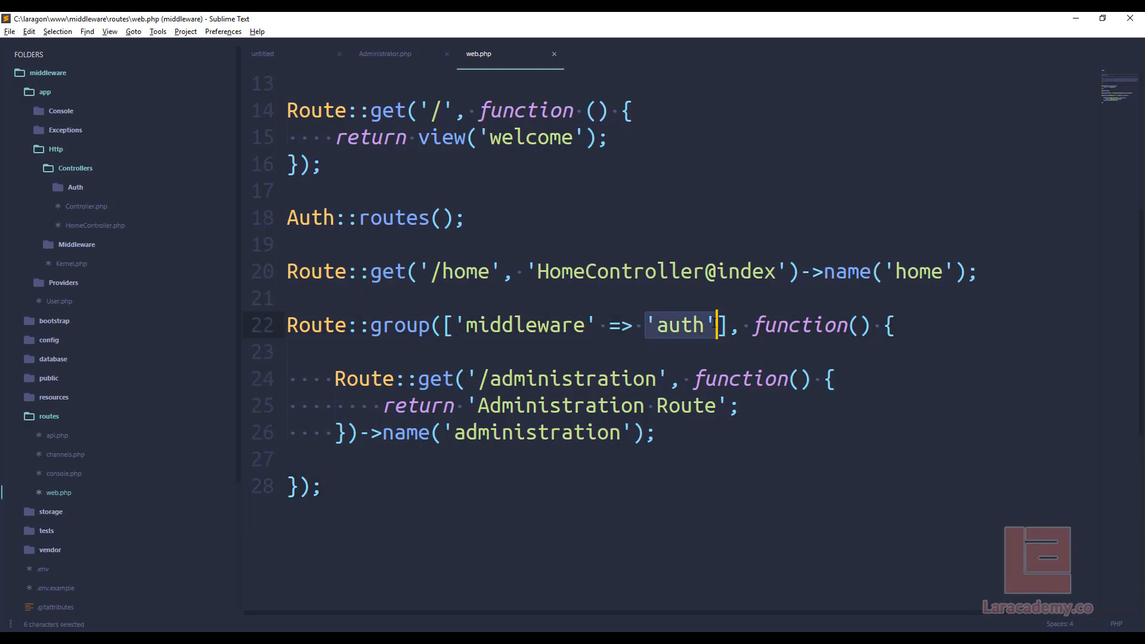
text([)
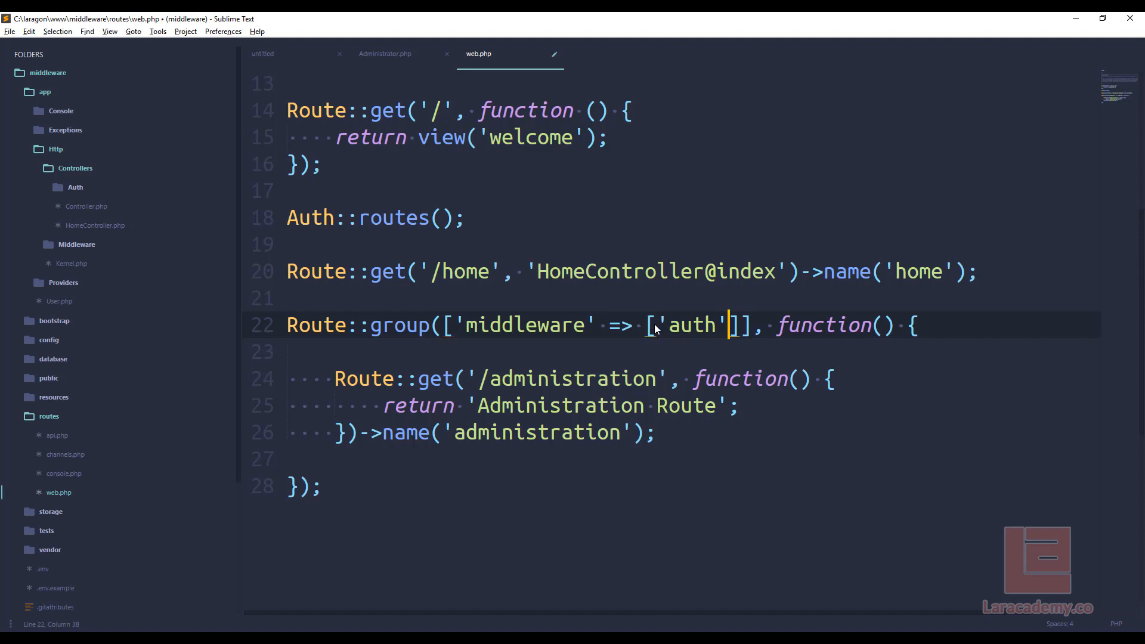
text(, 'adm)
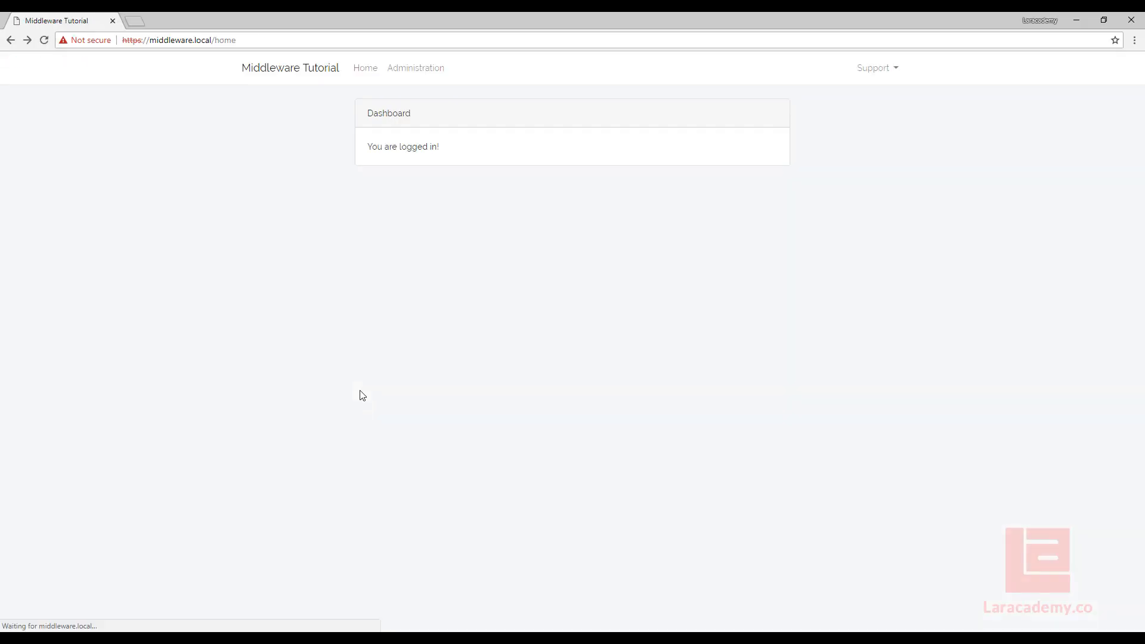
click(415, 68)
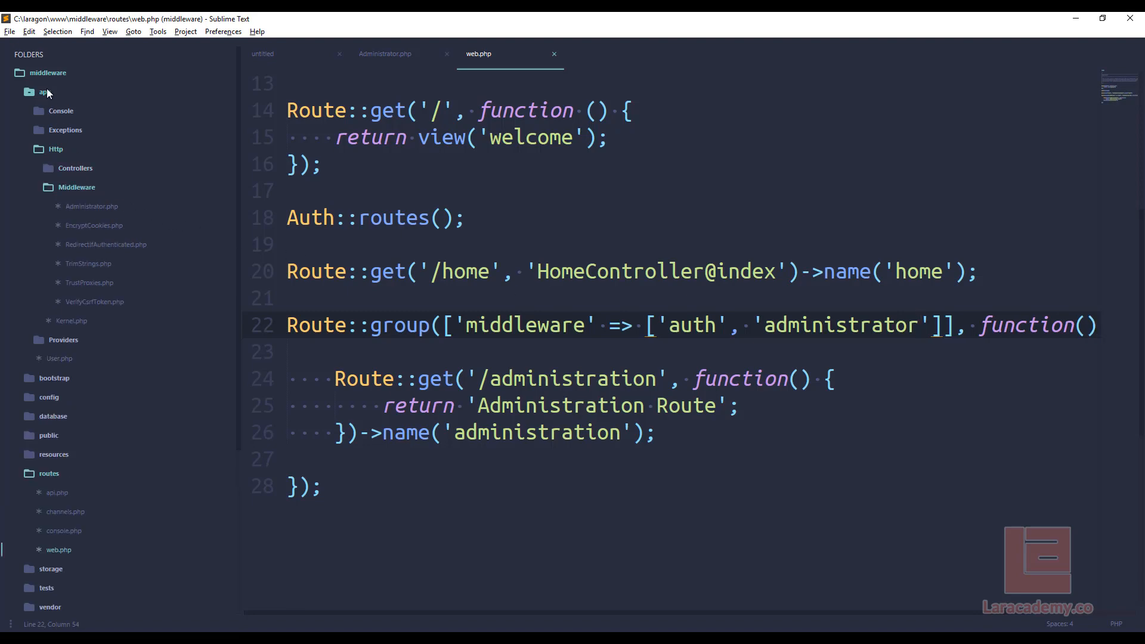
- Open Kernel.php in its own tab and scroll to the $routeMiddleware array
click(71, 206)
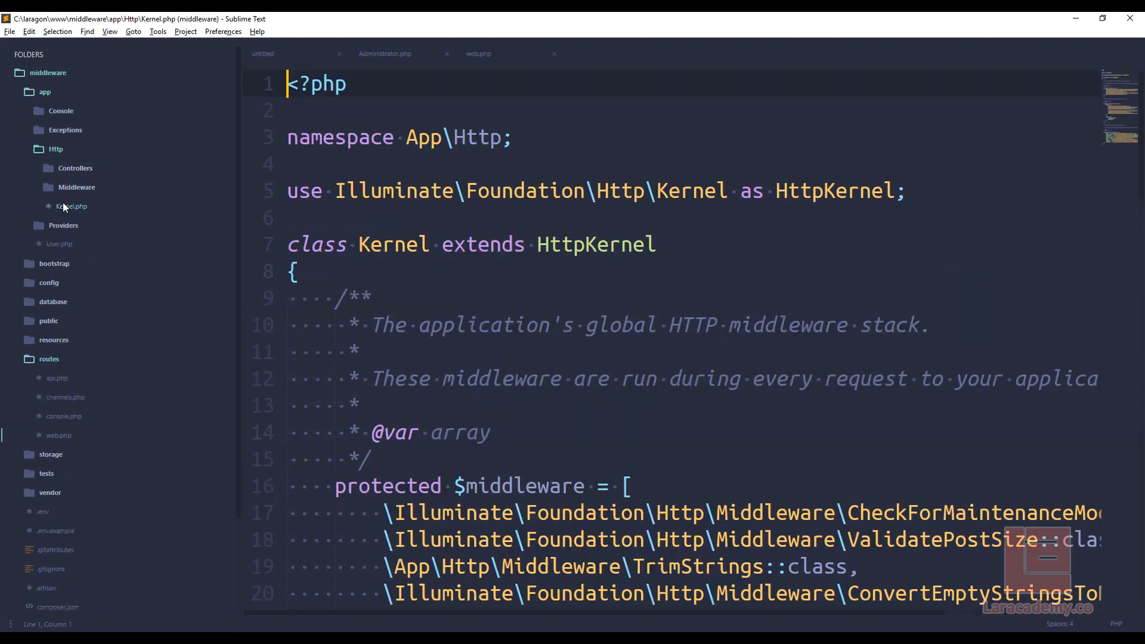
double_click(71, 206)
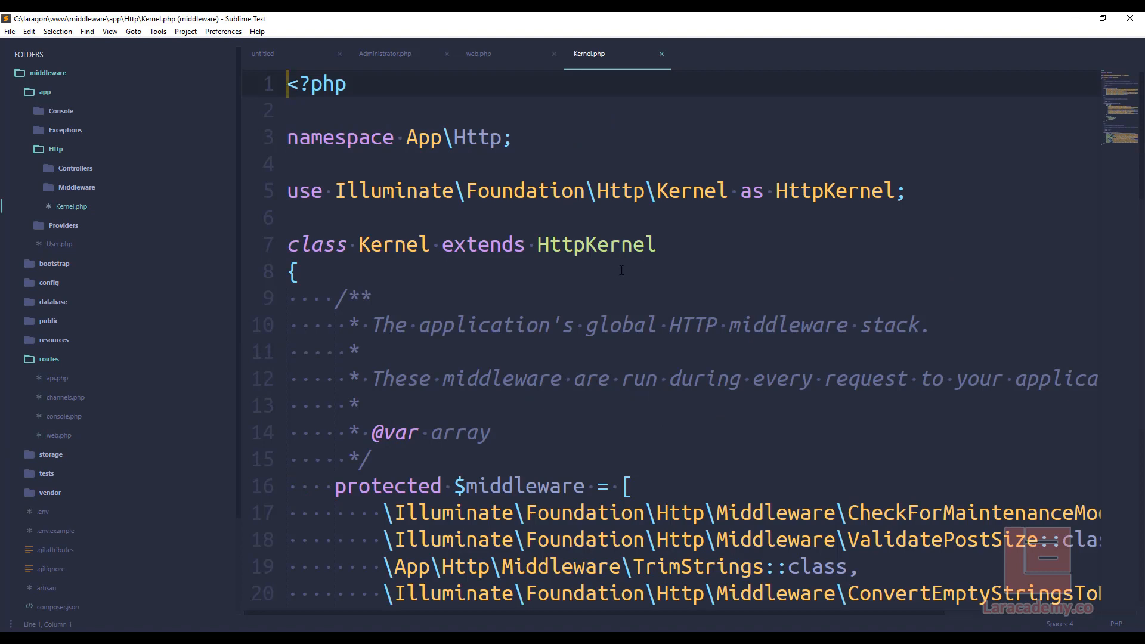
mouse_move(500, 299)
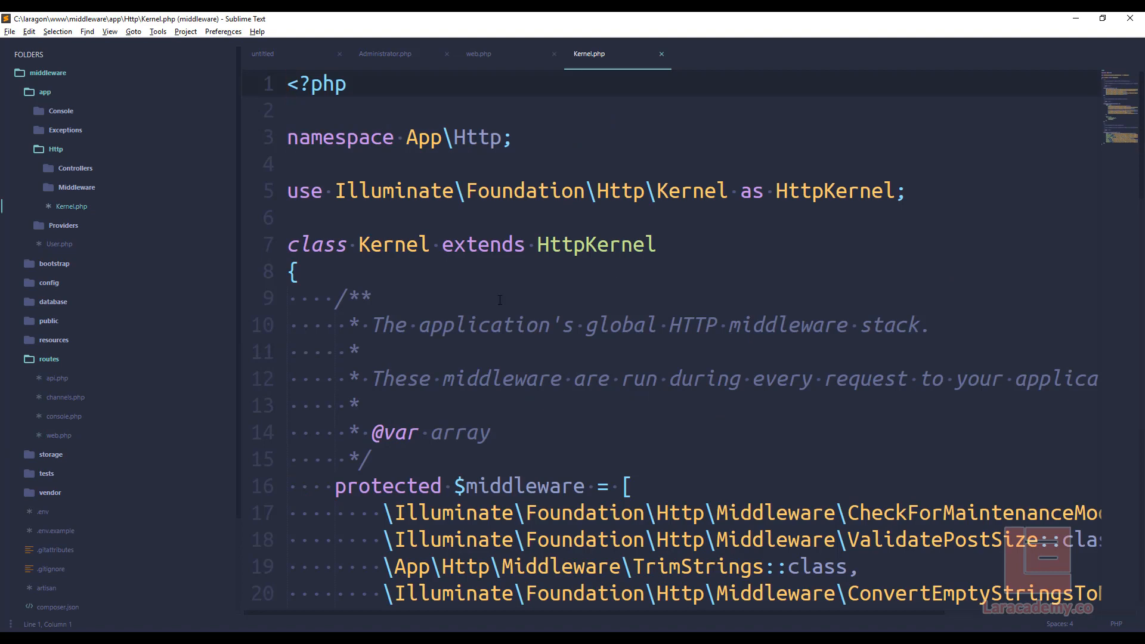
mouse_move(921, 394)
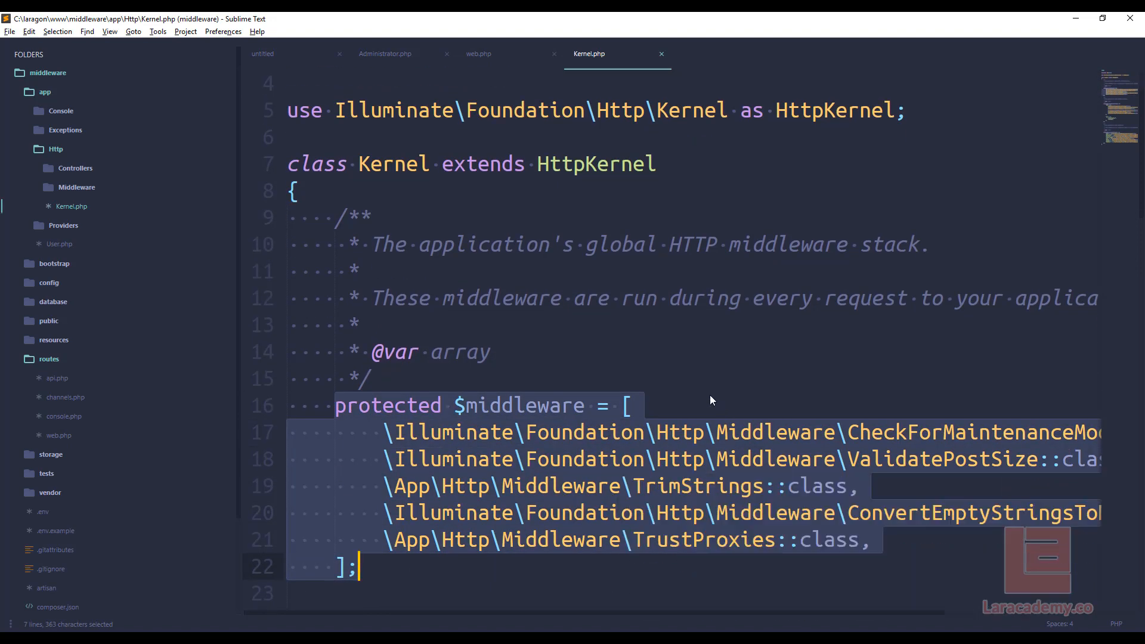
scroll(down, 3)
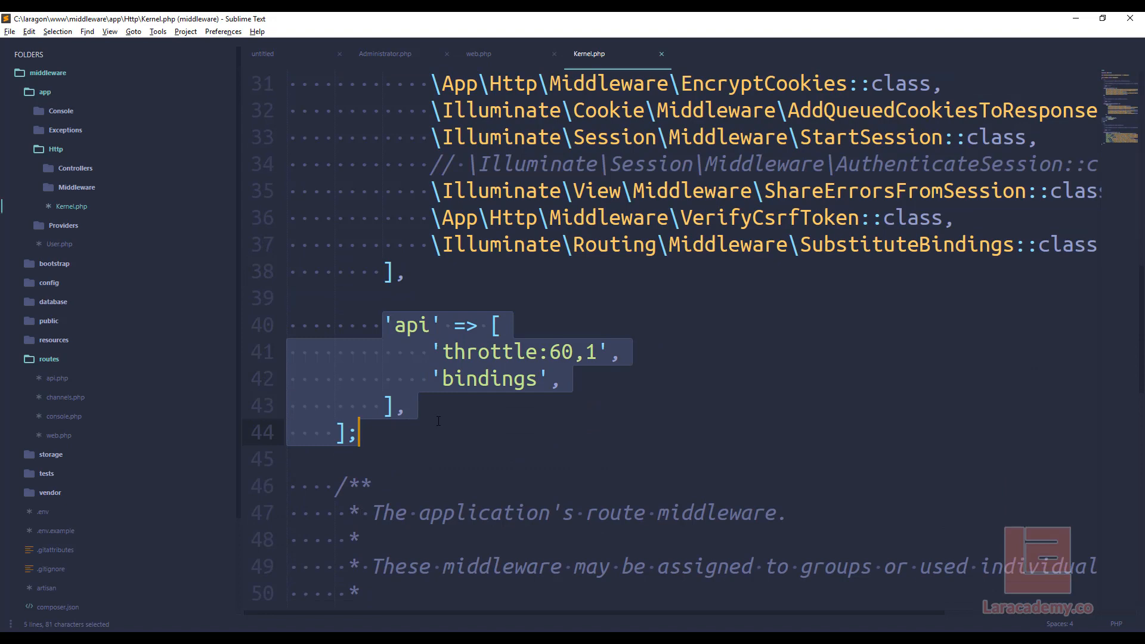
scroll(down, 3)
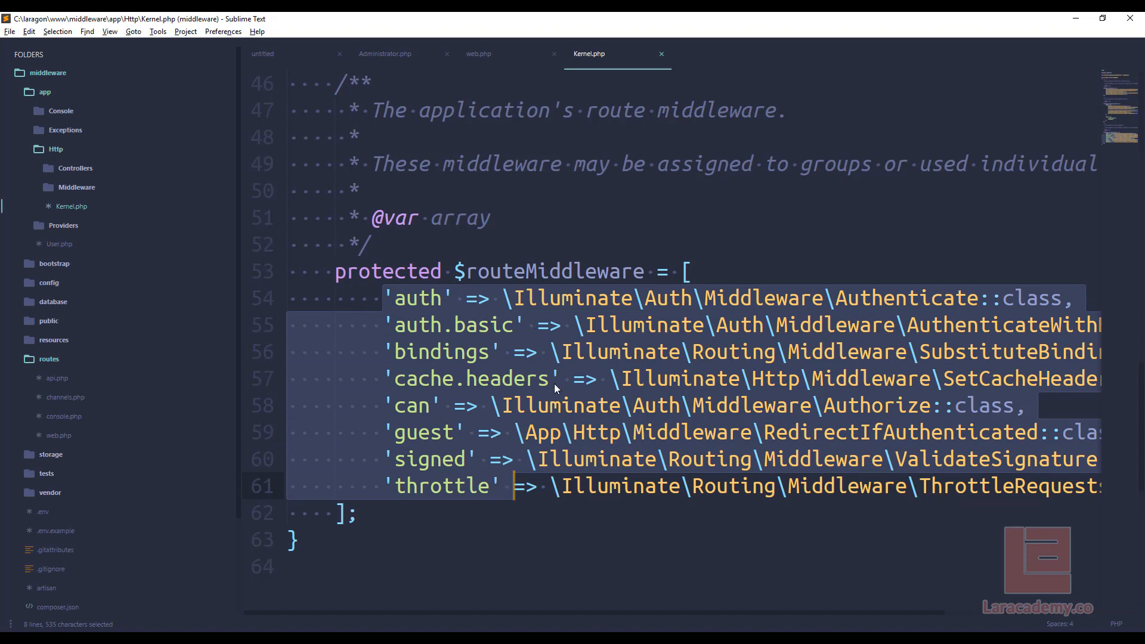
- Add an 'administrator' => \App\Http\Middleware\Administrator::class entry after throttle in Kernel.php
click(514, 485)
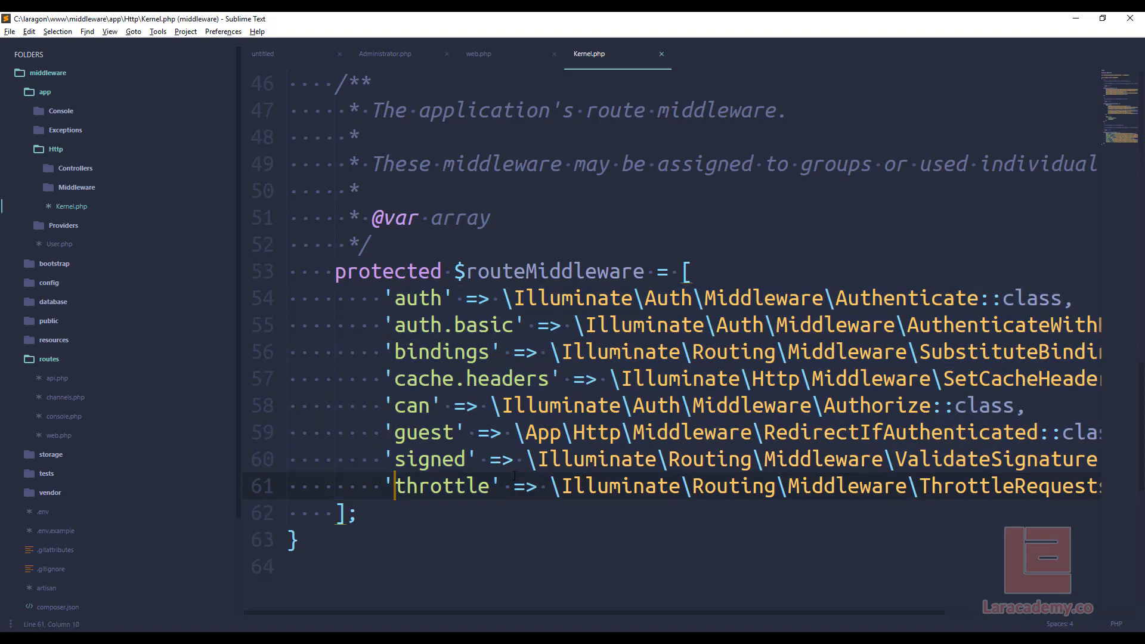
text('admi)
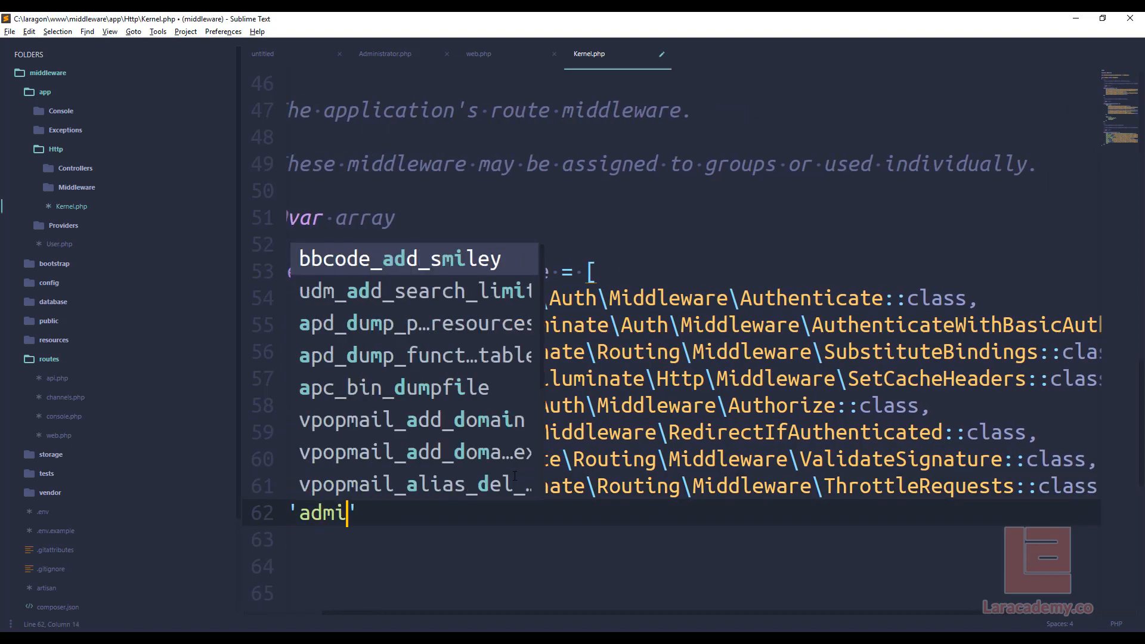
text(nstrator' =>)
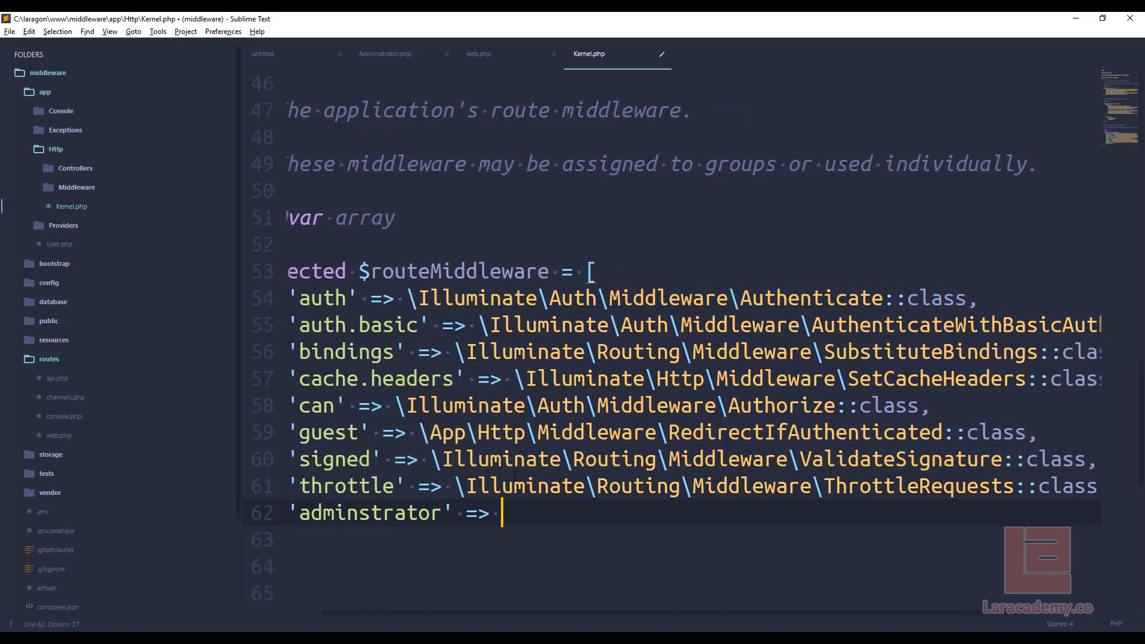
text(\APp\Ht)
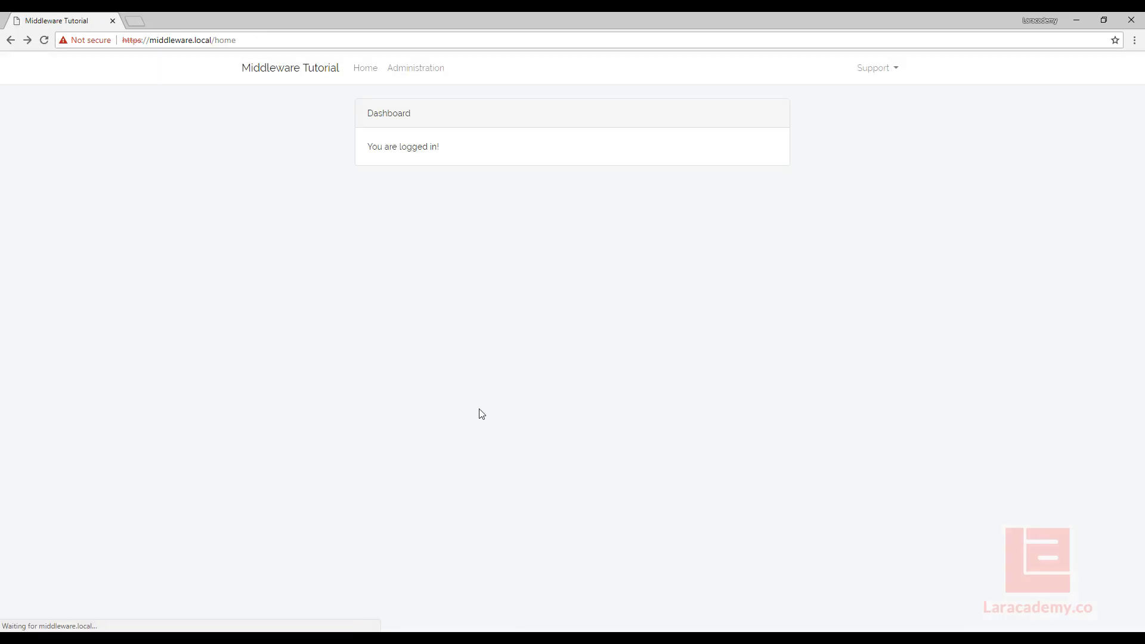
mouse_move(420, 76)
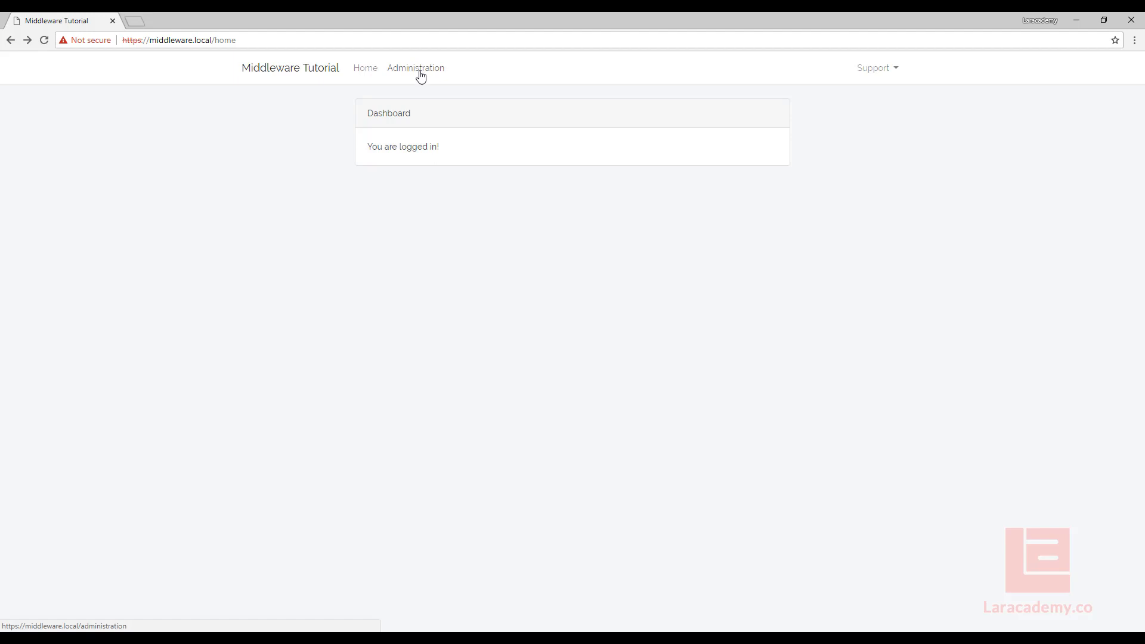
- Open the Administration page in Chrome, which shows 'Class administrator does not exist'
click(414, 67)
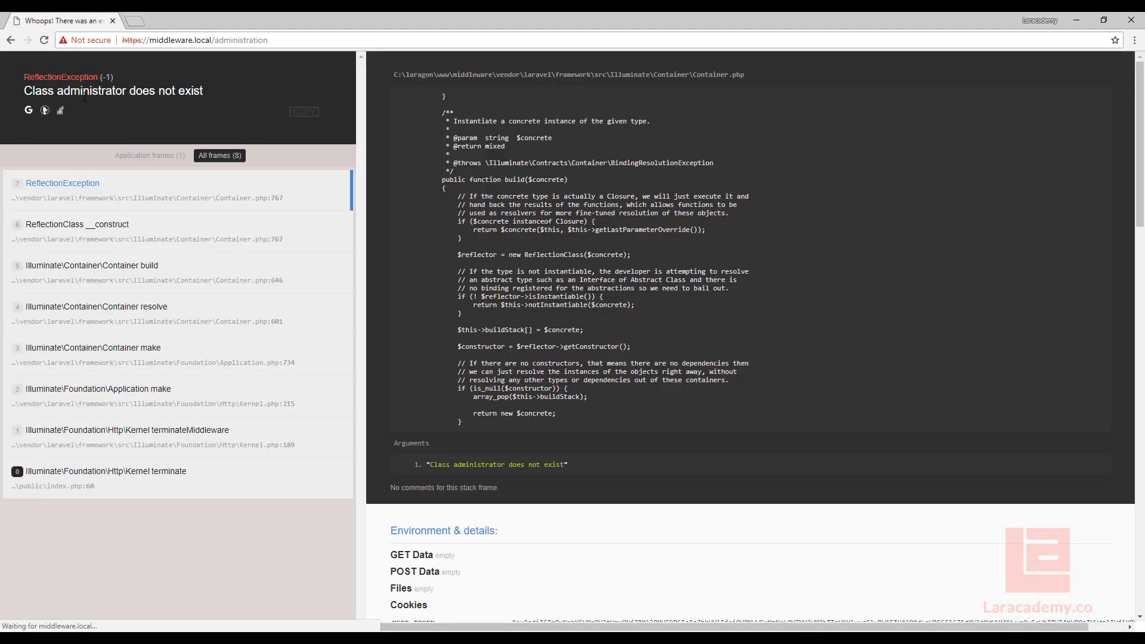
double_click(86, 90)
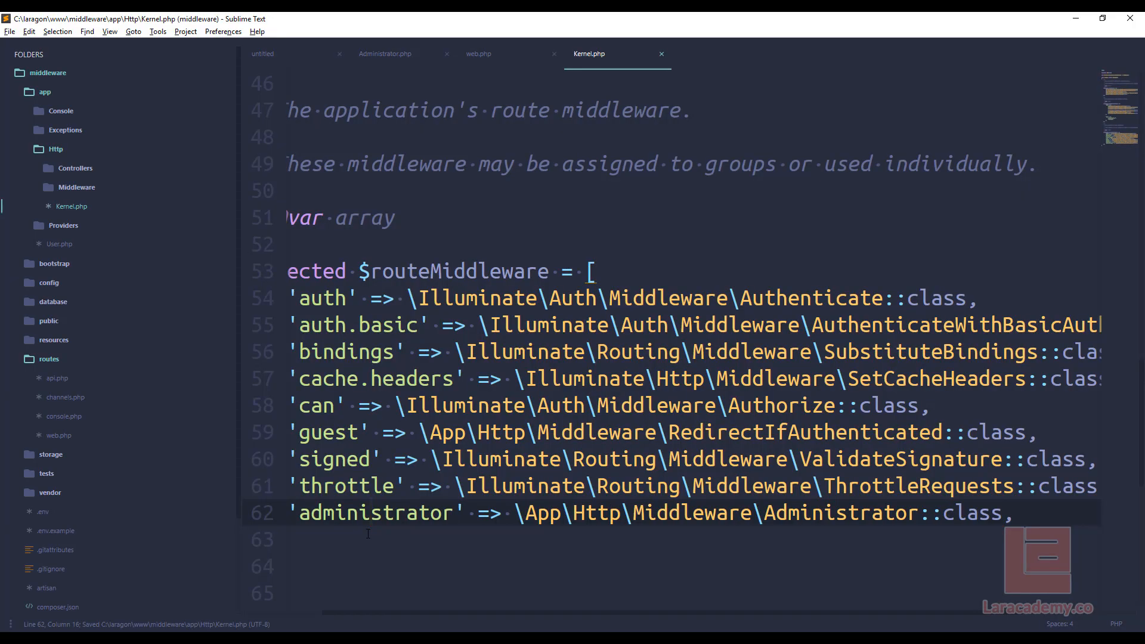
- Compare the 'administrator' key in Kernel.php with the name in web.php's route group
double_click(375, 513)
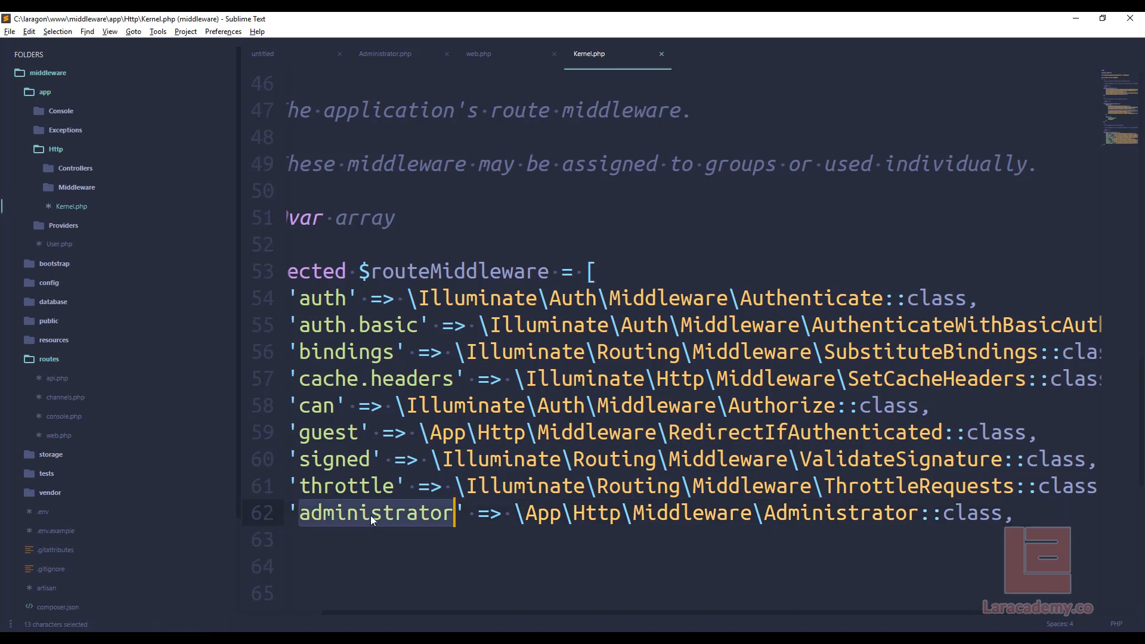
click(479, 53)
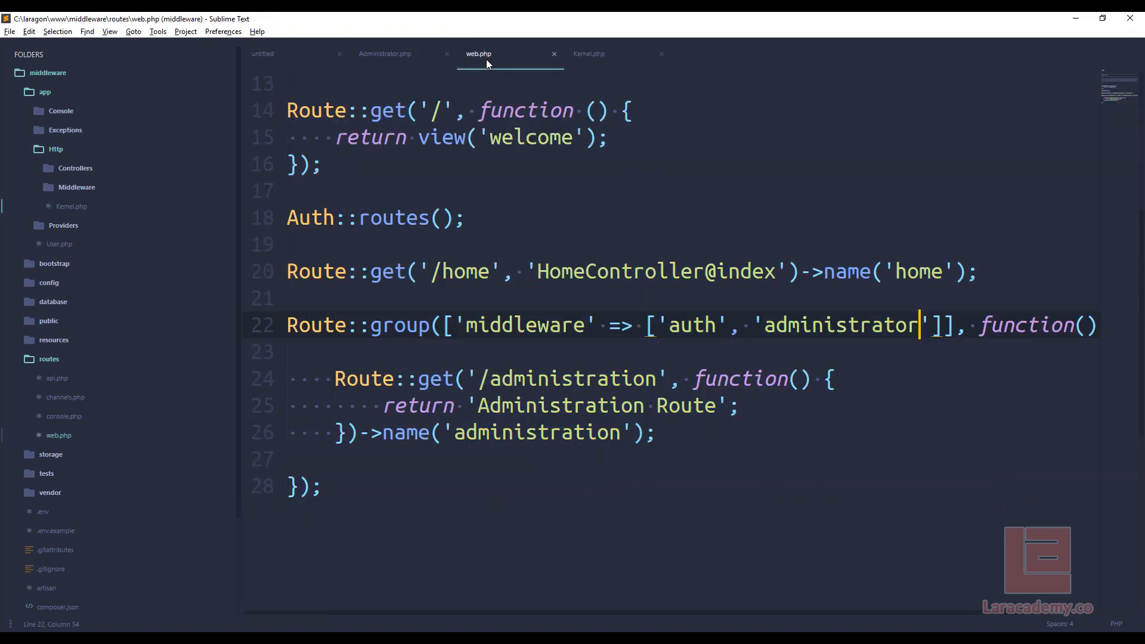
double_click(841, 325)
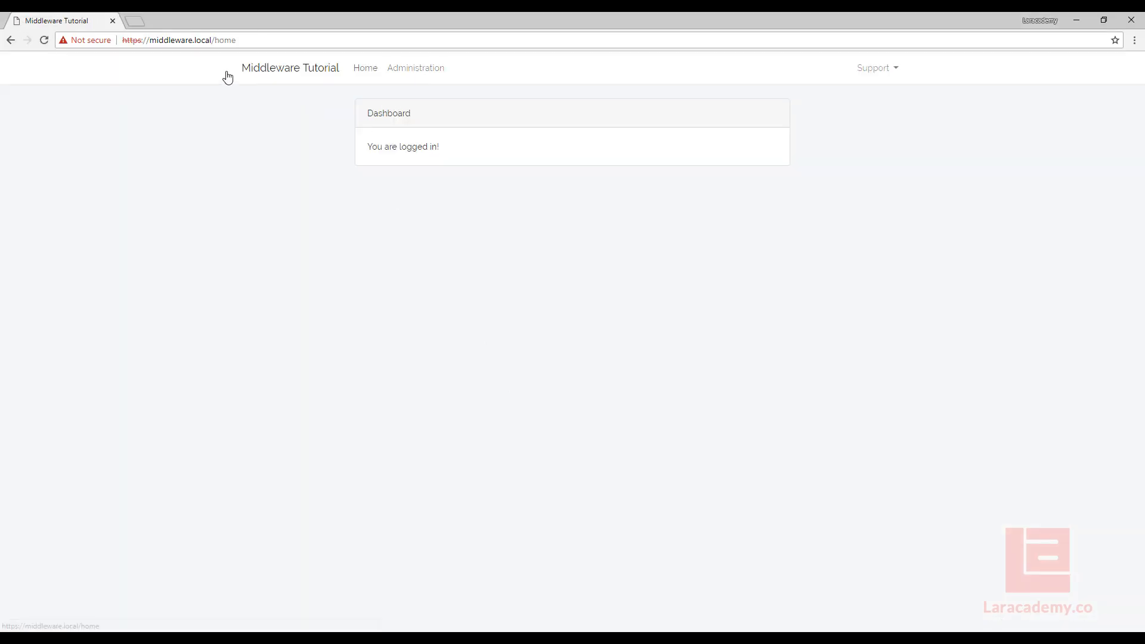
- In Cmder's tinker session, set user 1's administrator flag back to true
click(415, 68)
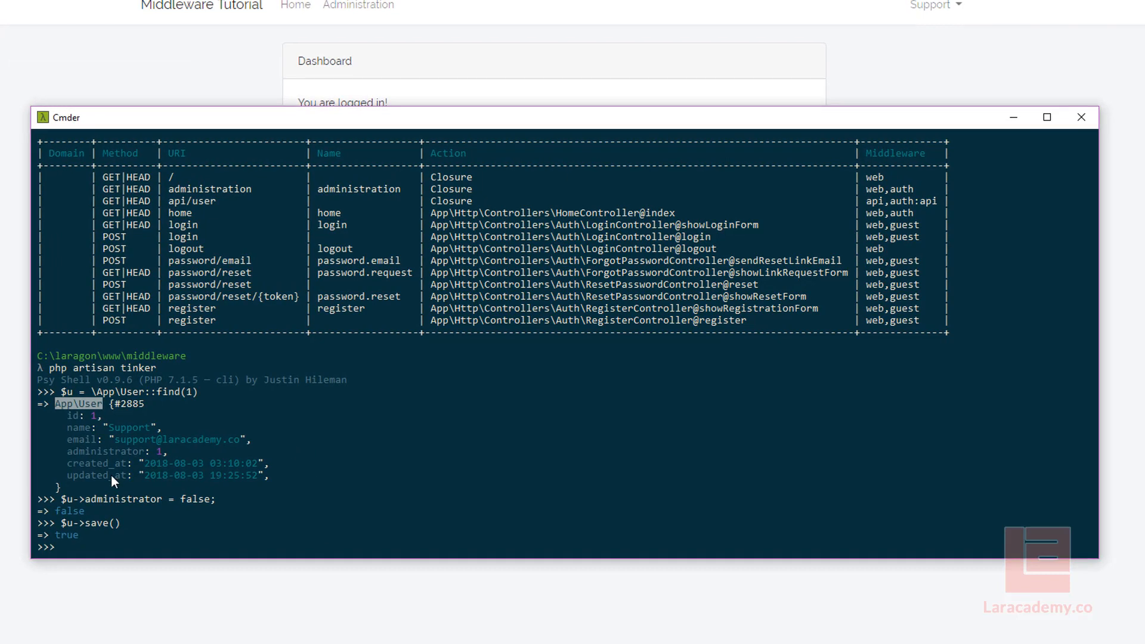
mouse_move(290, 530)
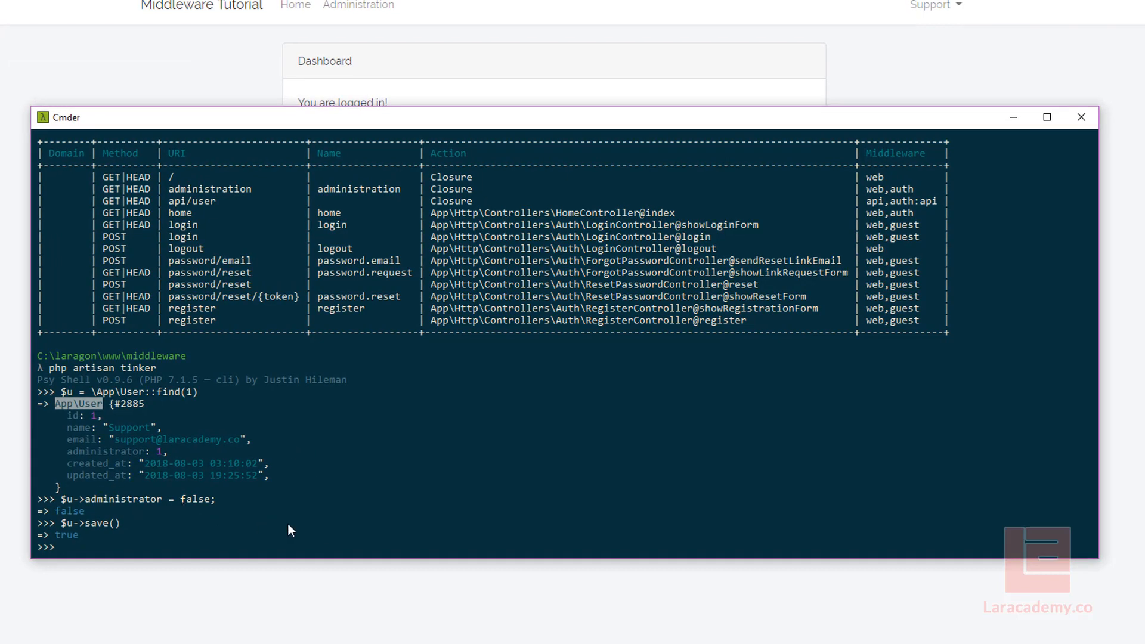
text($u->administrator = t)
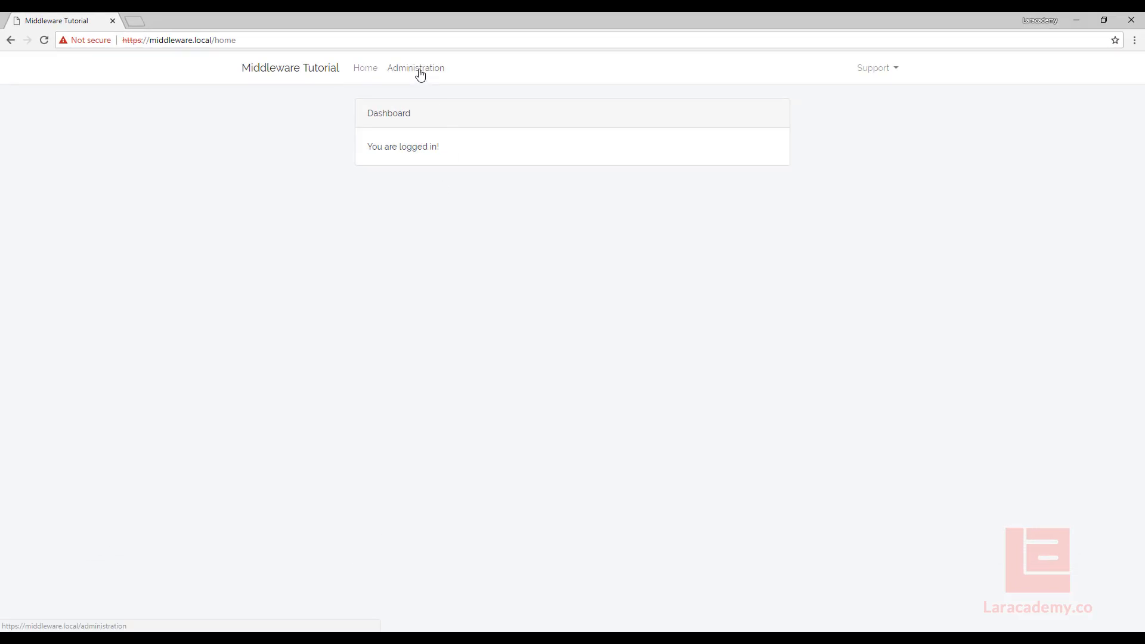
- Open Administration as admin and review Administrator.php's auth()->user()->administrator check, returning to web.php
click(415, 67)
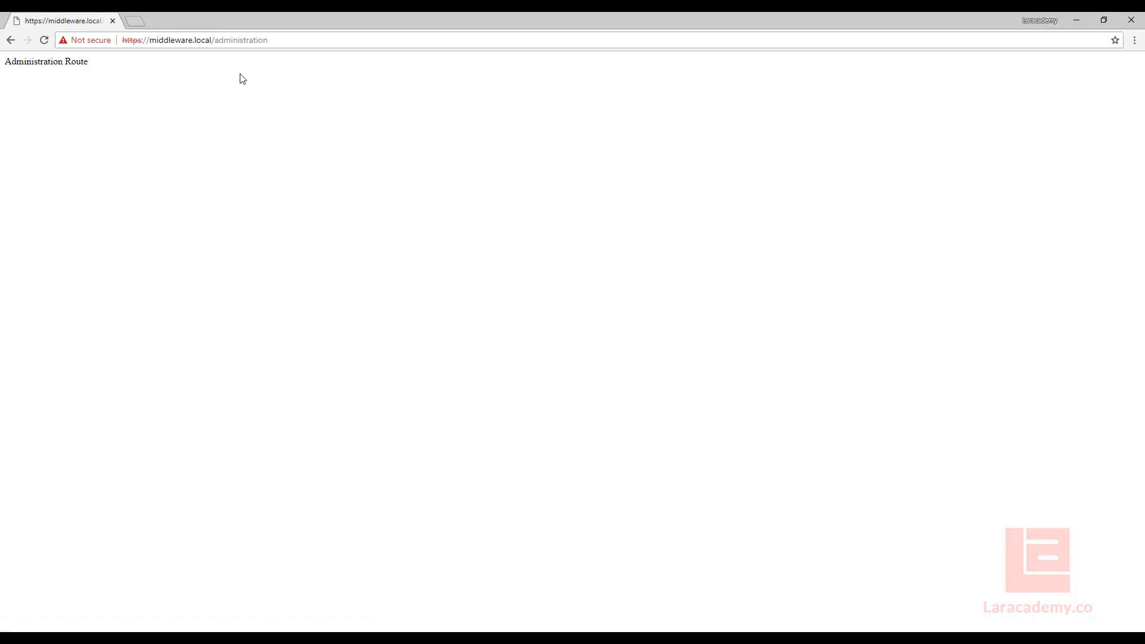
drag(40, 62, 88, 61)
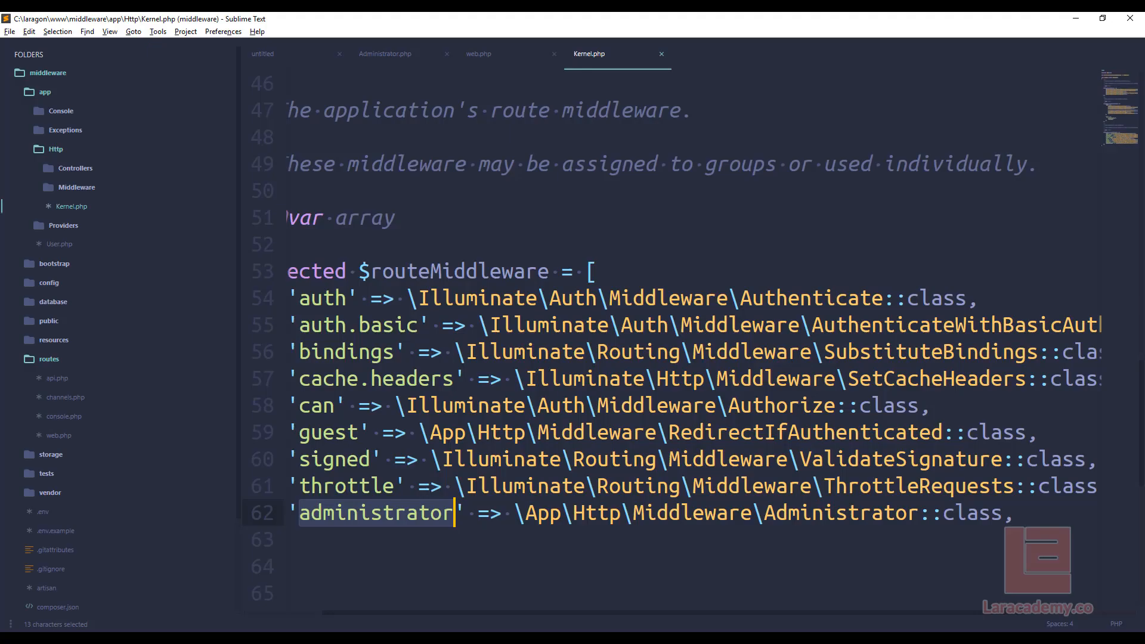
click(385, 53)
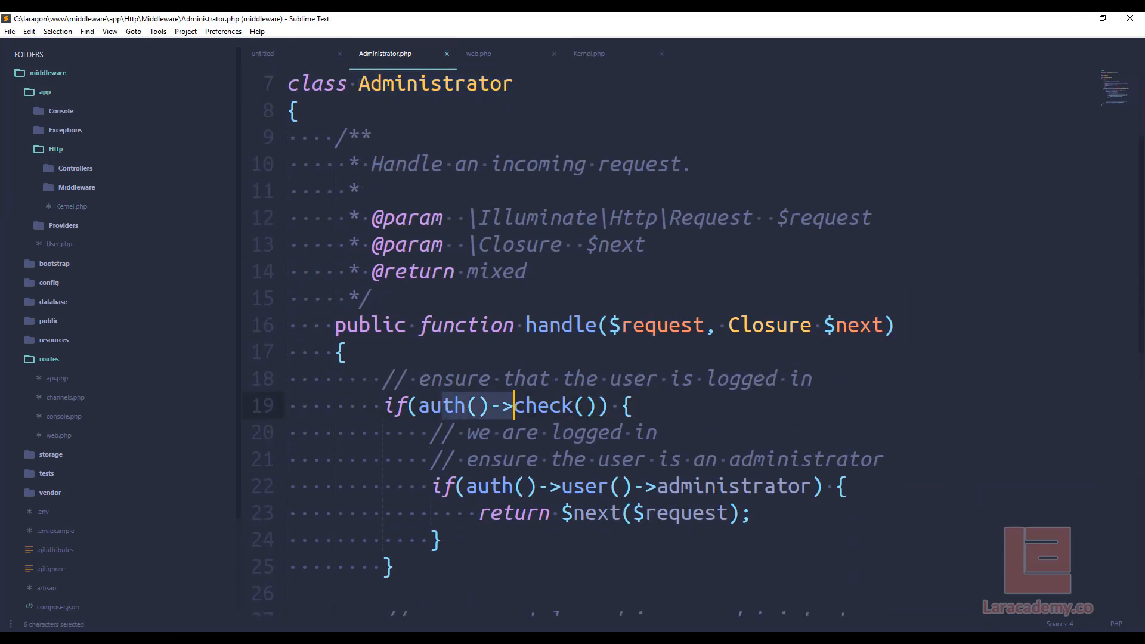
drag(491, 486, 728, 485)
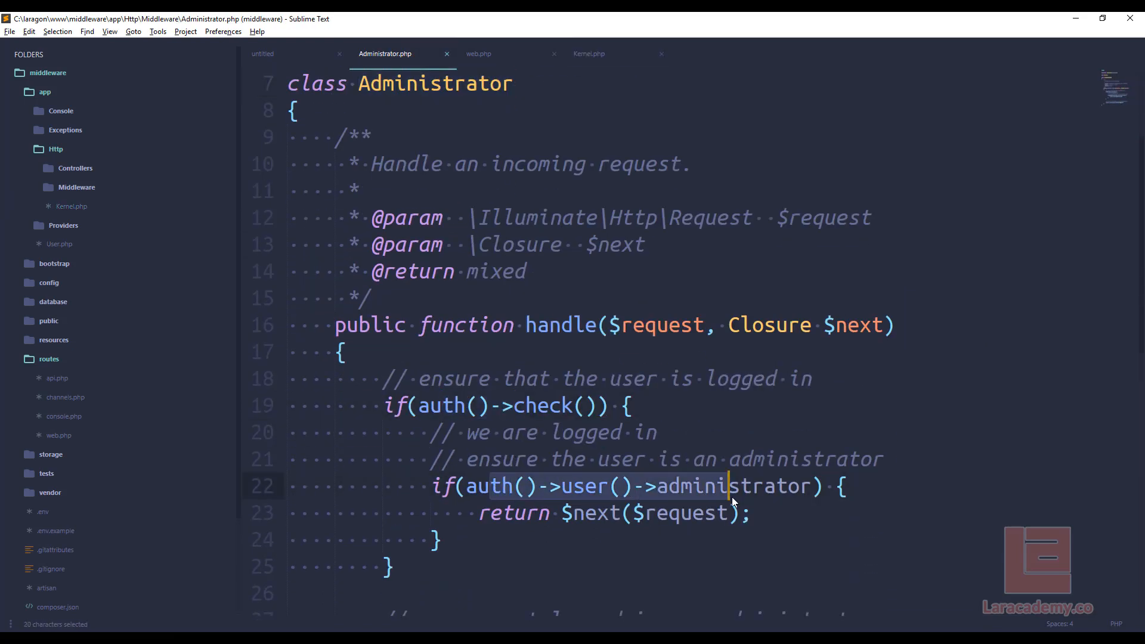
click(478, 54)
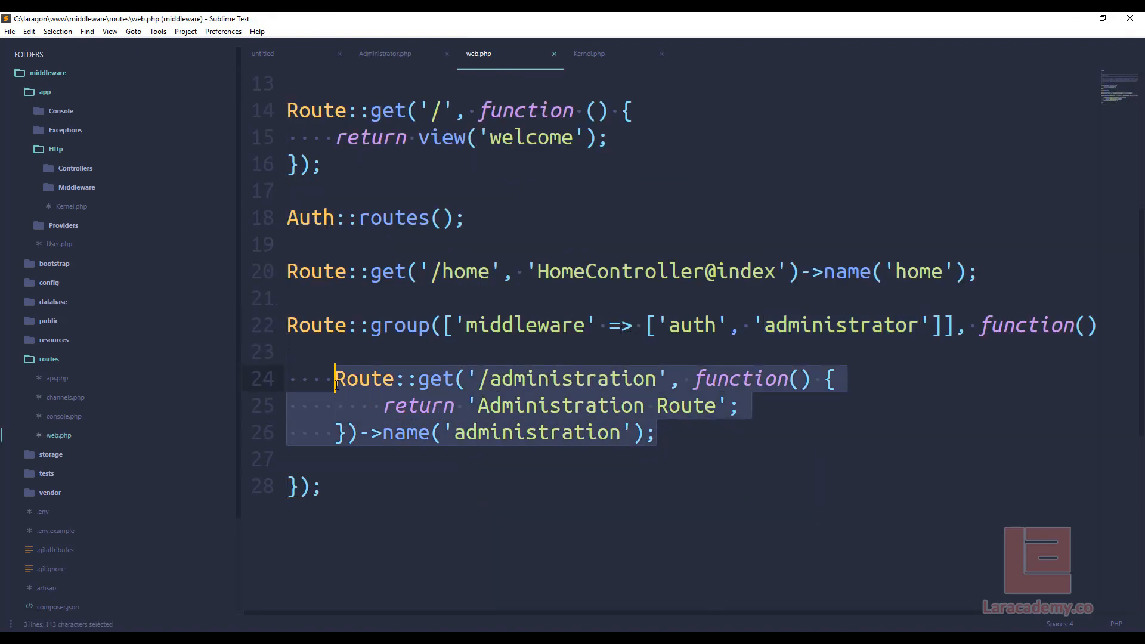
- Paste a duplicate of the /administration route block into web.php's route group
key(ctrl+v)
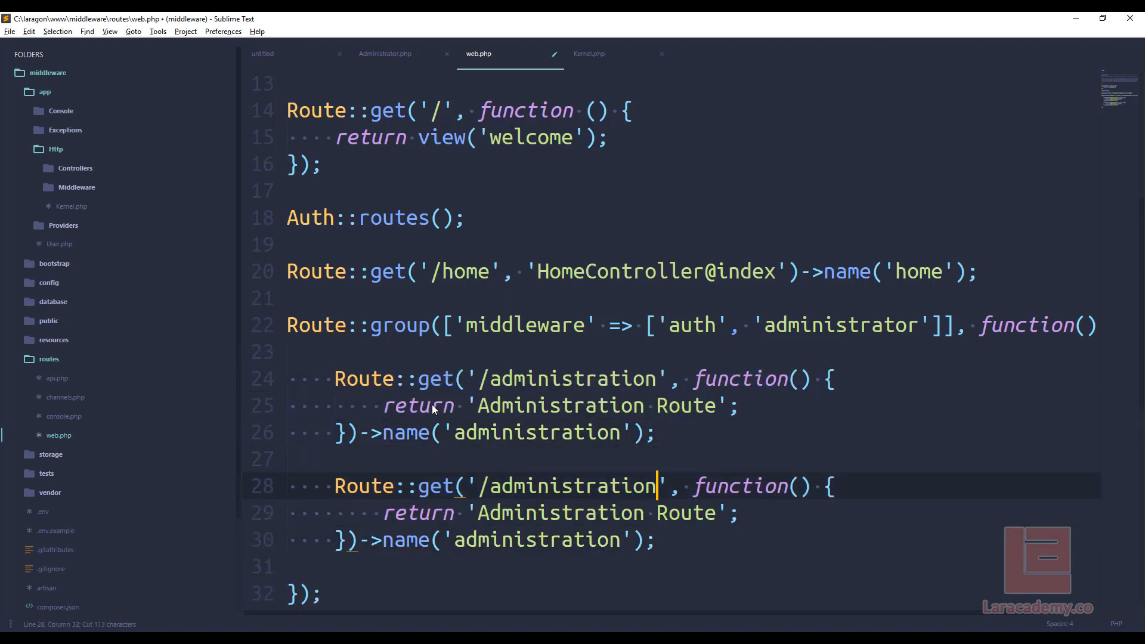
text(z)
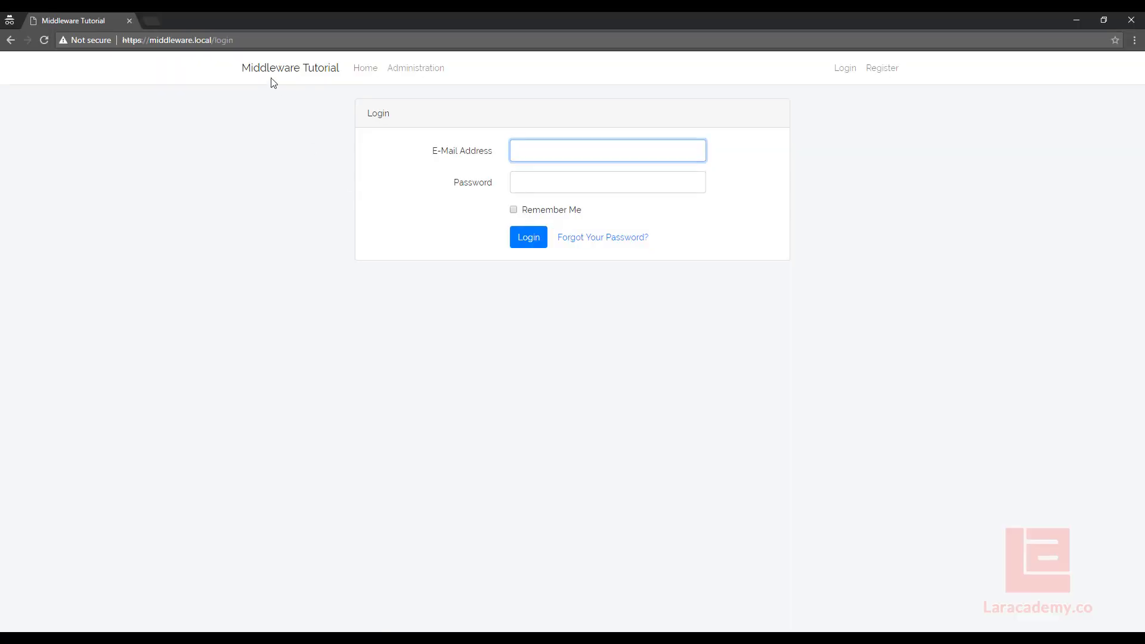
- Return to the logged-in Chrome window showing the dashboard
click(608, 150)
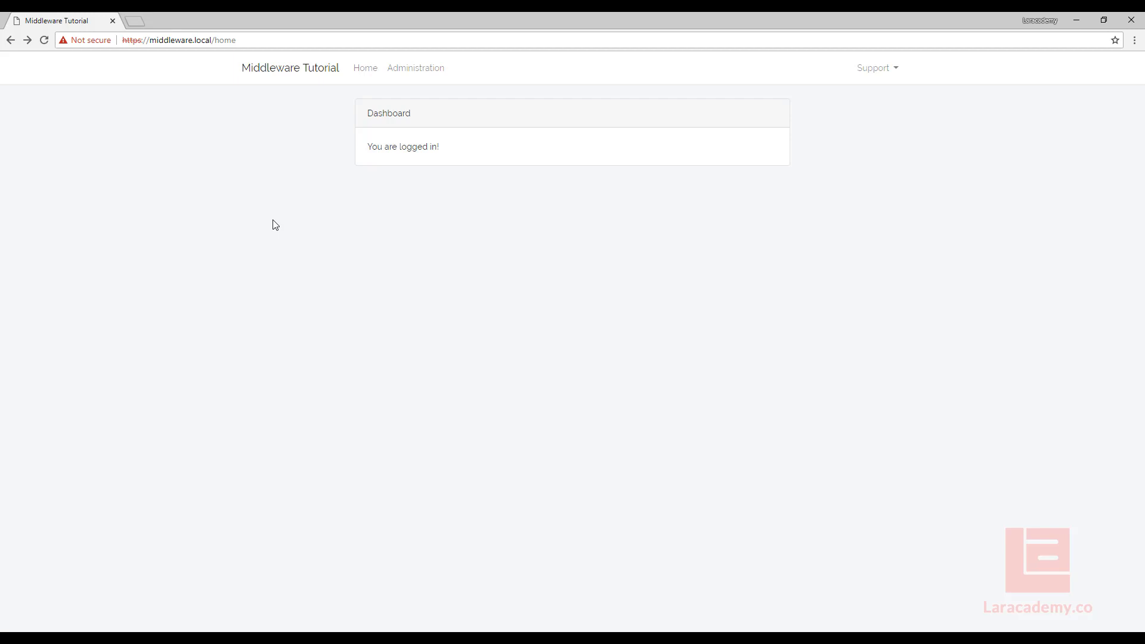
mouse_move(335, 235)
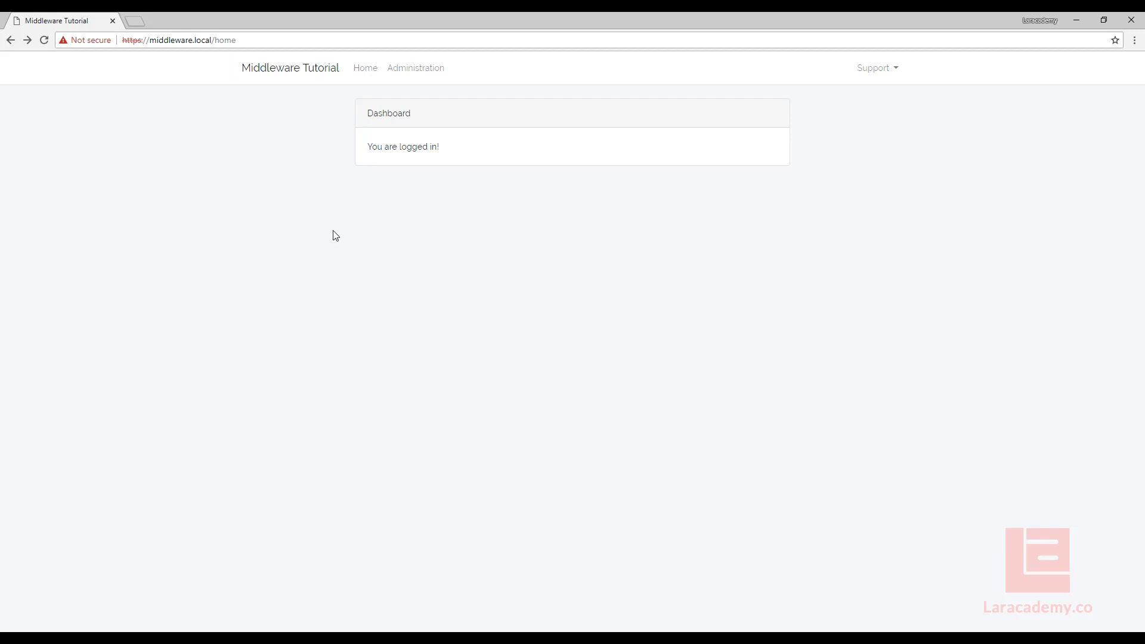